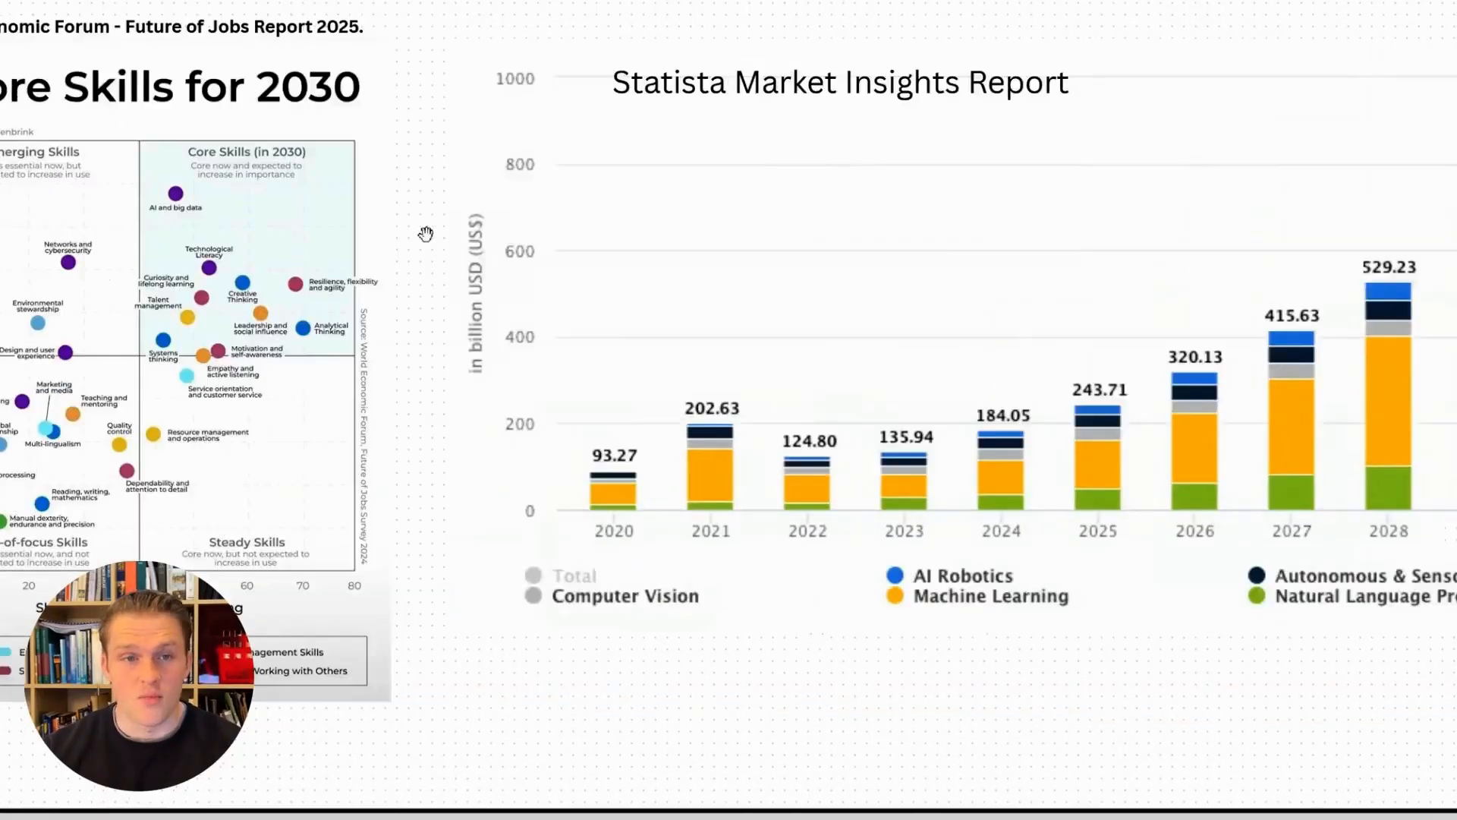
{"action": "scroll", "scroll_direction": "down", "scroll_amount": 3}
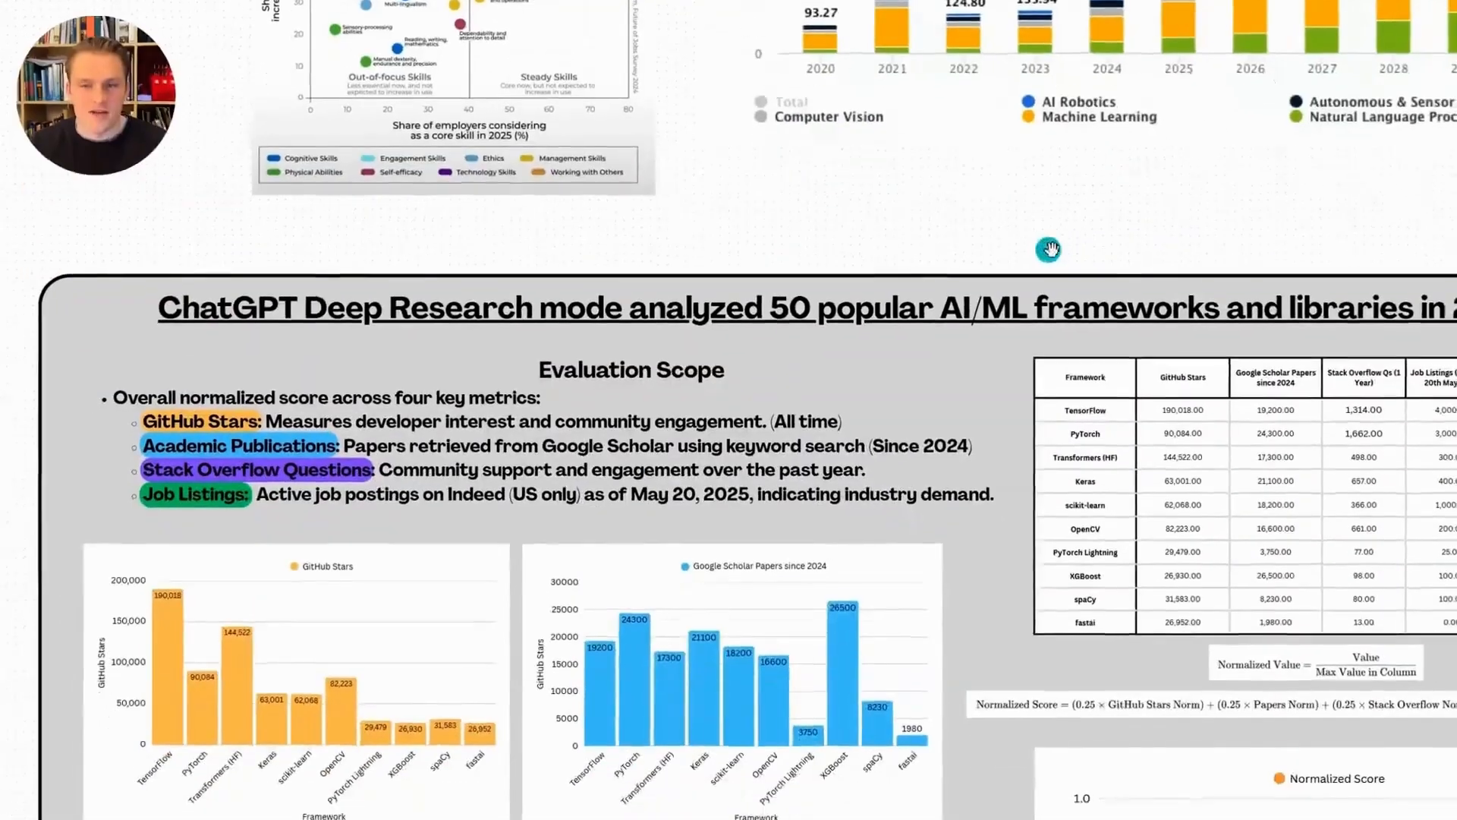
{"action": "scroll", "scroll_direction": "down", "scroll_amount": 3}
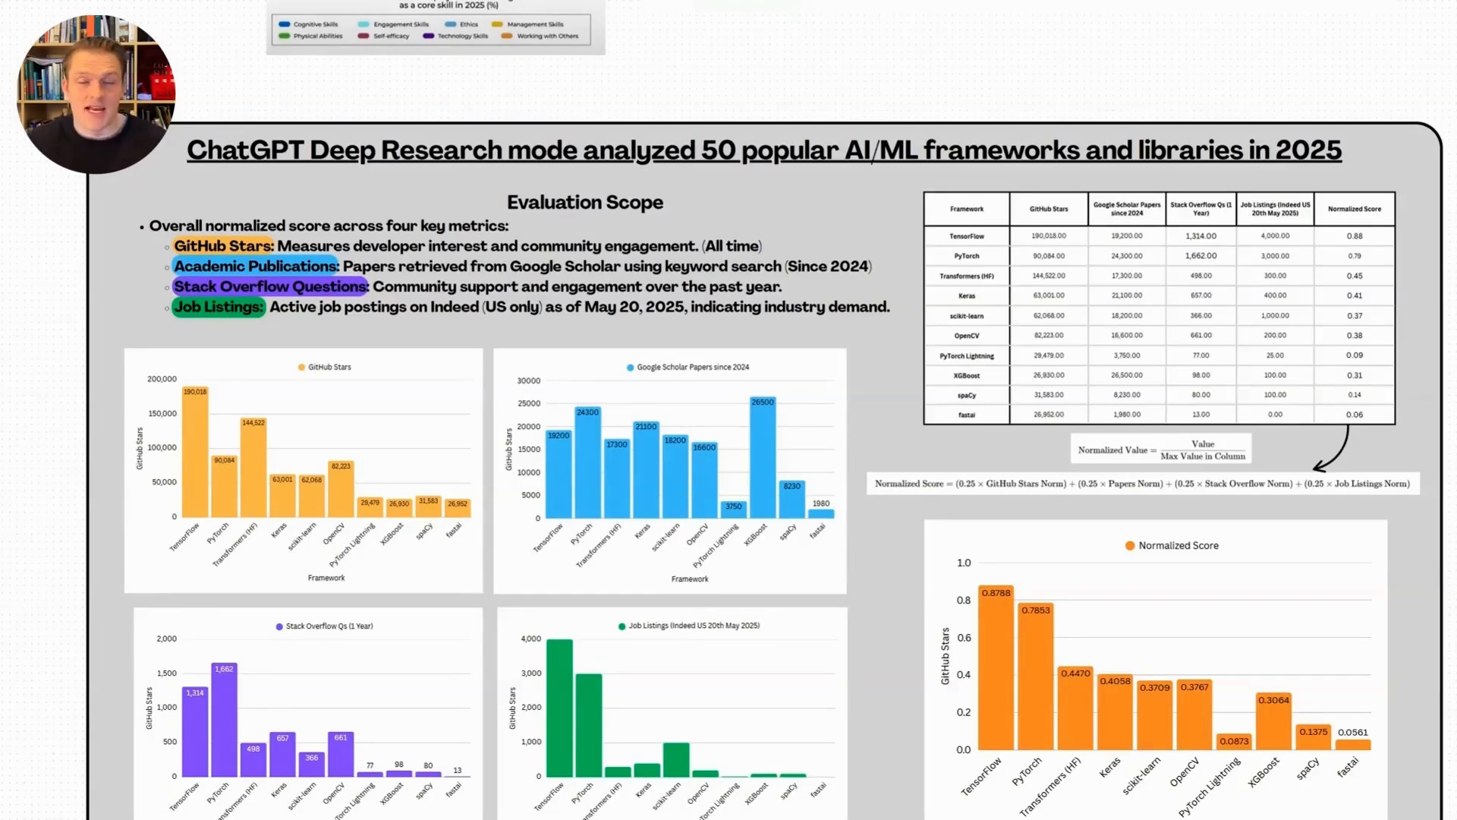
{"action": "mouse_move", "coordinate": [100, 202]}
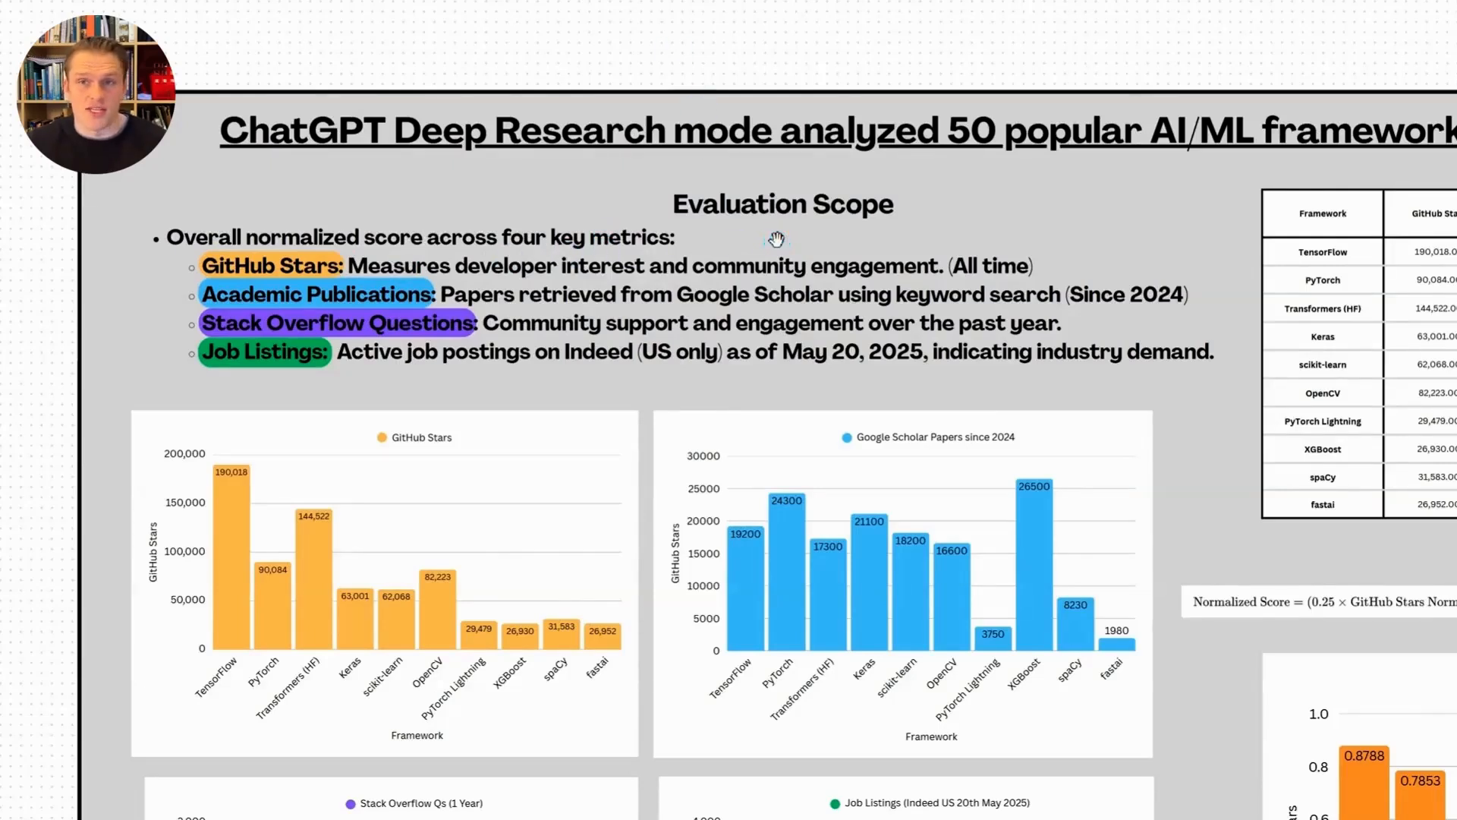
{"action": "mouse_move", "coordinate": [778, 246]}
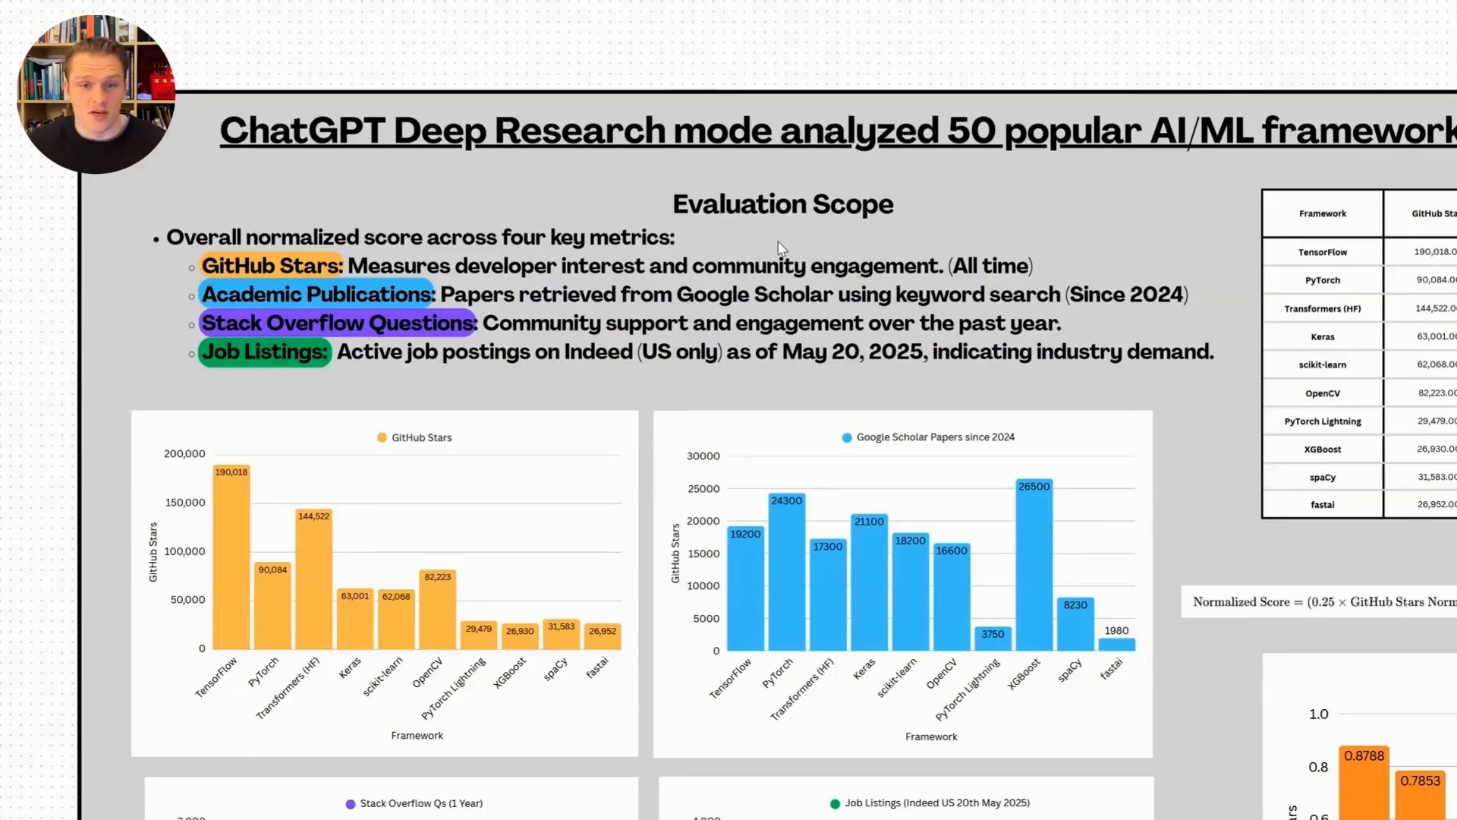
{"action": "mouse_move", "coordinate": [233, 294]}
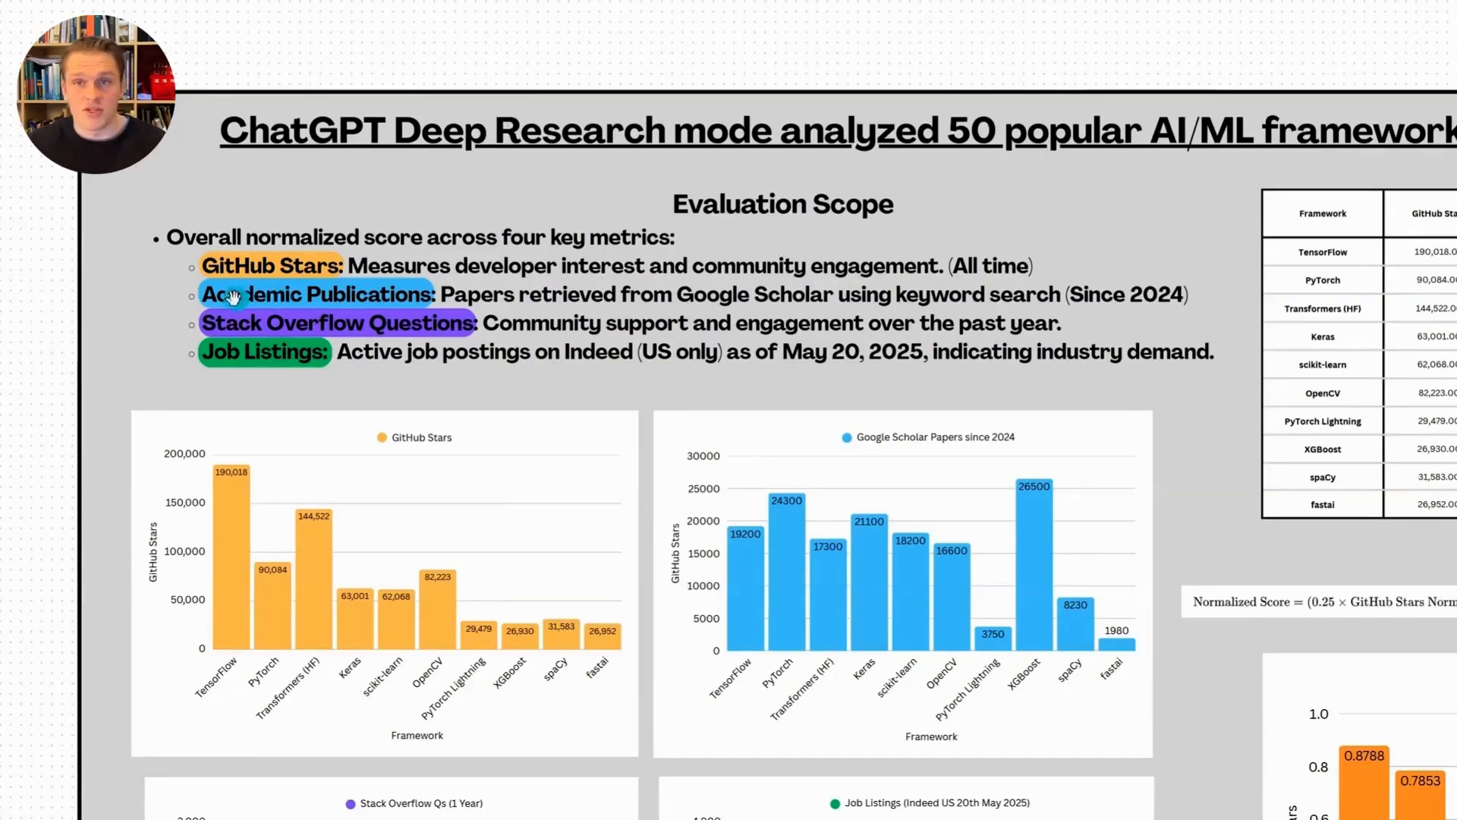
{"action": "mouse_move", "coordinate": [182, 298]}
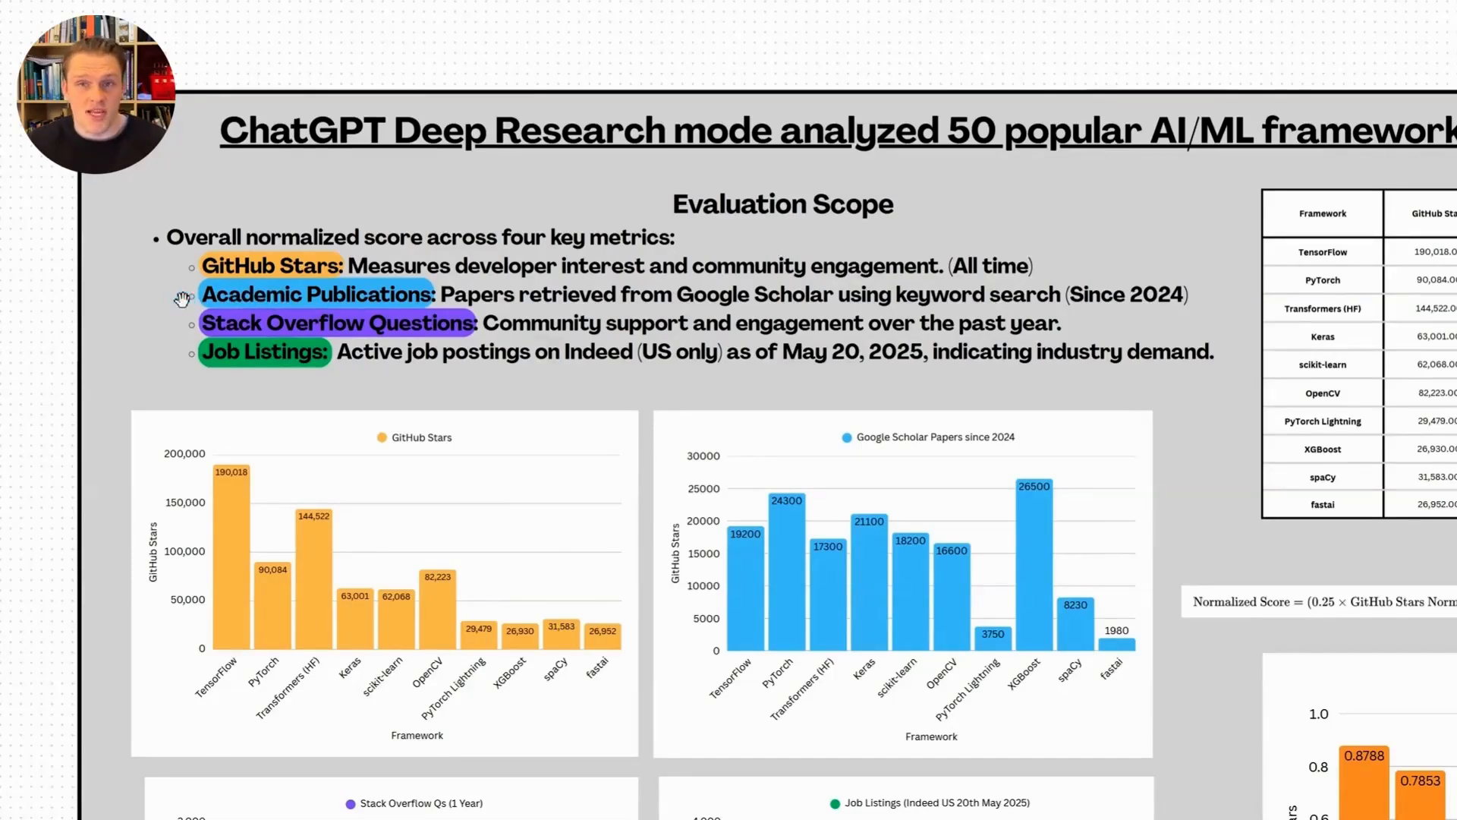
{"action": "mouse_move", "coordinate": [185, 307]}
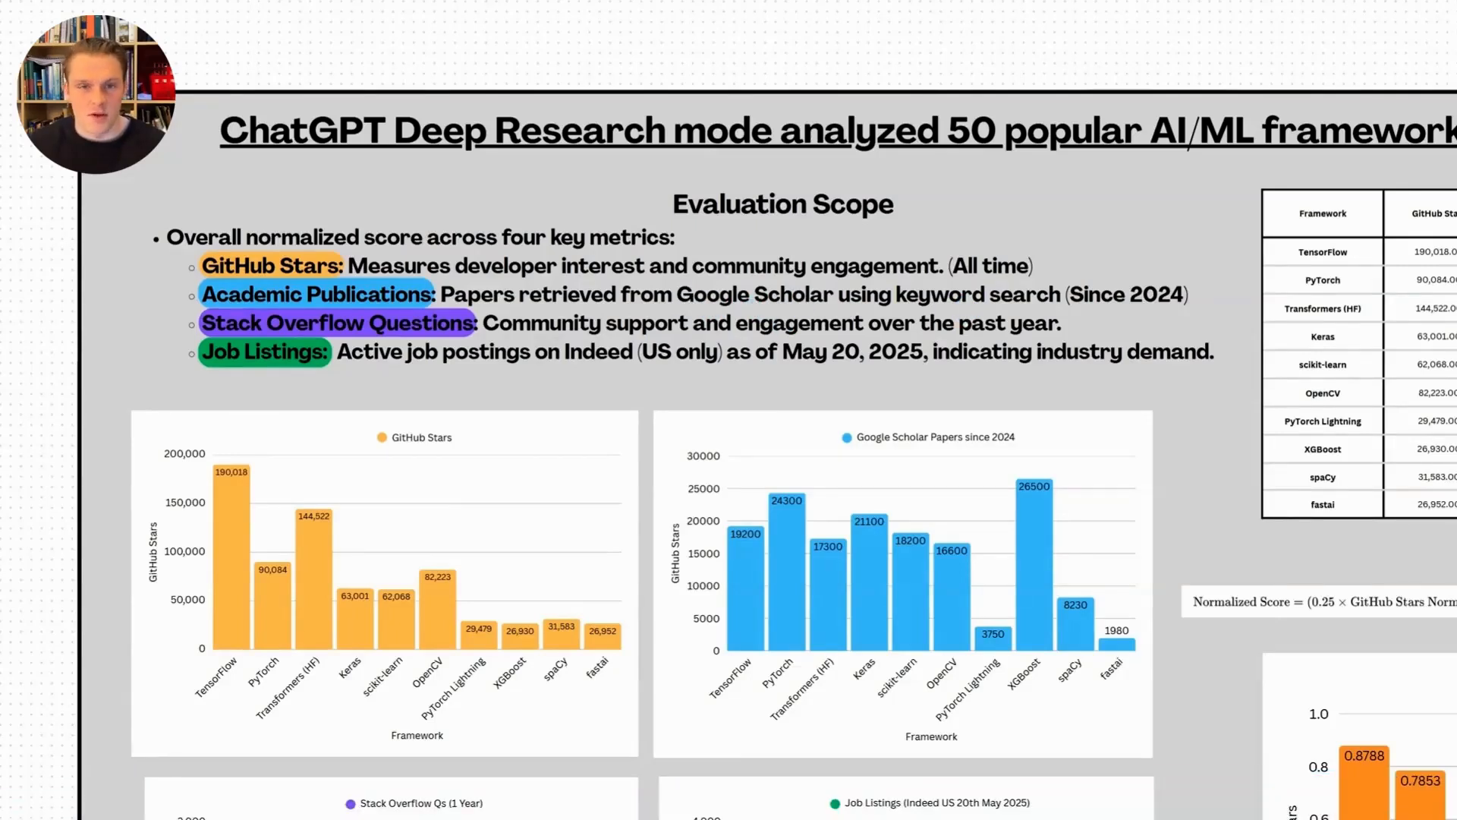
{"action": "mouse_move", "coordinate": [139, 291]}
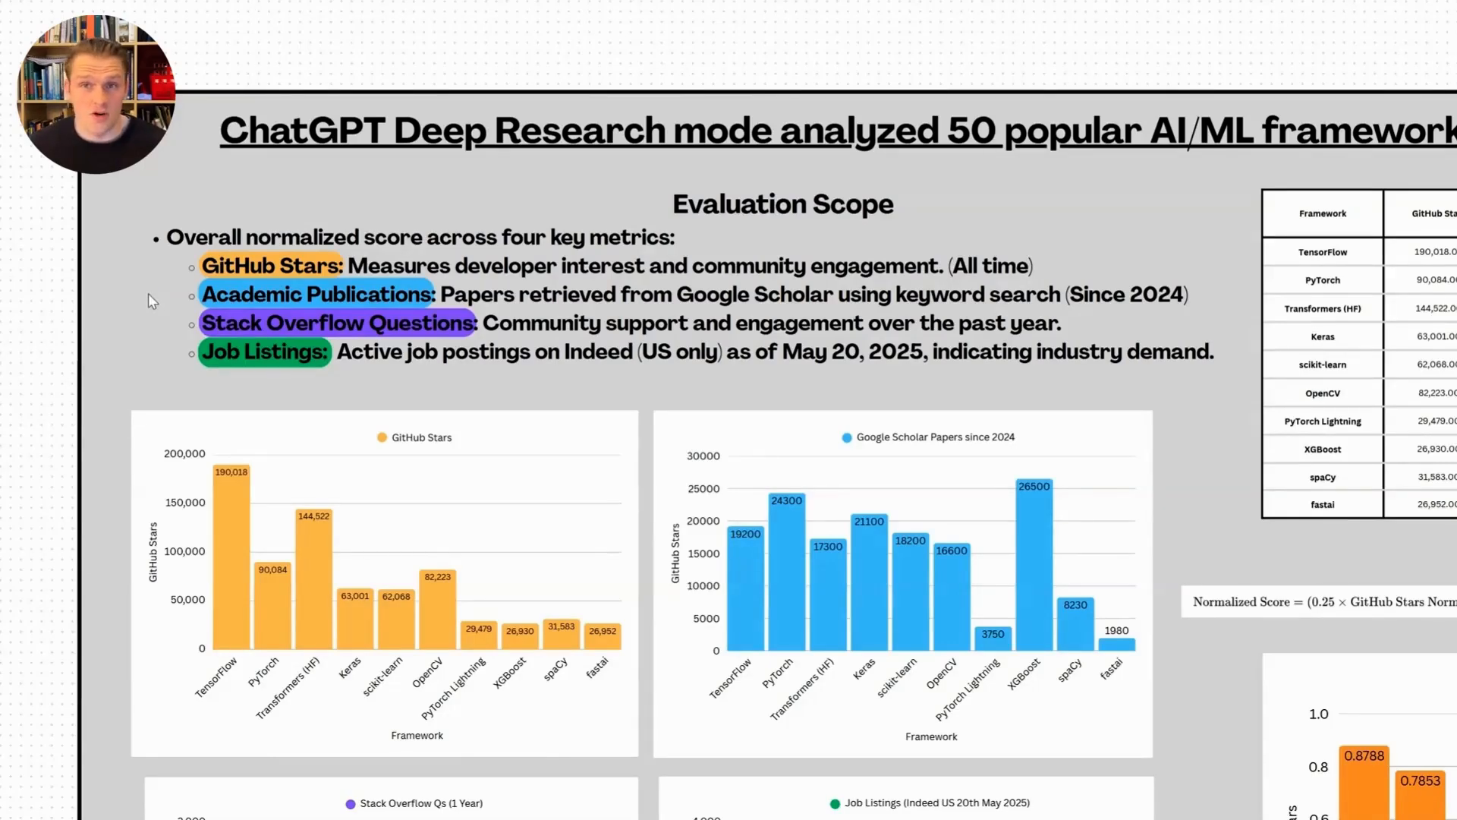
{"action": "mouse_move", "coordinate": [183, 356]}
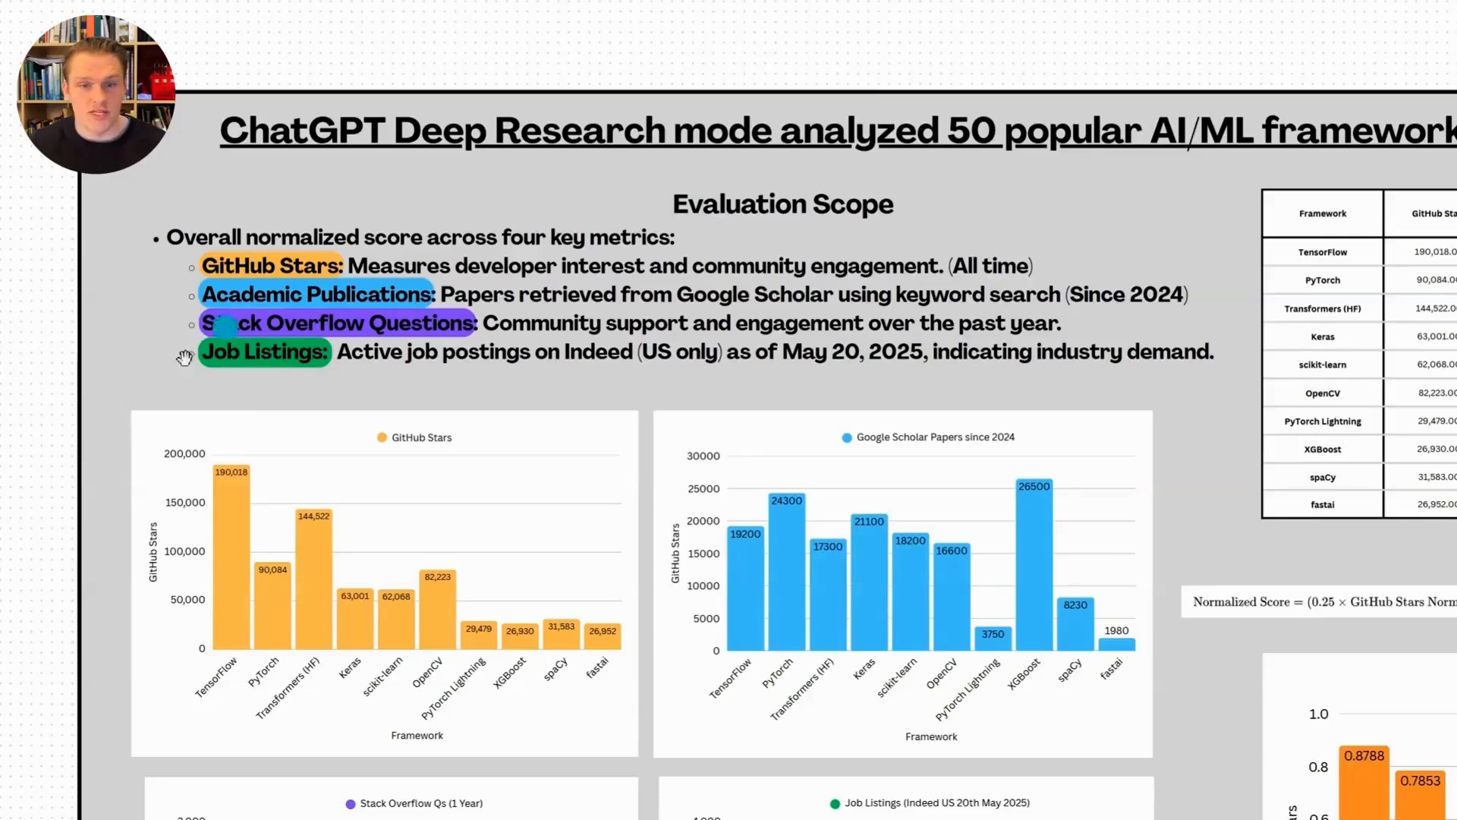
{"action": "mouse_move", "coordinate": [390, 376]}
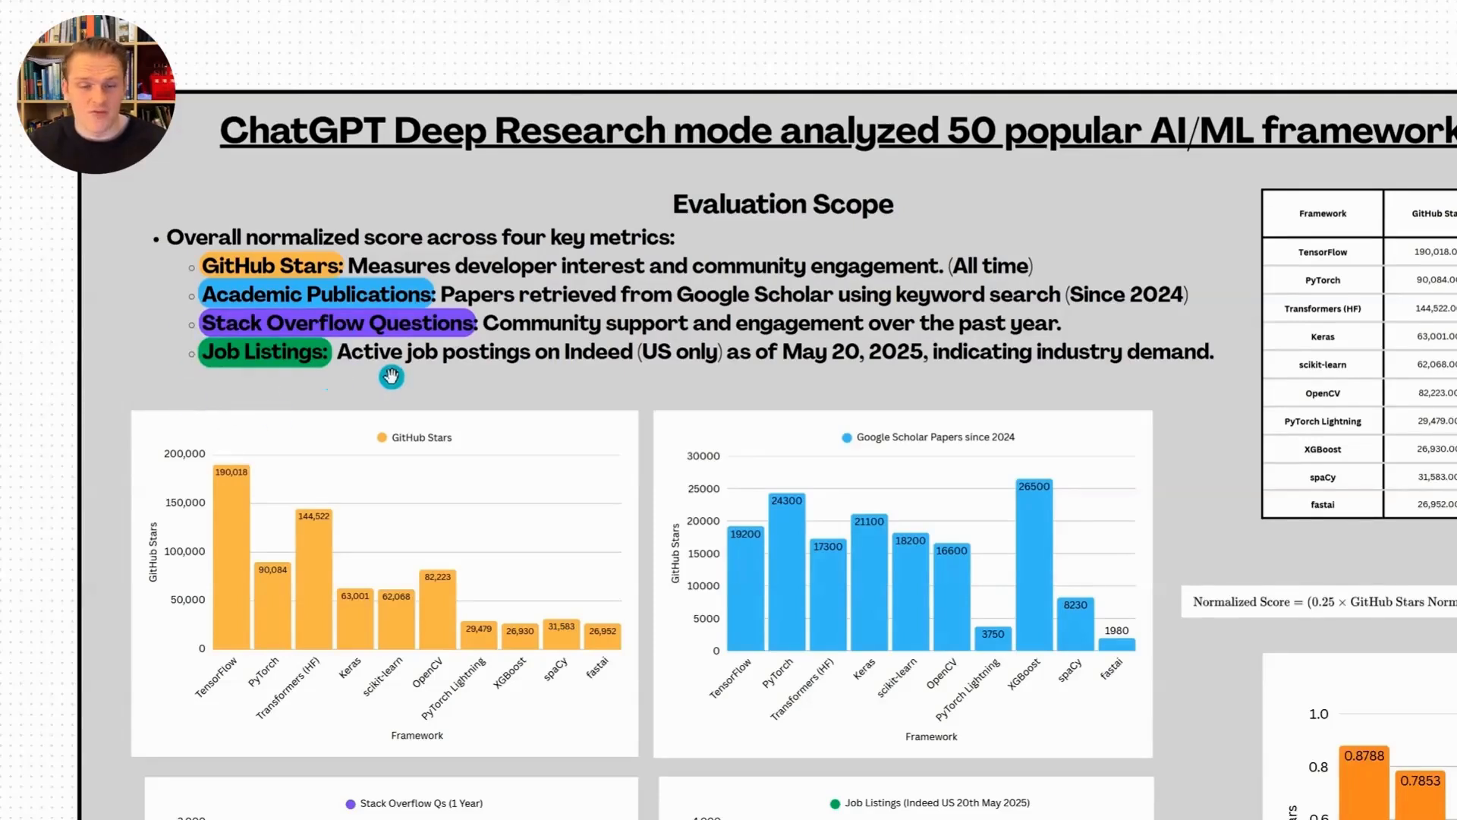
{"action": "mouse_move", "coordinate": [659, 380]}
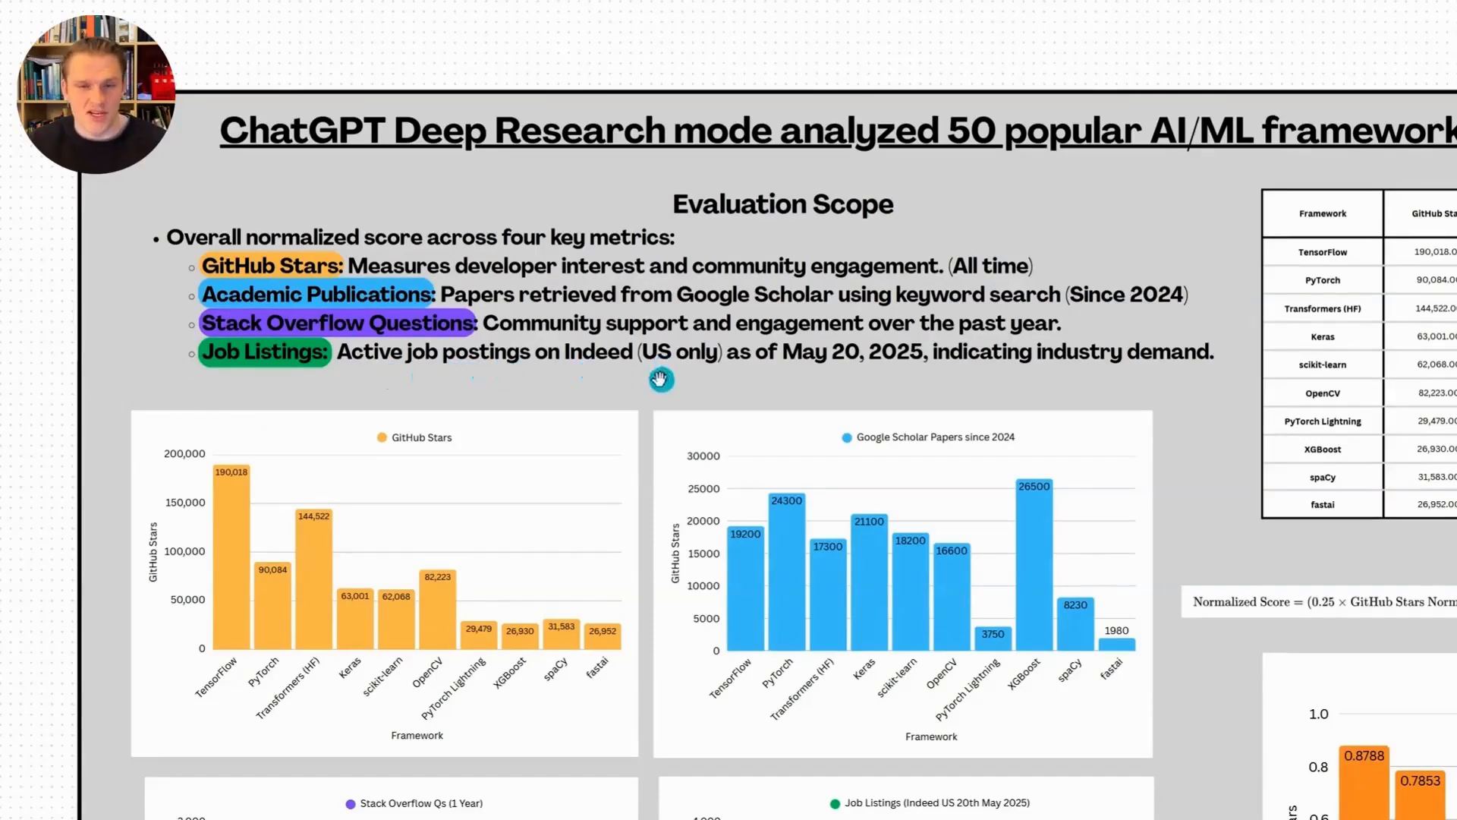
{"action": "mouse_move", "coordinate": [841, 381]}
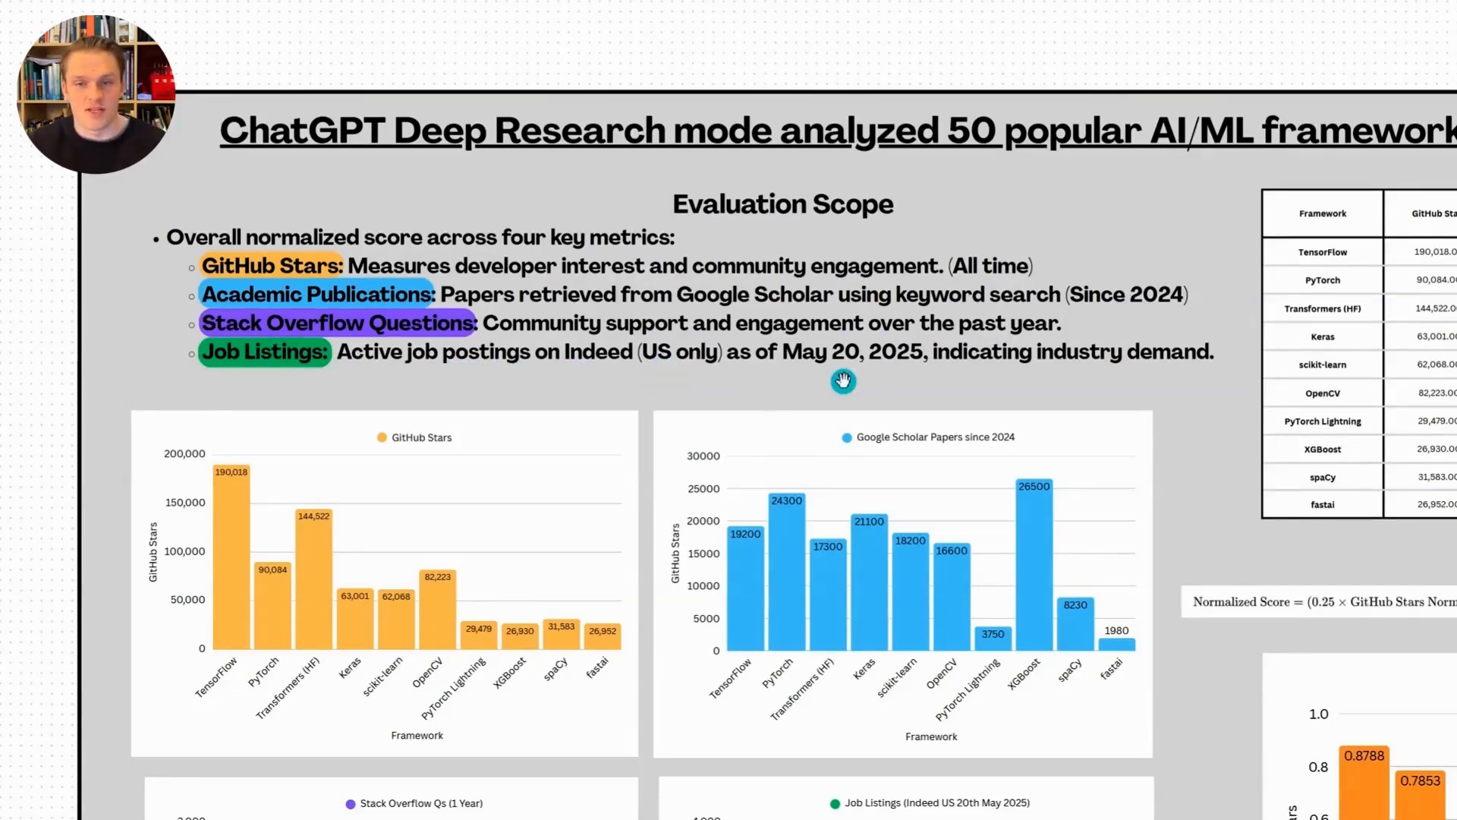
{"action": "mouse_move", "coordinate": [1094, 381]}
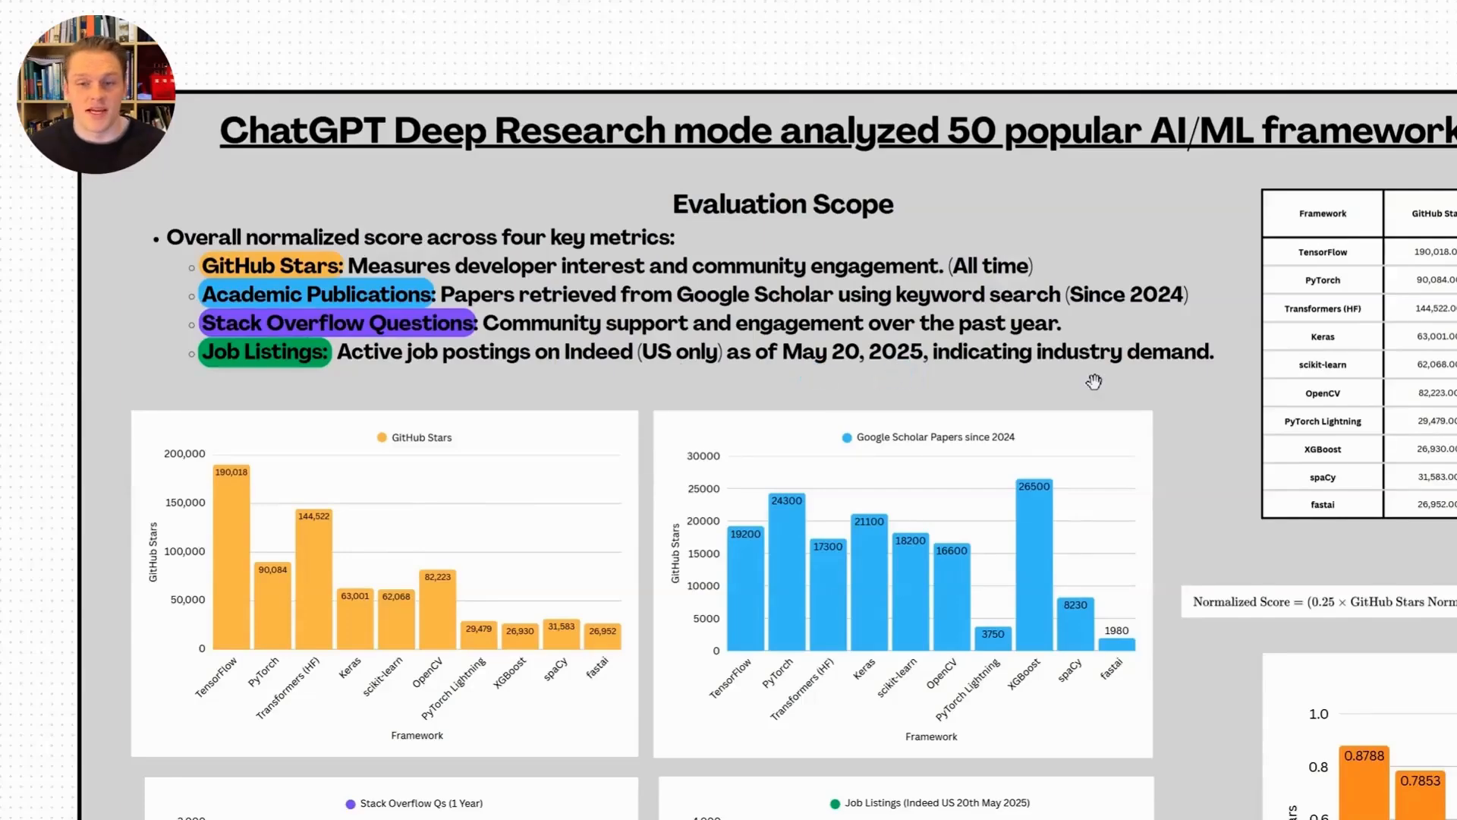
{"action": "mouse_move", "coordinate": [1041, 381]}
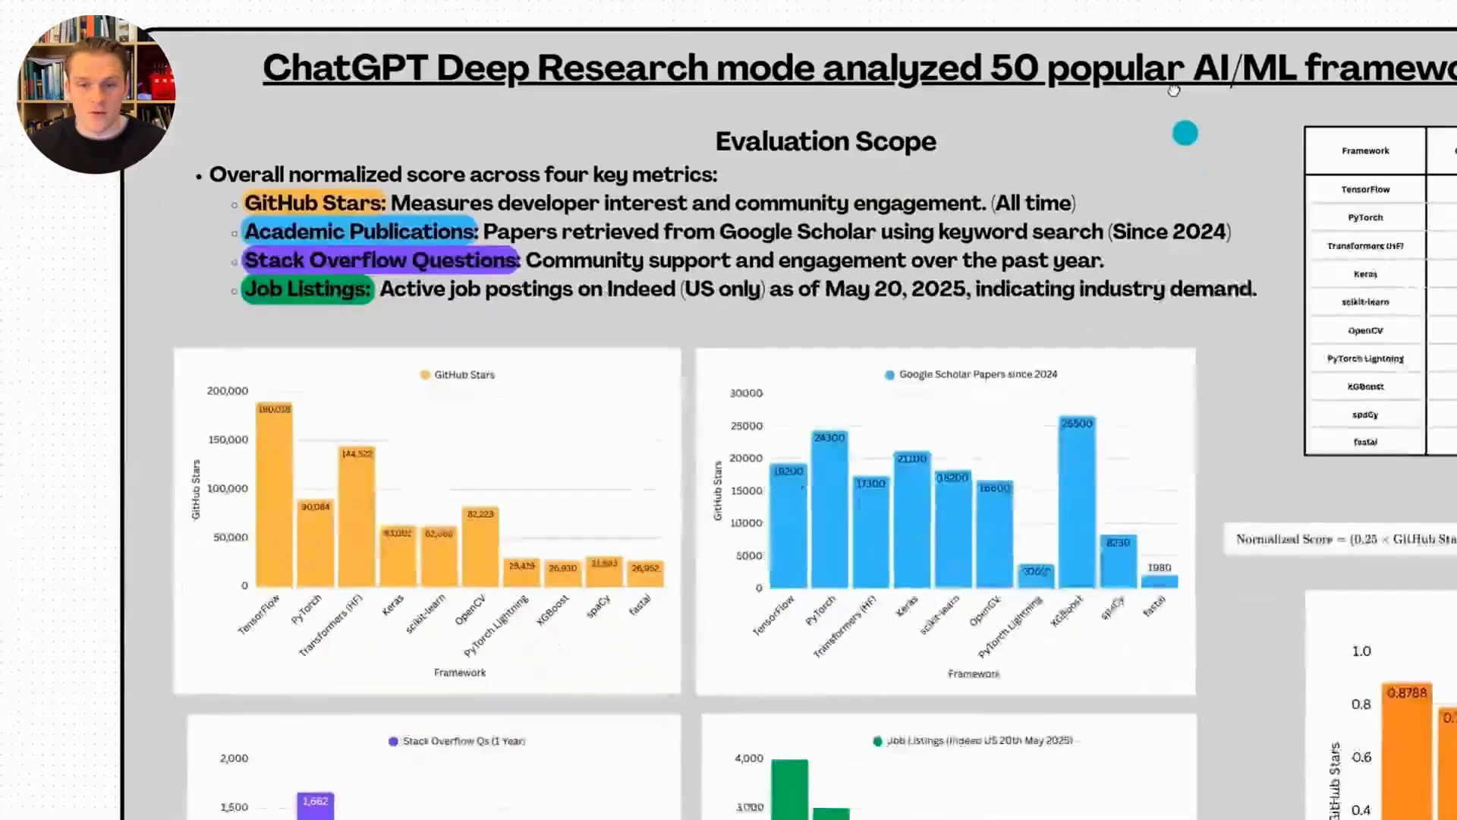
{"action": "scroll", "scroll_direction": "down", "scroll_amount": 3}
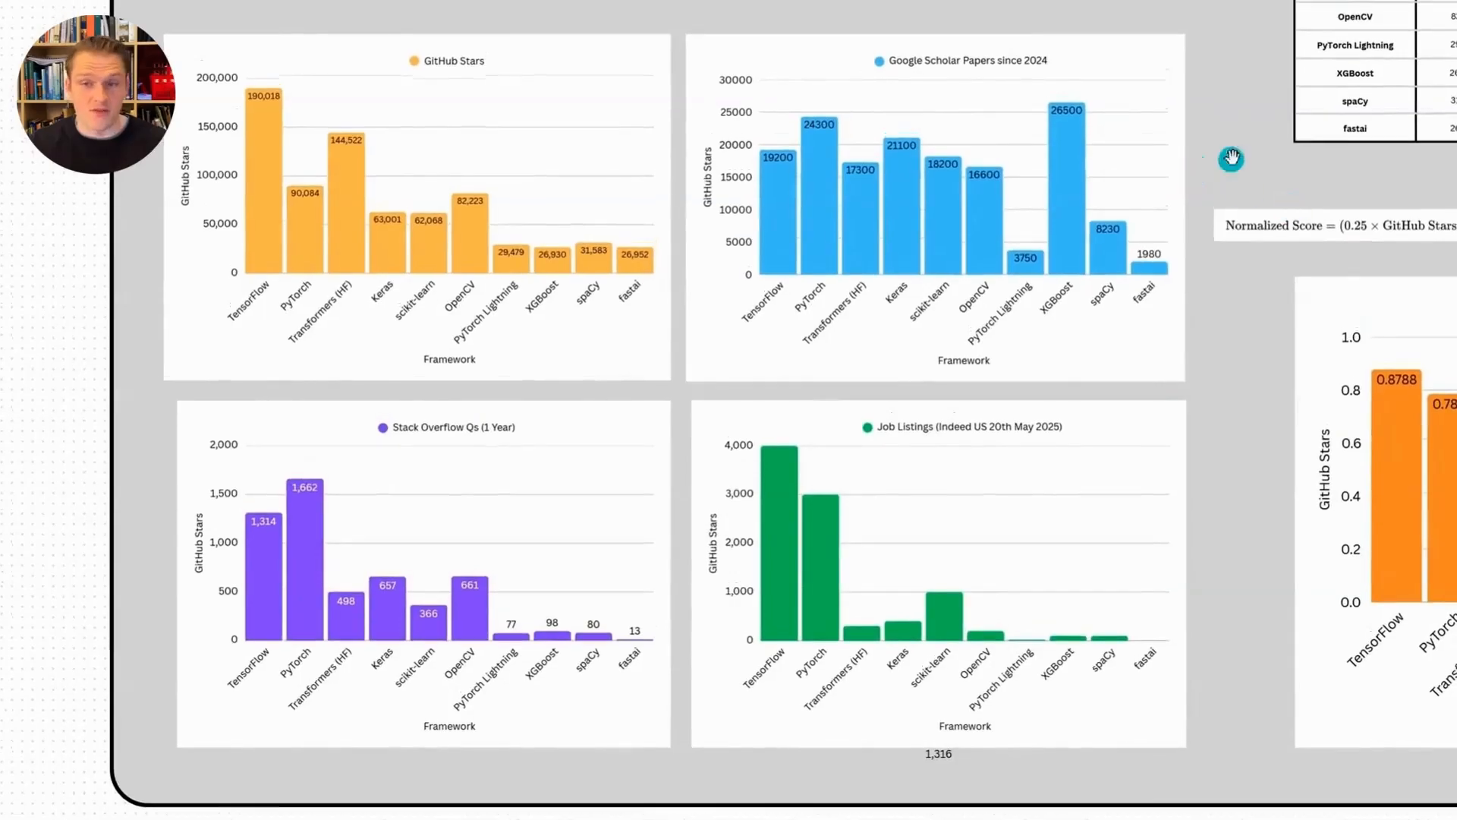
{"action": "mouse_move", "coordinate": [1304, 167]}
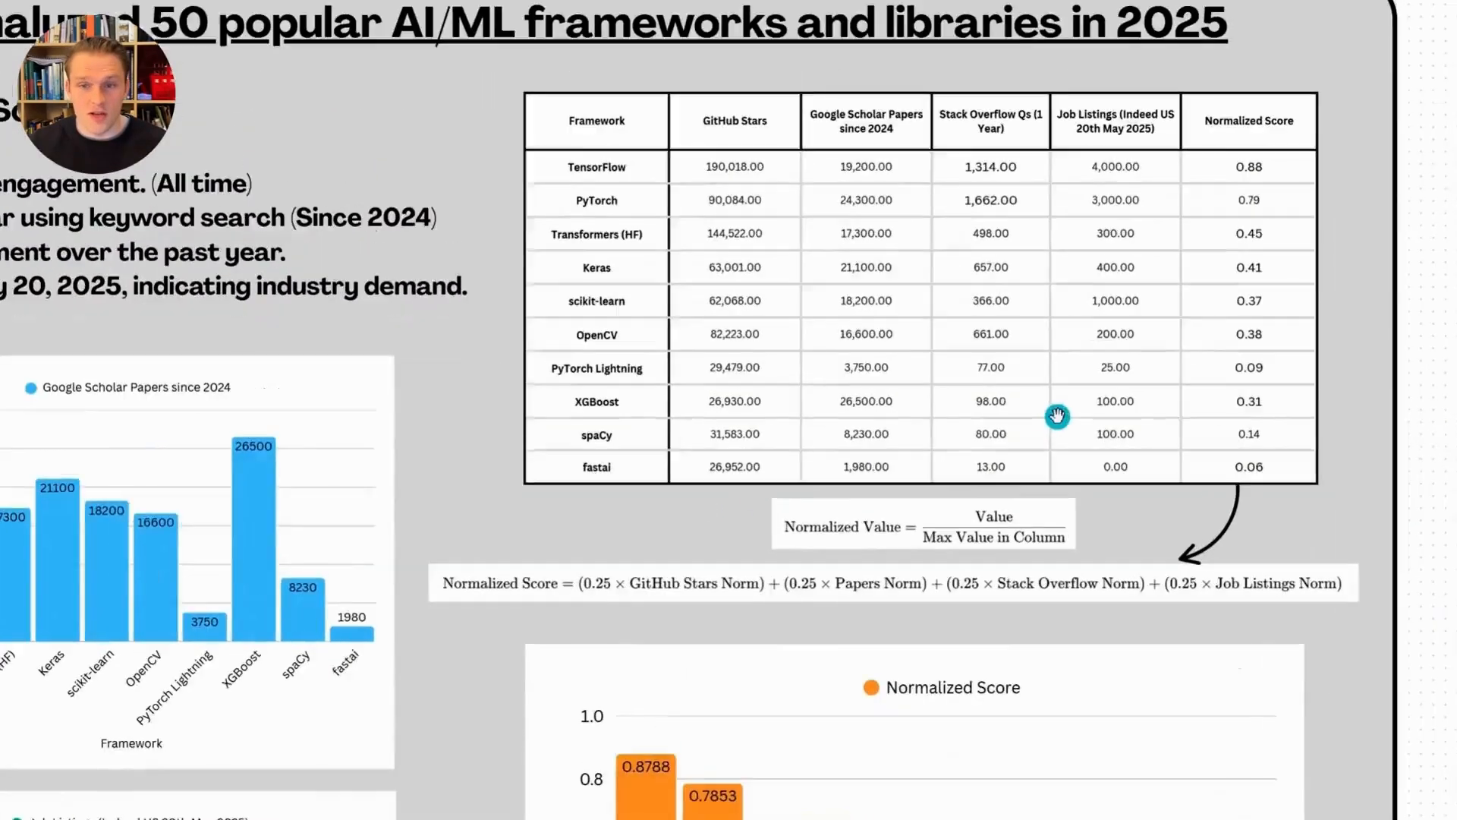
{"action": "scroll", "scroll_direction": "up", "scroll_amount": 3}
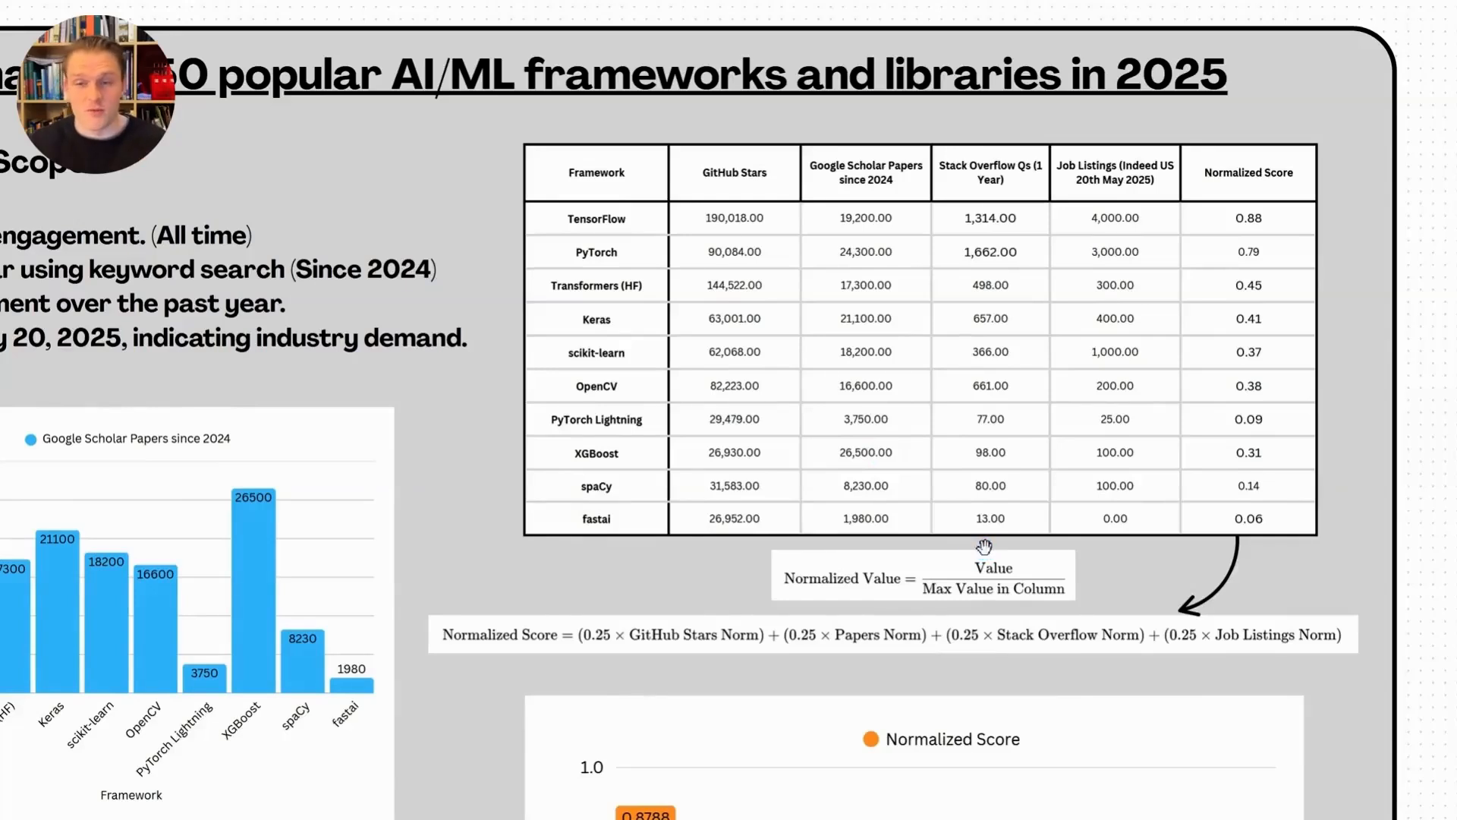
{"action": "mouse_move", "coordinate": [795, 79]}
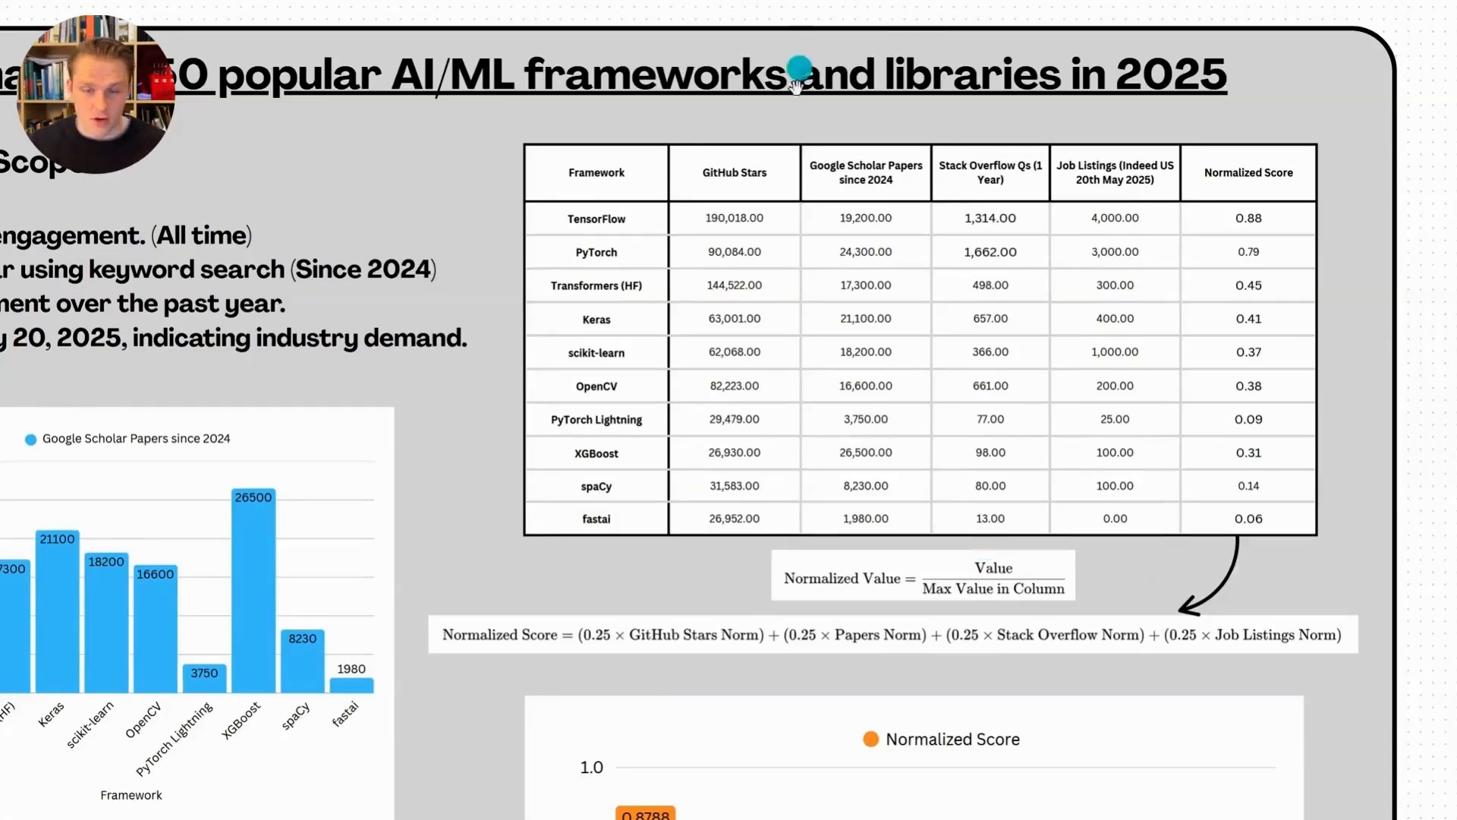
{"action": "mouse_move", "coordinate": [1253, 100]}
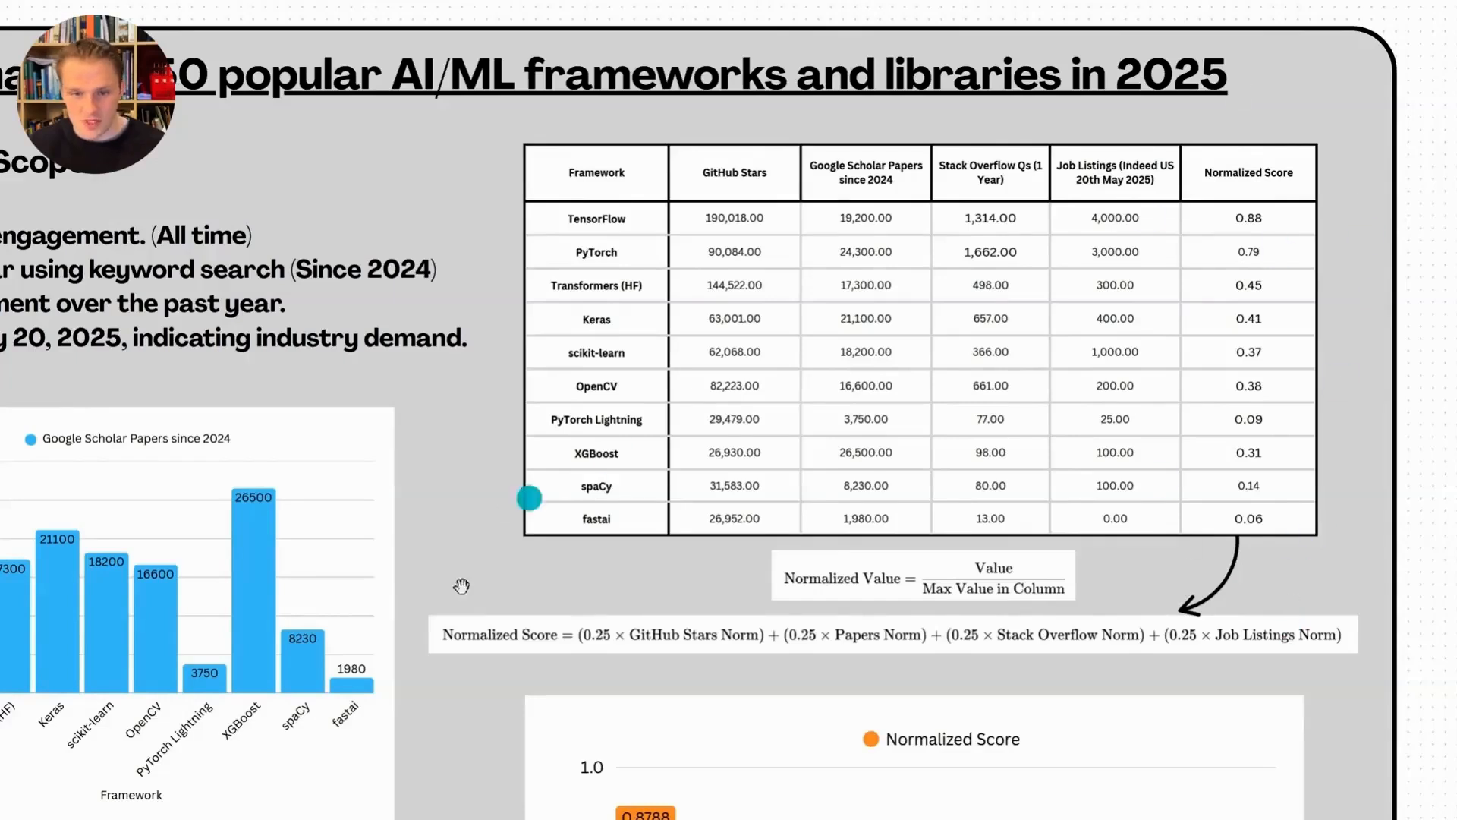
{"action": "mouse_move", "coordinate": [1348, 488]}
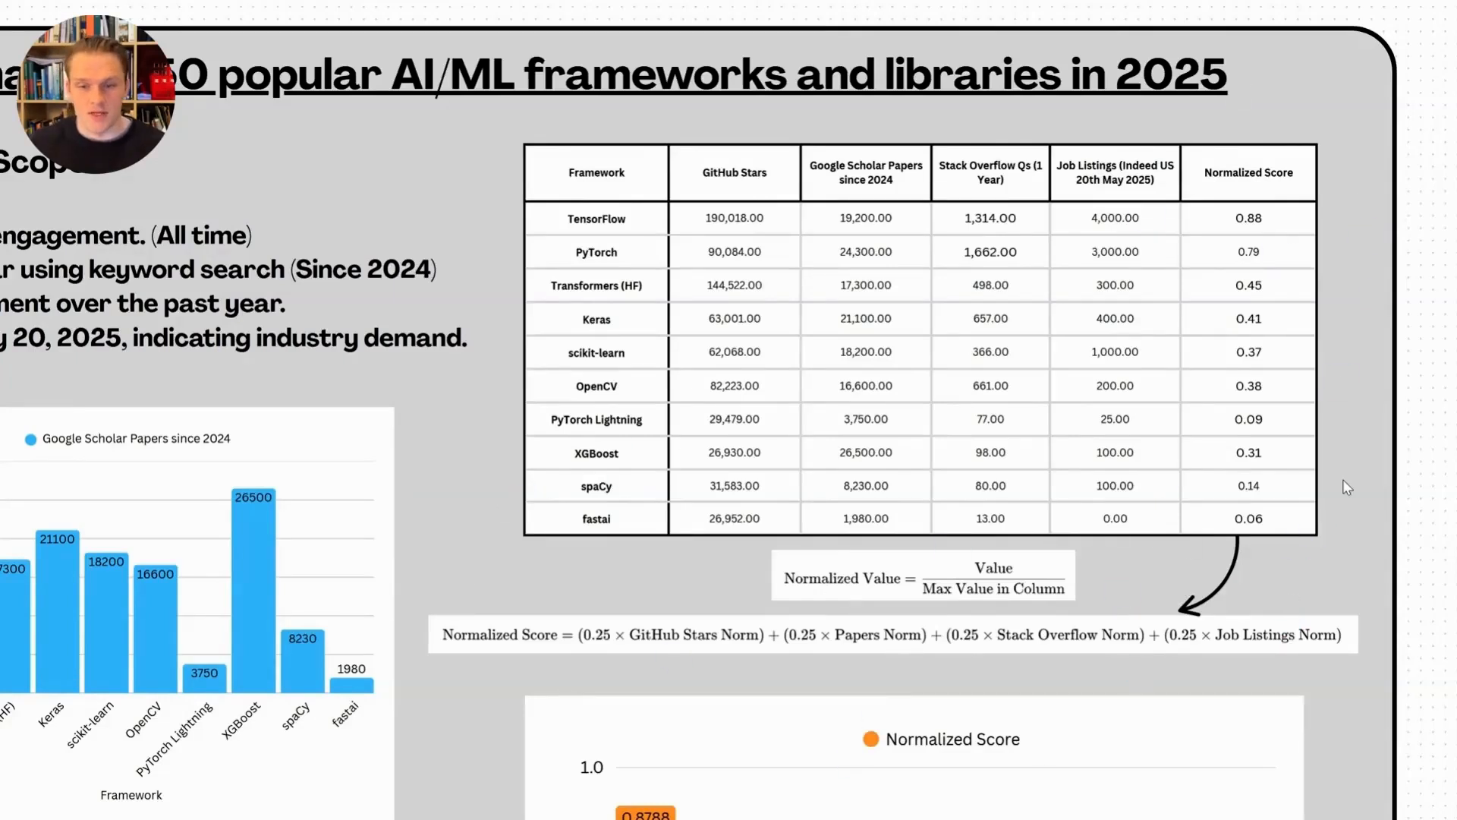
{"action": "mouse_move", "coordinate": [1366, 455]}
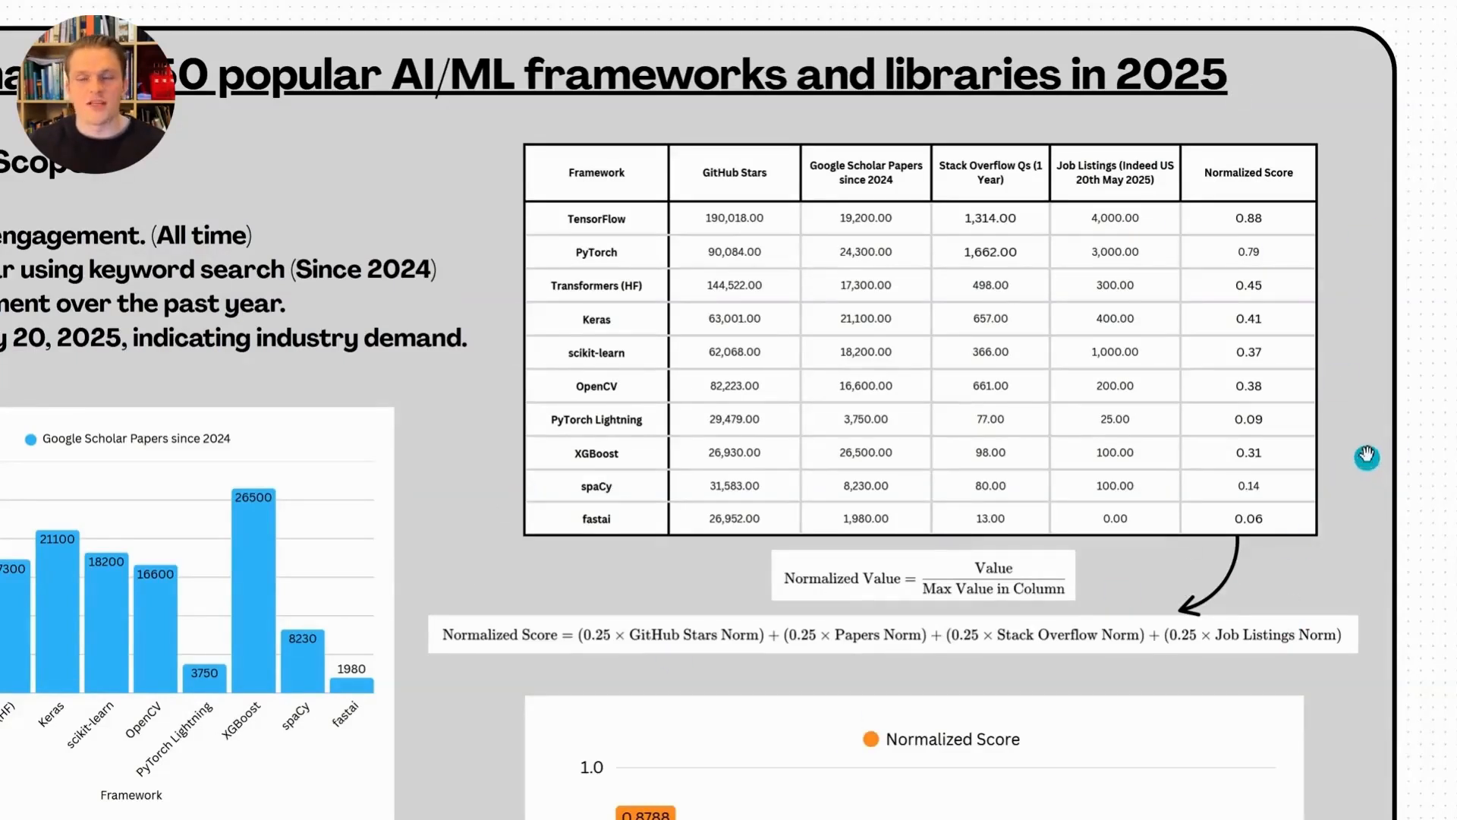
{"action": "mouse_move", "coordinate": [1390, 442]}
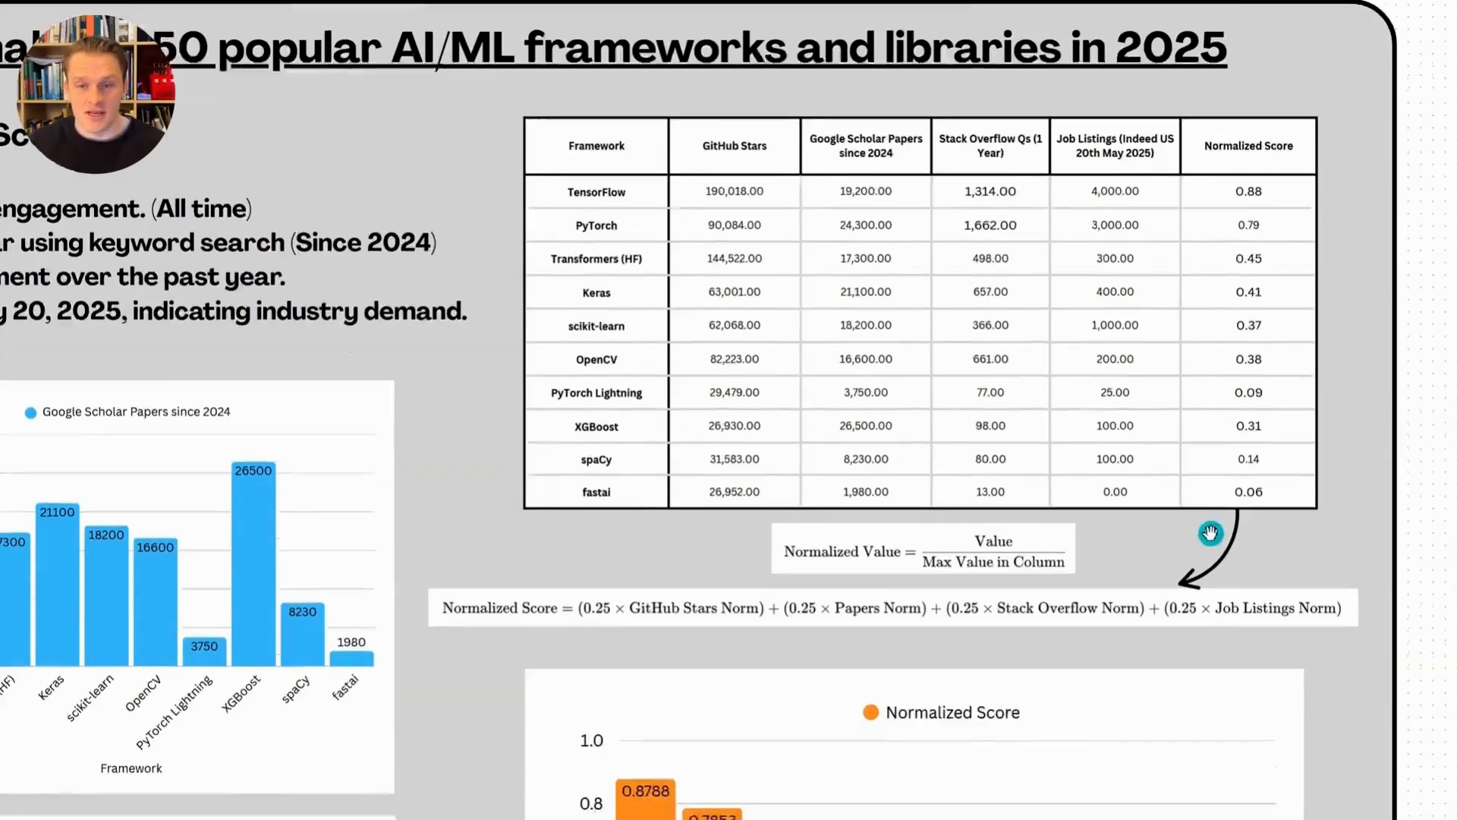
{"action": "scroll", "scroll_direction": "down", "scroll_amount": 3}
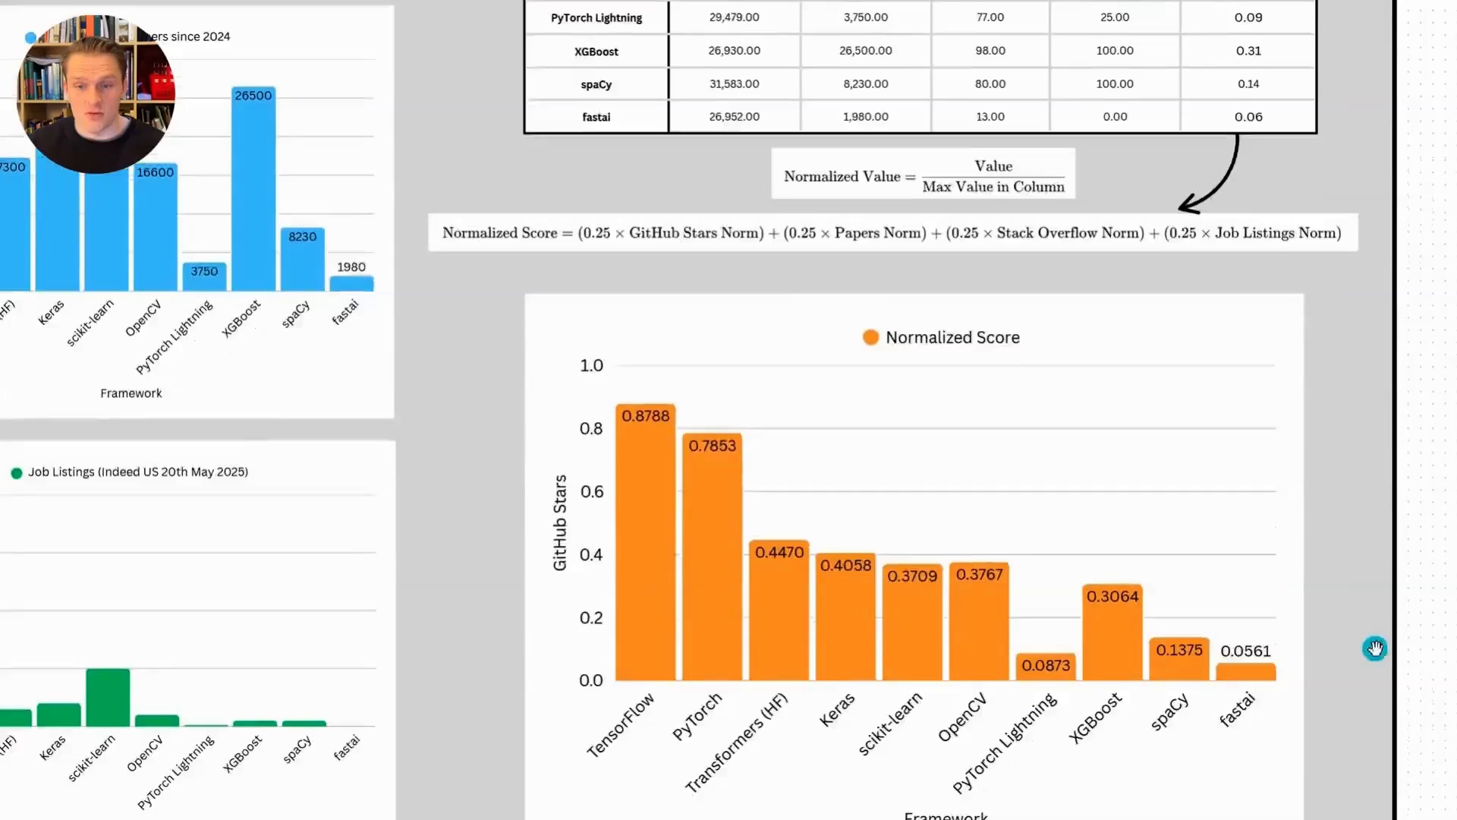
{"action": "scroll", "scroll_direction": "down", "scroll_amount": 3}
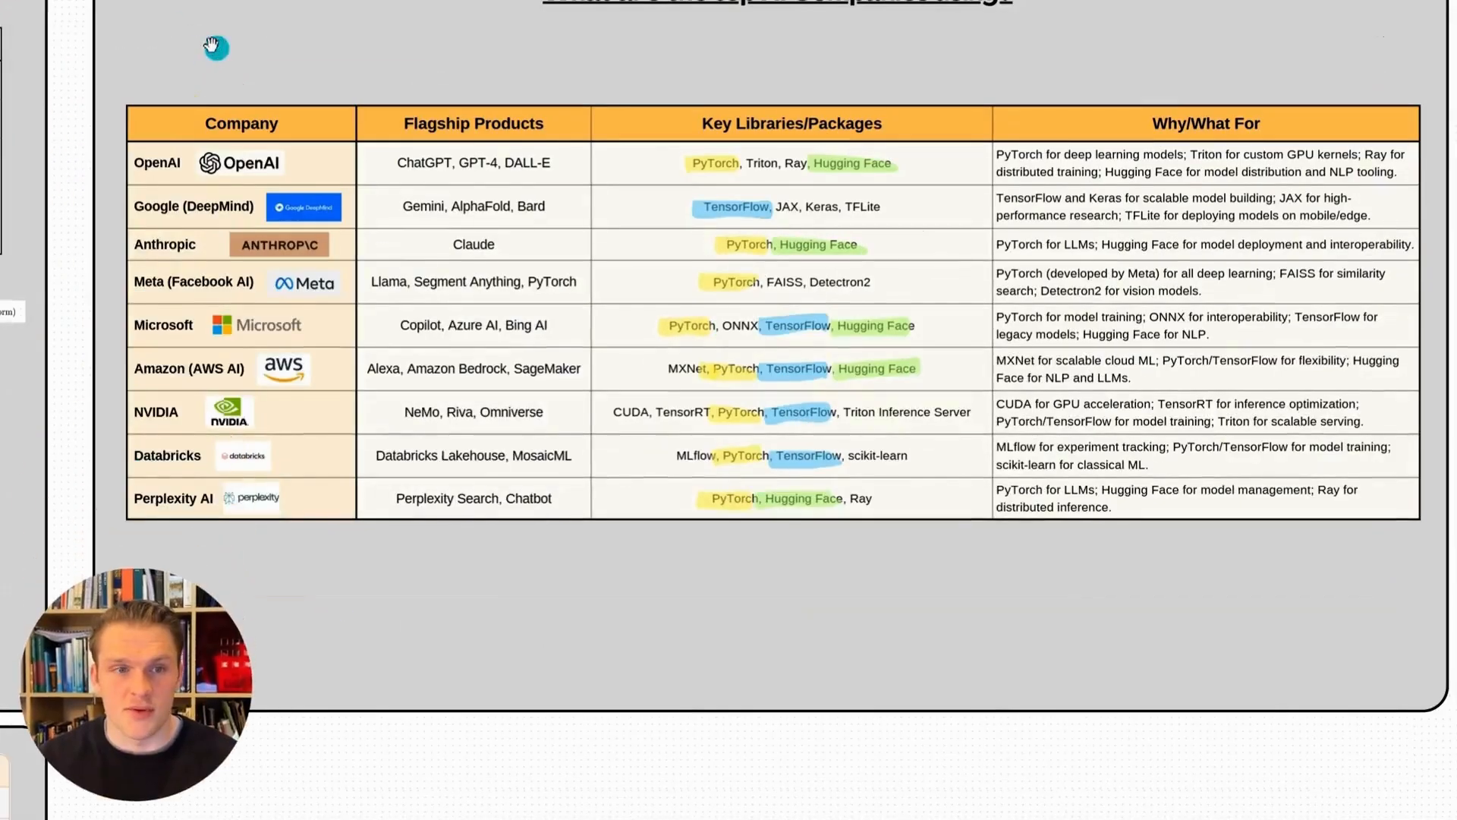
{"action": "mouse_move", "coordinate": [175, 181]}
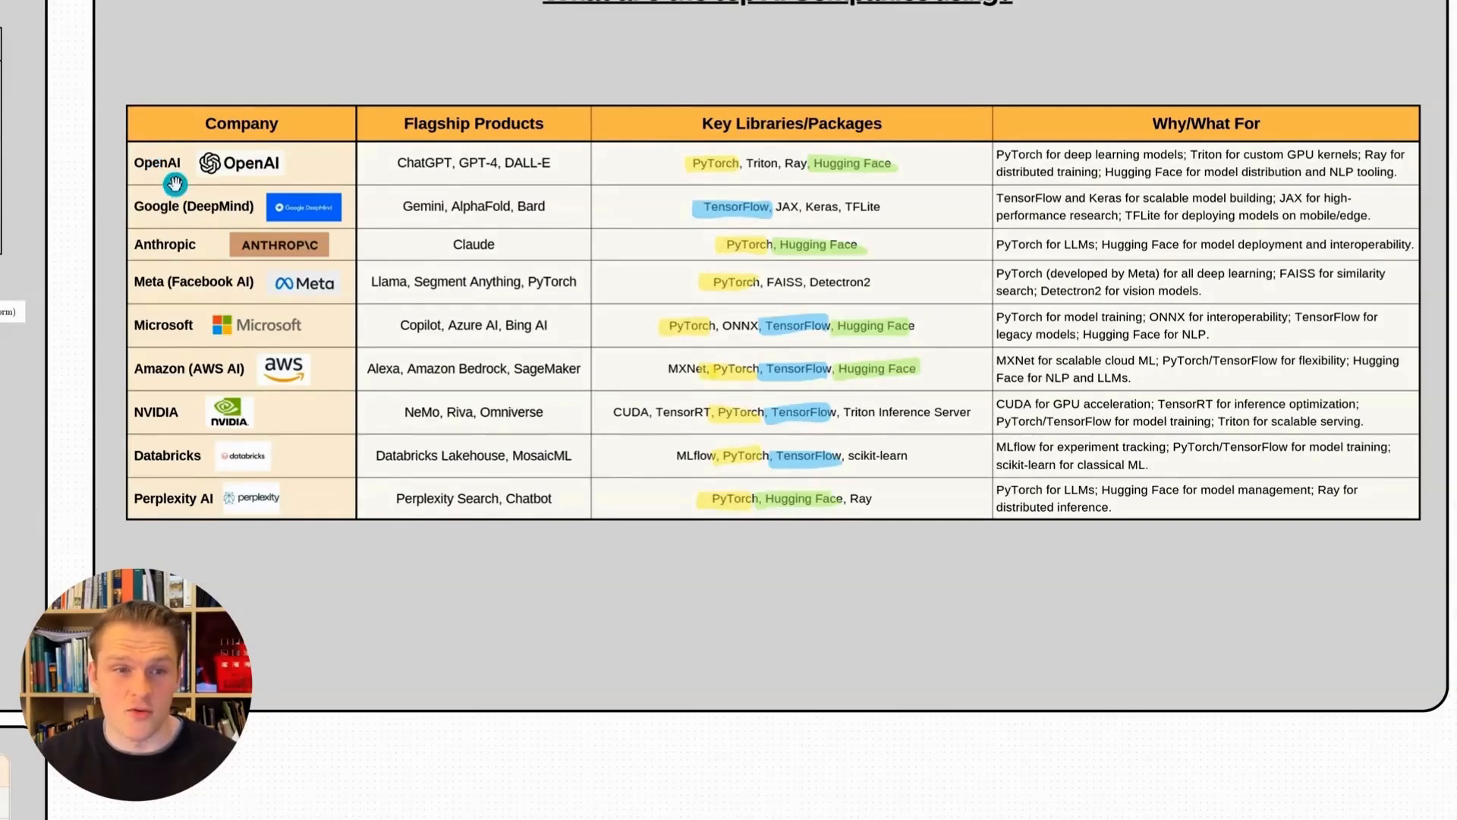
{"action": "mouse_move", "coordinate": [177, 194]}
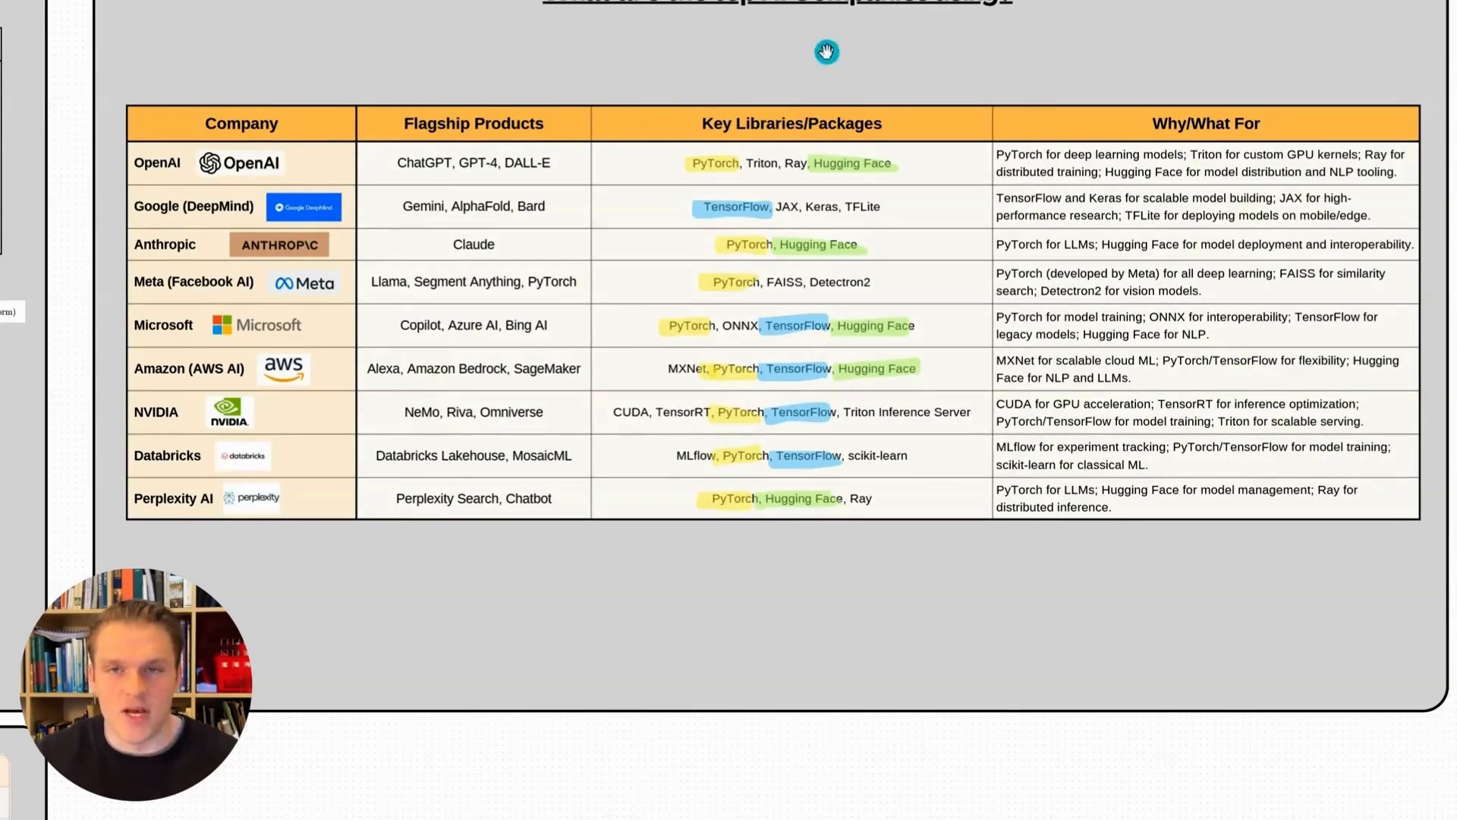
{"action": "mouse_move", "coordinate": [808, 177]}
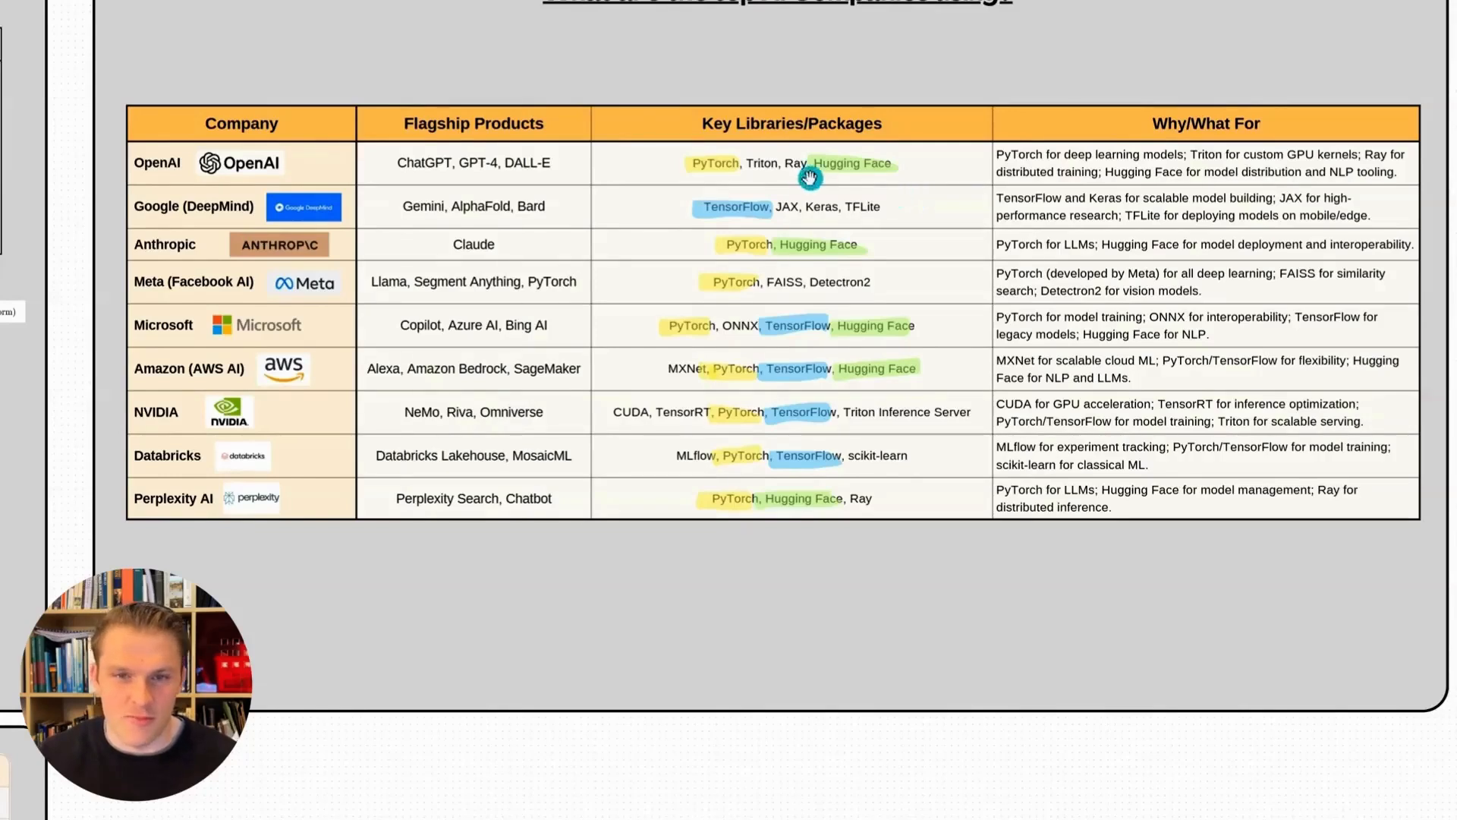
{"action": "mouse_move", "coordinate": [856, 268]}
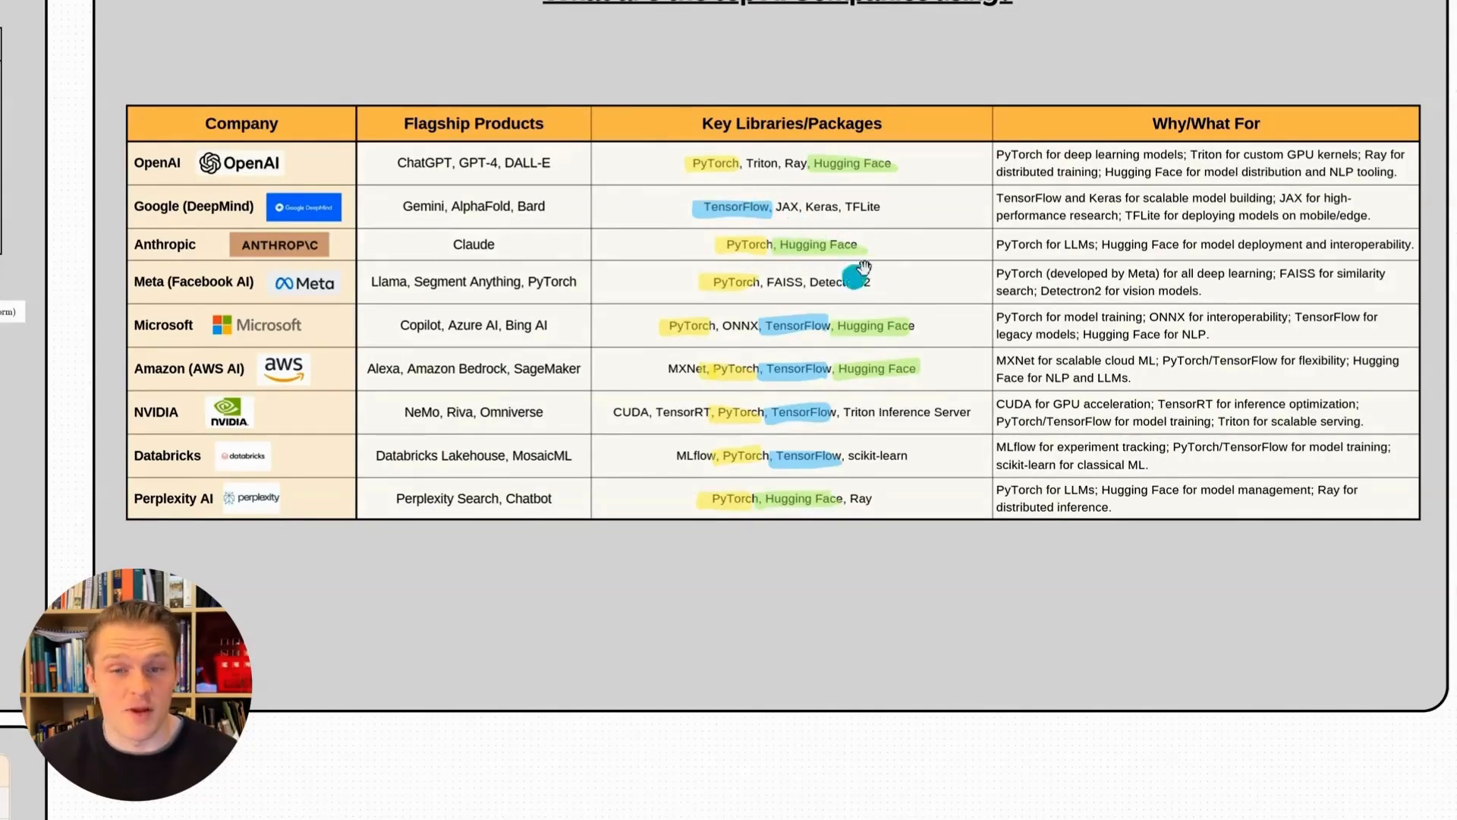
{"action": "mouse_move", "coordinate": [924, 66]}
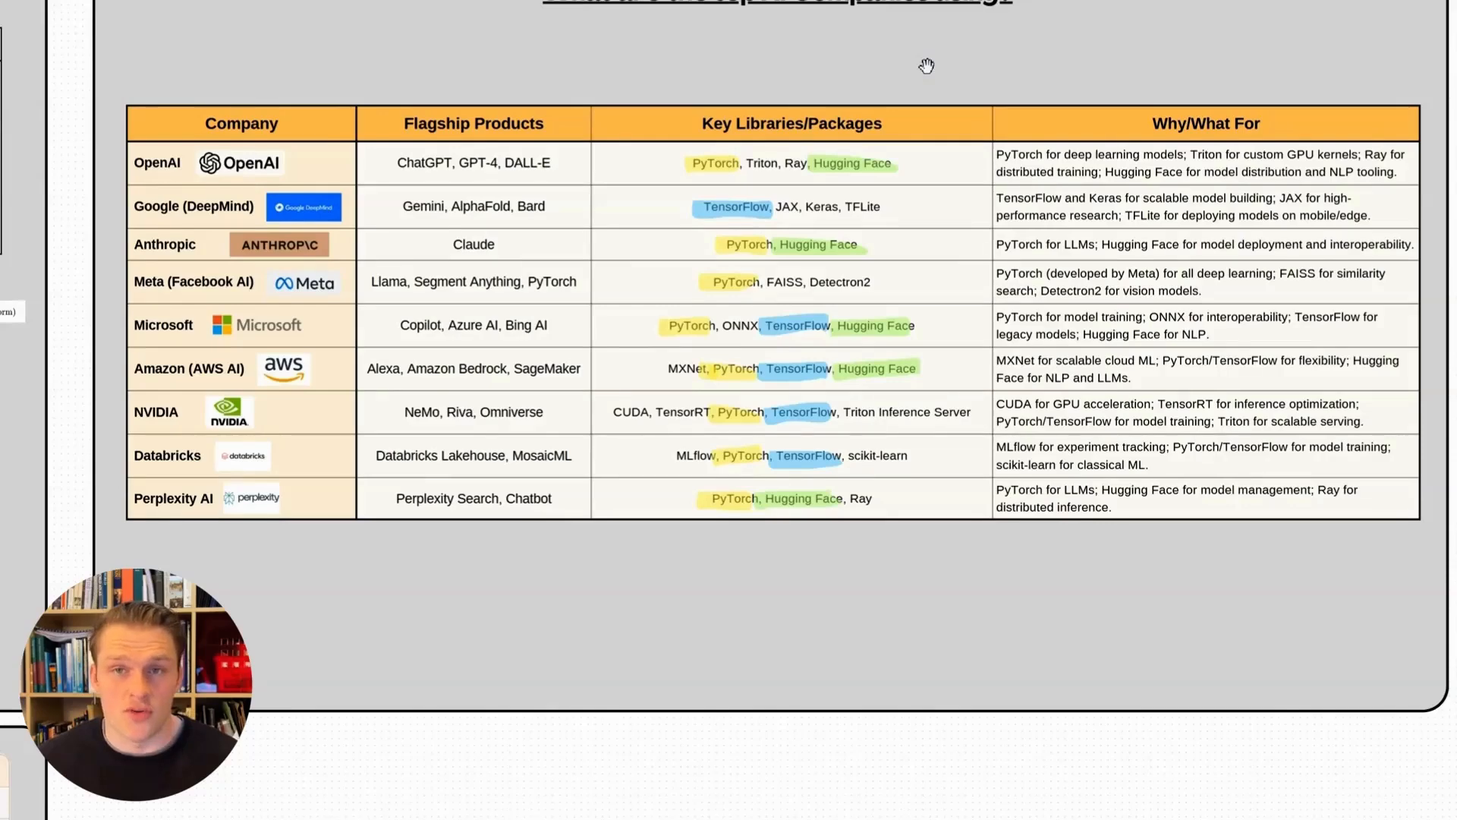
{"action": "mouse_move", "coordinate": [931, 75]}
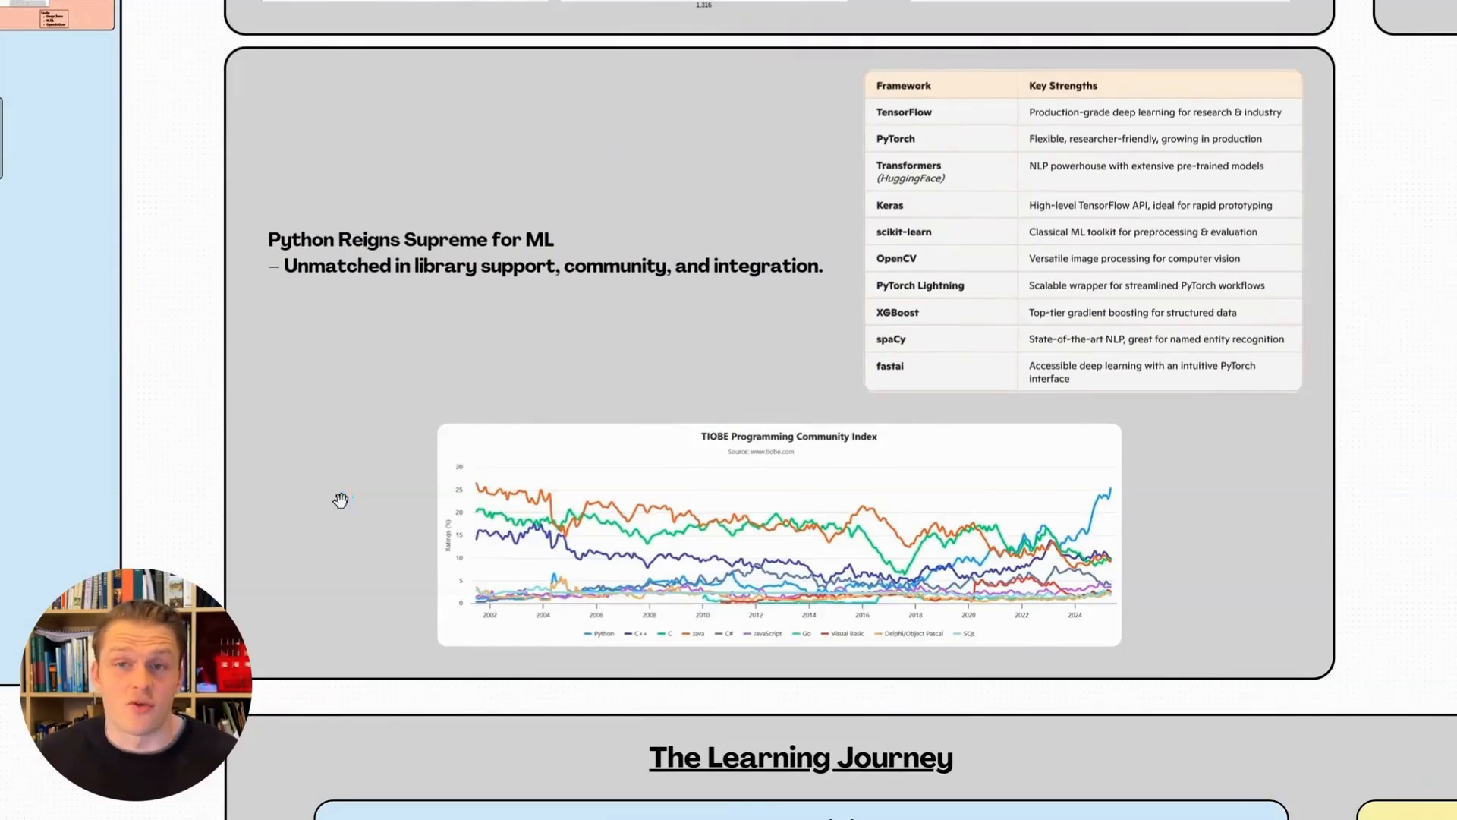
{"action": "mouse_move", "coordinate": [439, 30]}
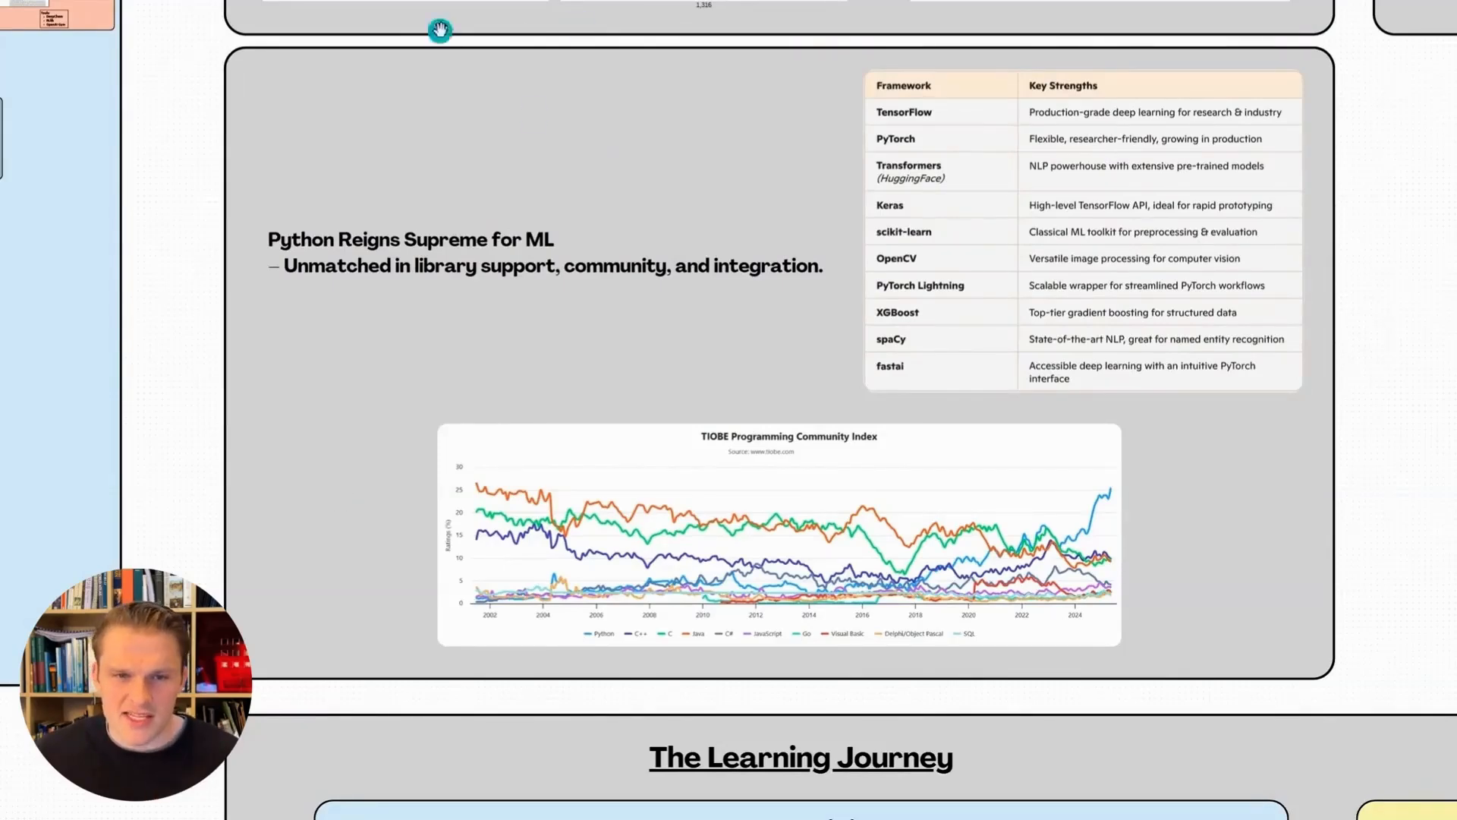
{"action": "mouse_move", "coordinate": [506, 231]}
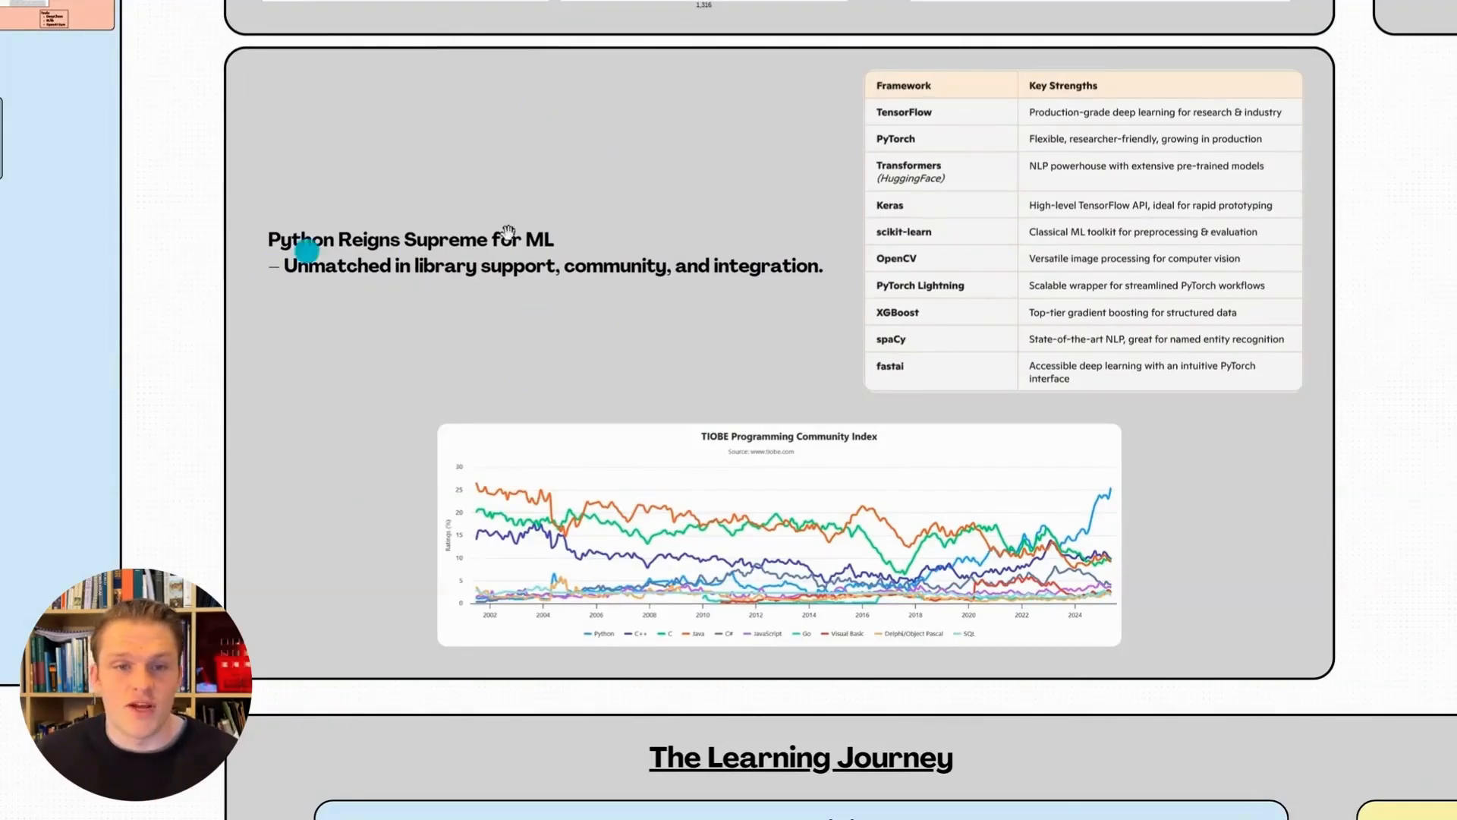
{"action": "mouse_move", "coordinate": [351, 286]}
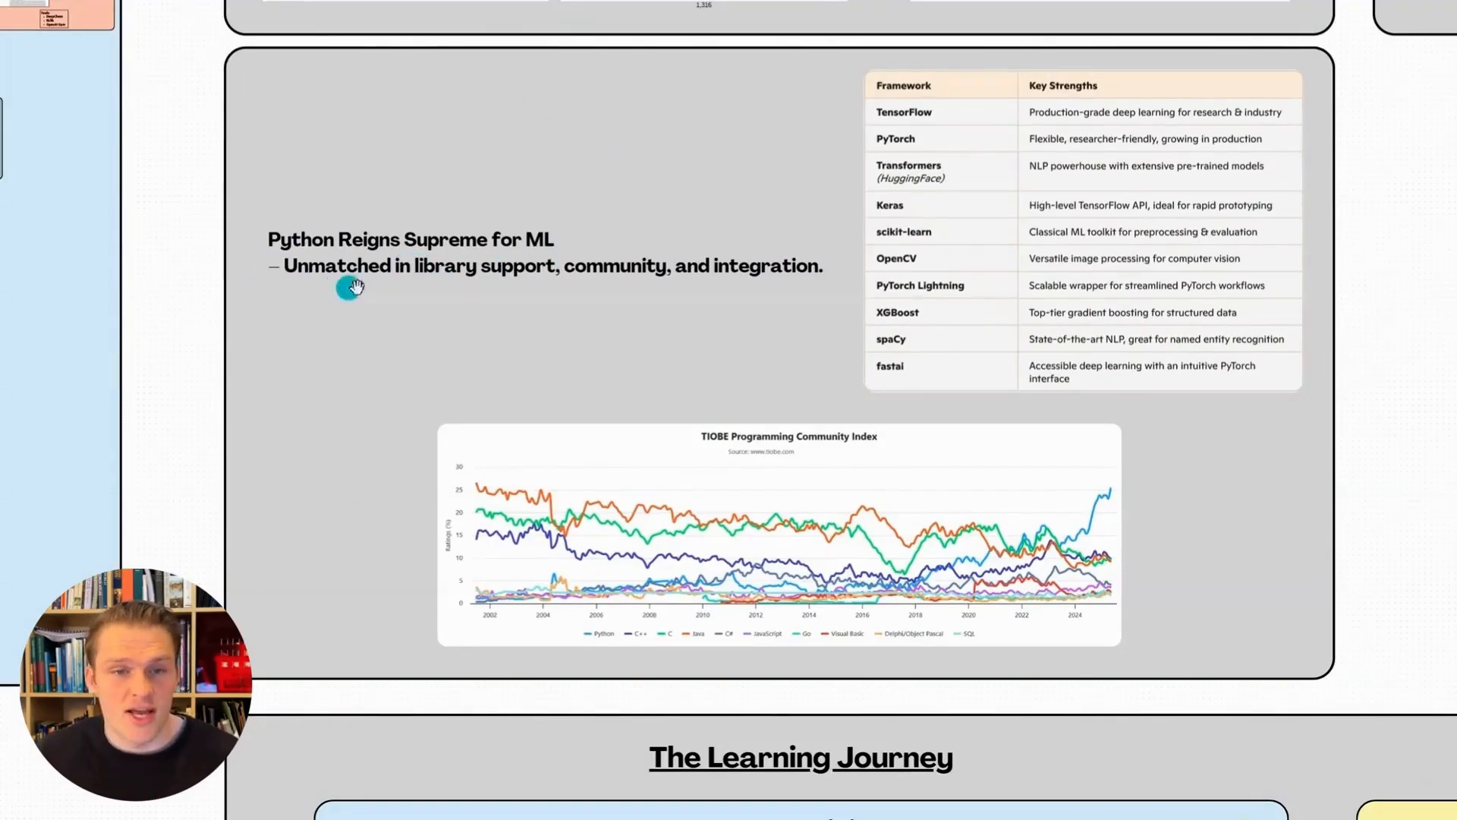
{"action": "mouse_move", "coordinate": [732, 292]}
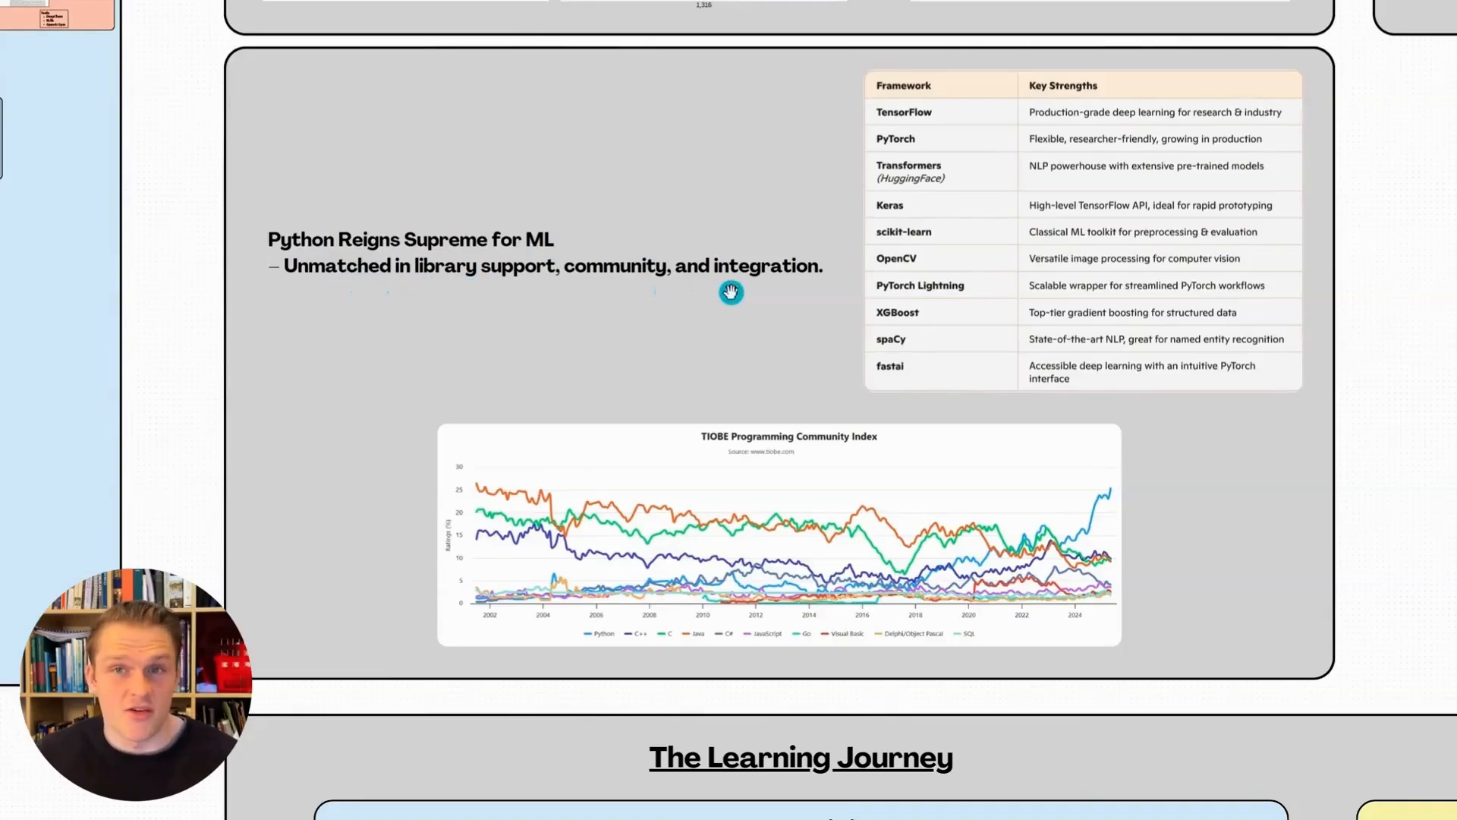
{"action": "mouse_move", "coordinate": [730, 295]}
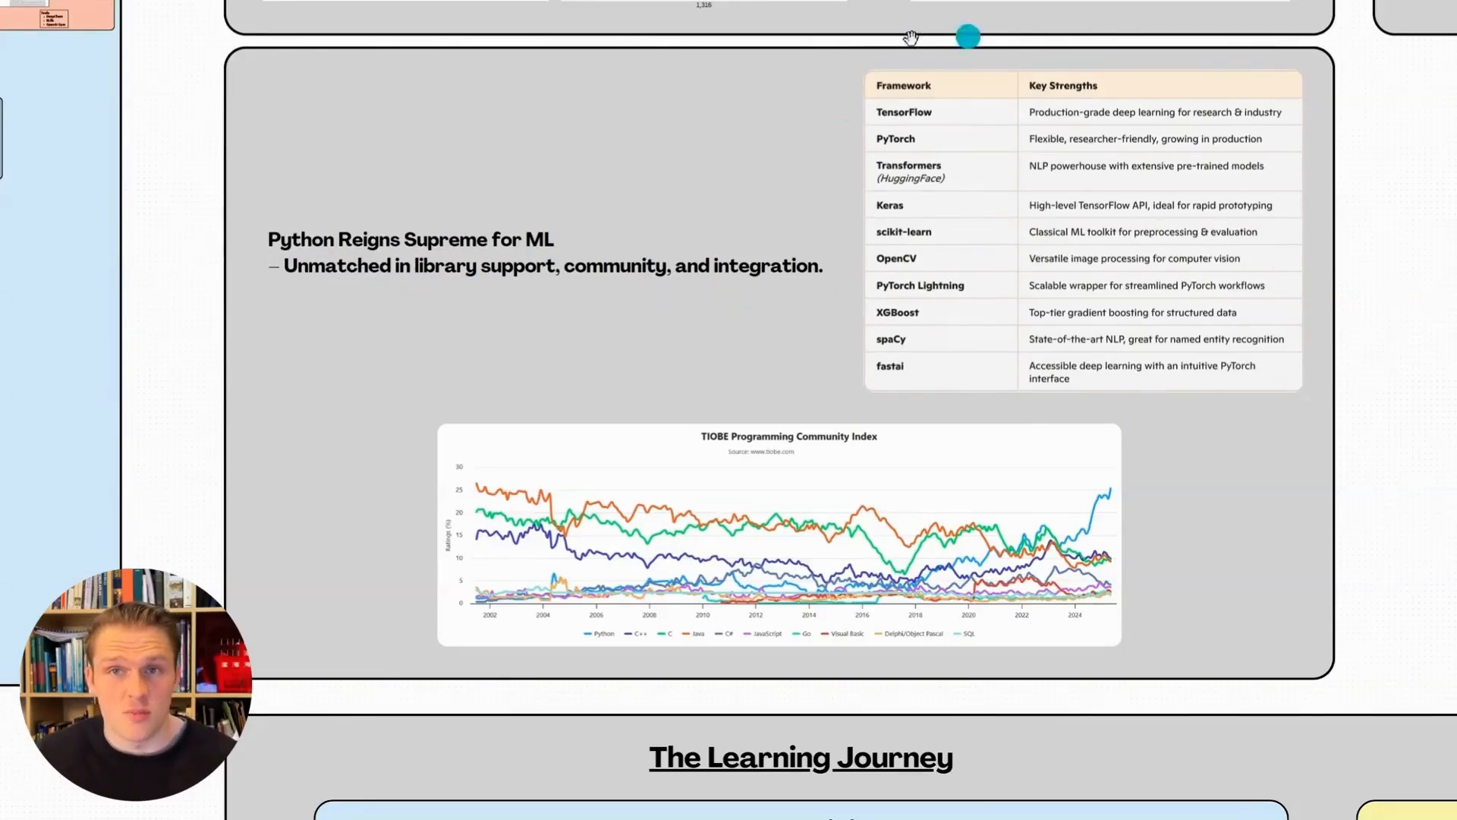
{"action": "mouse_move", "coordinate": [813, 302]}
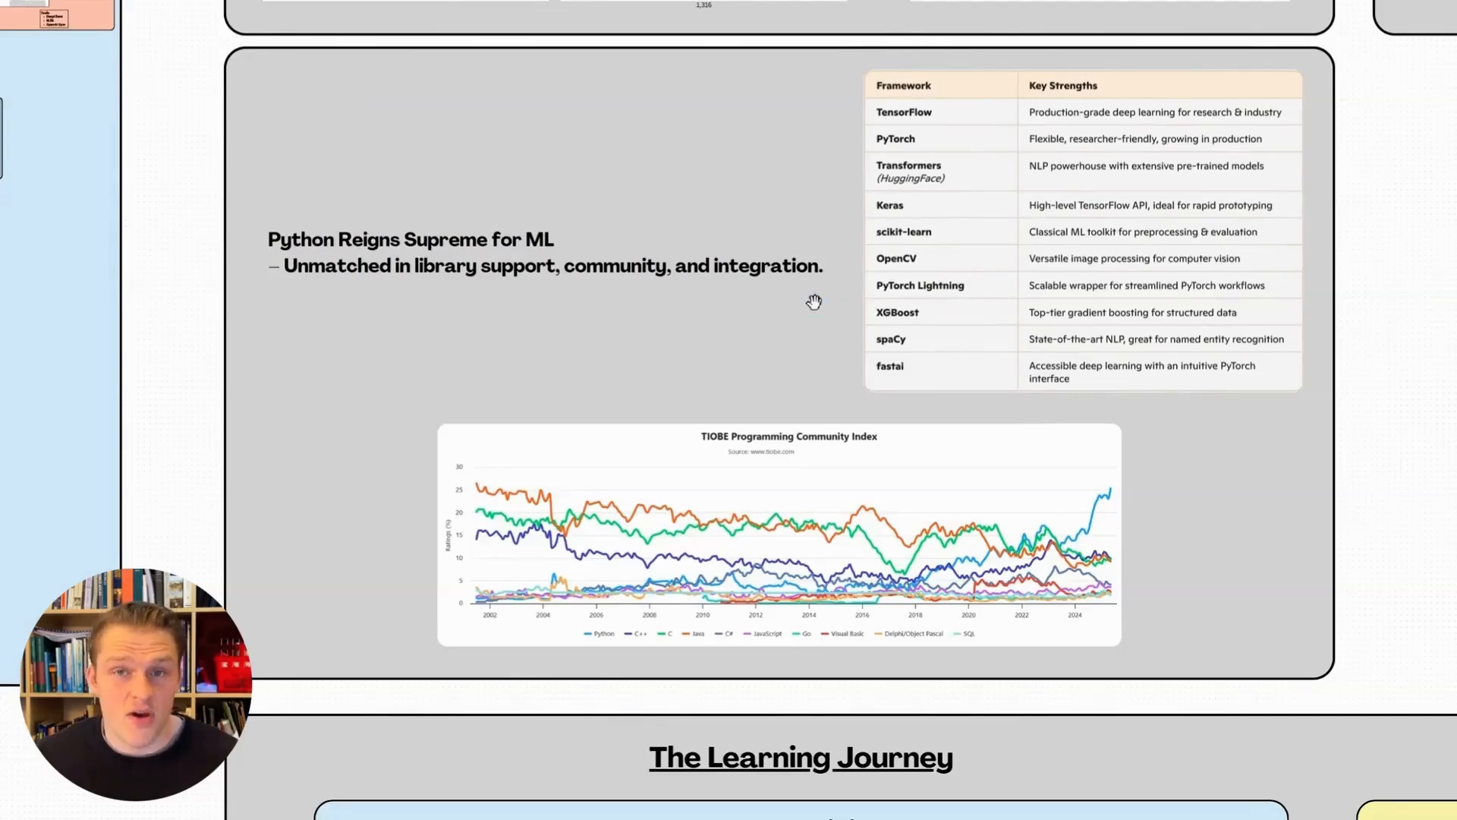
{"action": "mouse_move", "coordinate": [818, 311]}
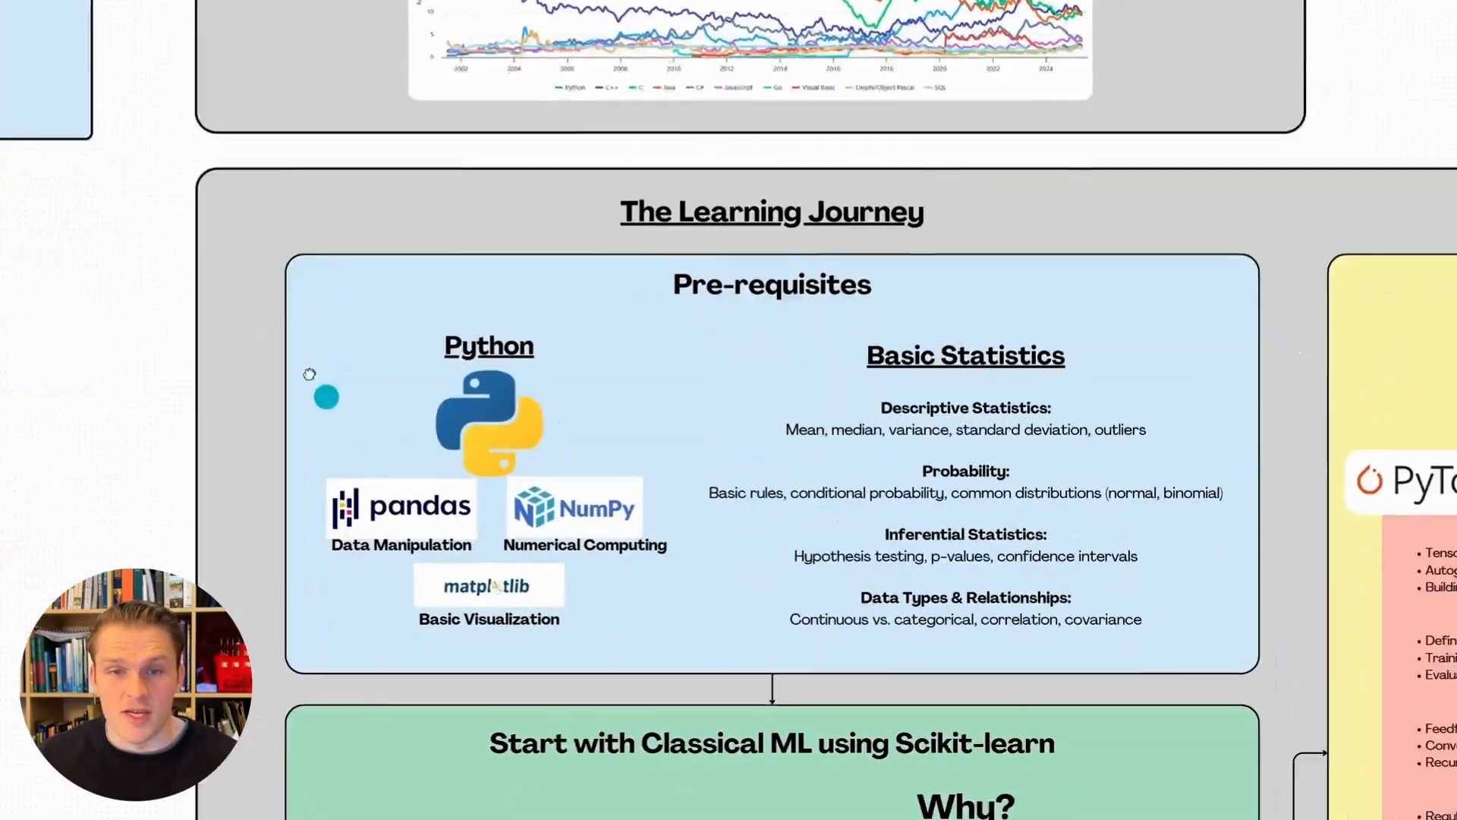
{"action": "scroll", "scroll_direction": "down", "scroll_amount": 3}
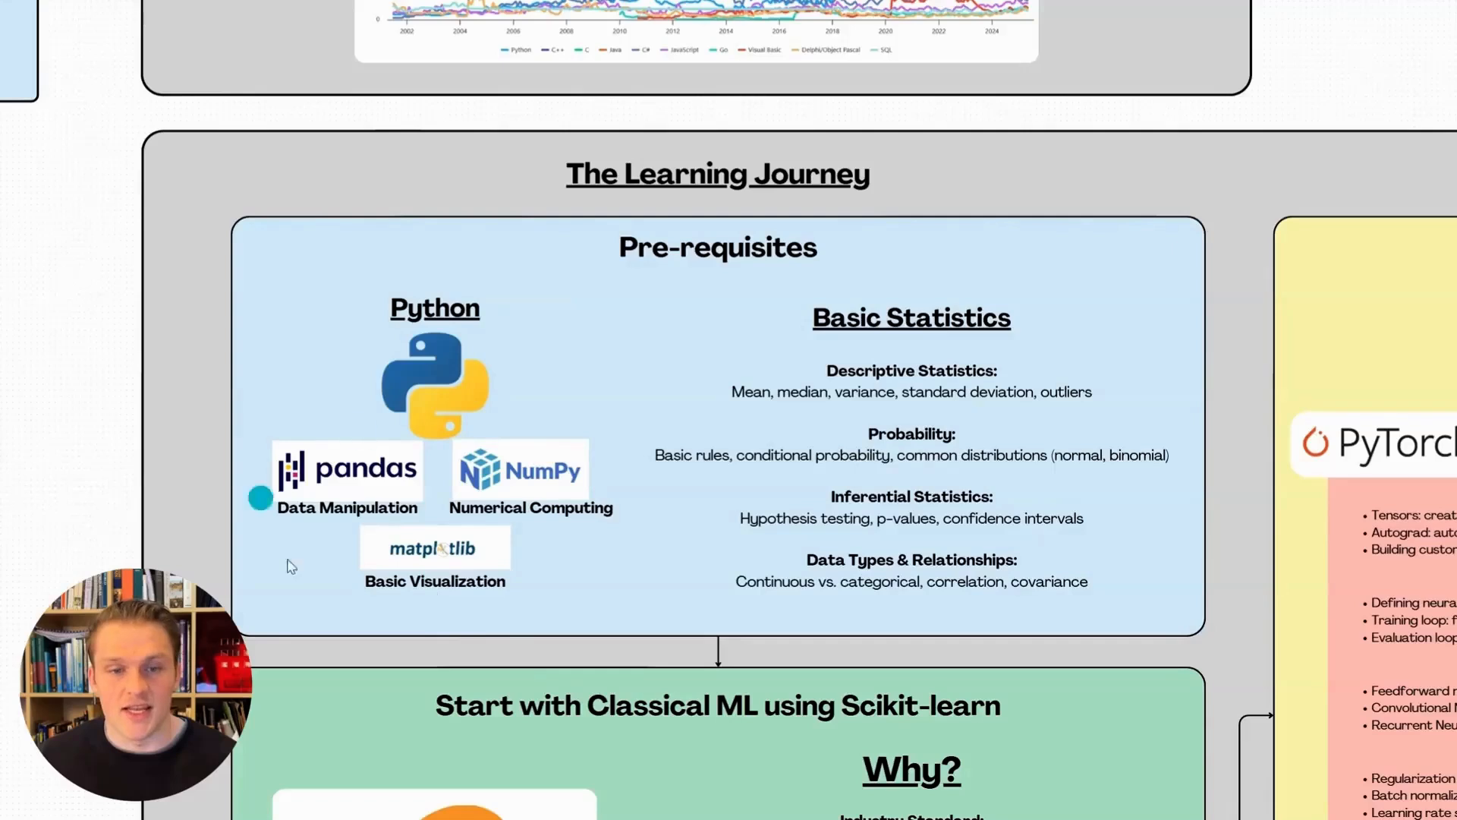
{"action": "mouse_move", "coordinate": [339, 422]}
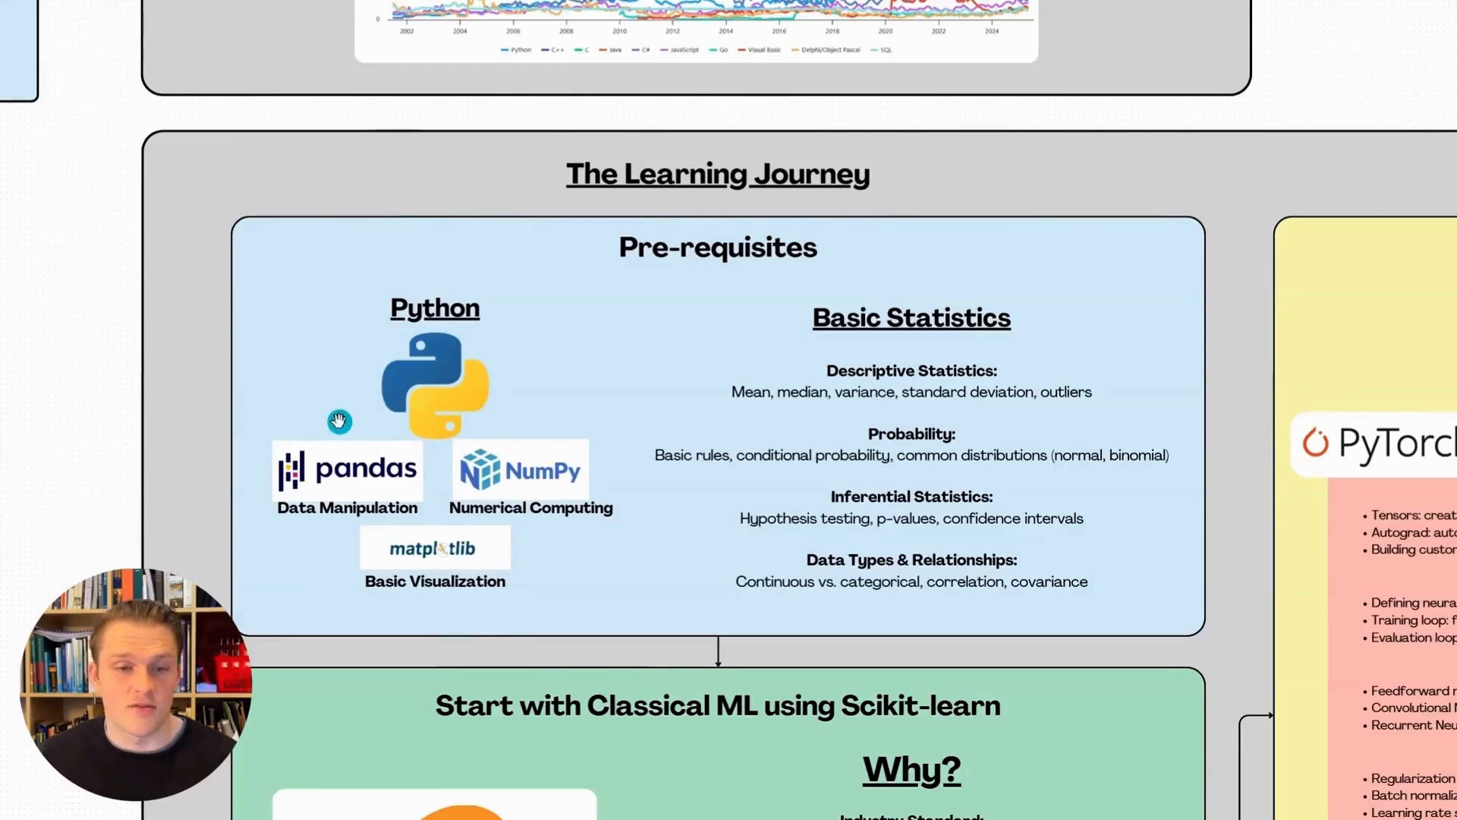
{"action": "mouse_move", "coordinate": [335, 469]}
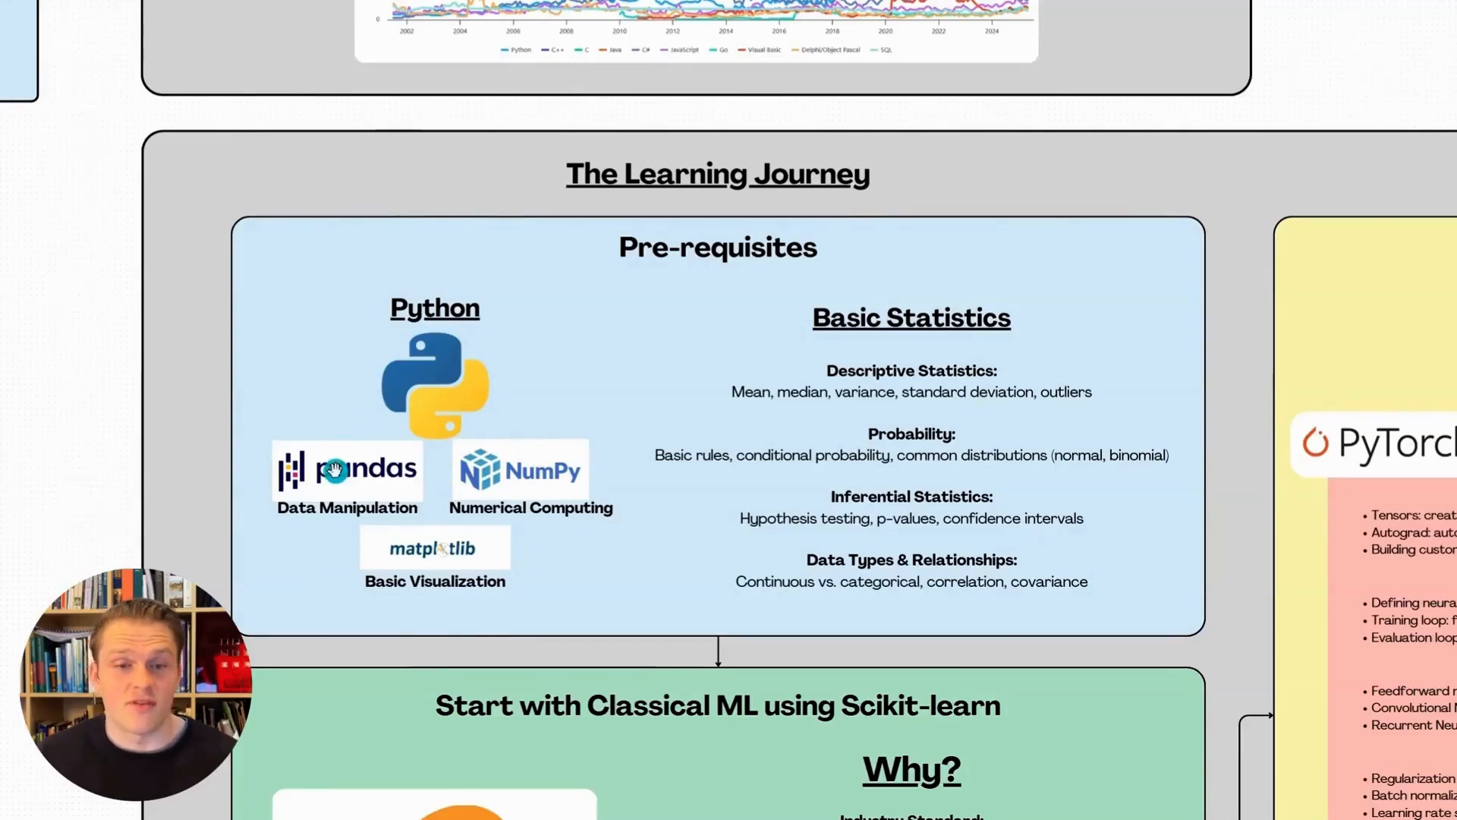
{"action": "mouse_move", "coordinate": [530, 460]}
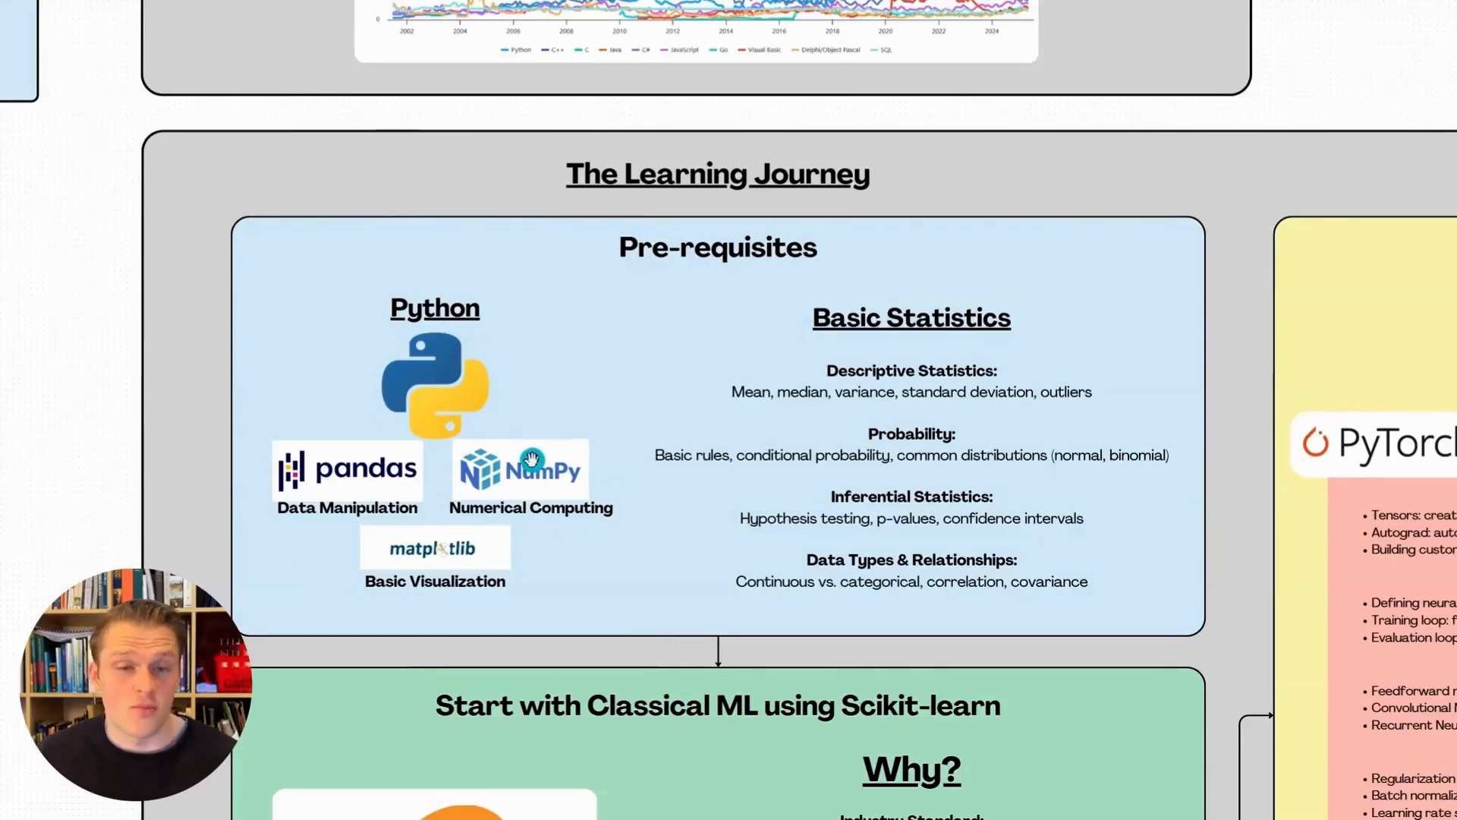
{"action": "mouse_move", "coordinate": [340, 533]}
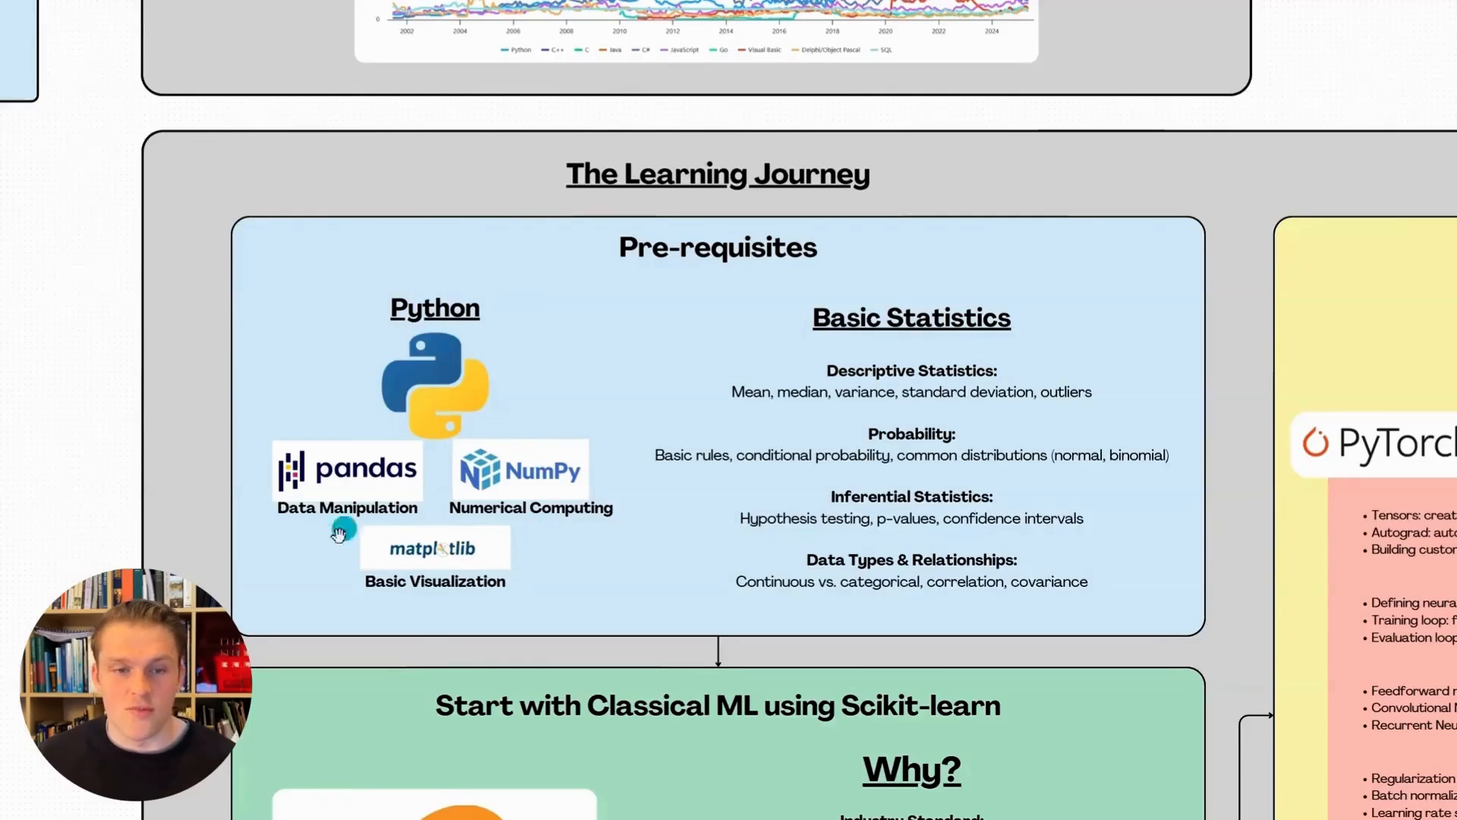
{"action": "mouse_move", "coordinate": [518, 619]}
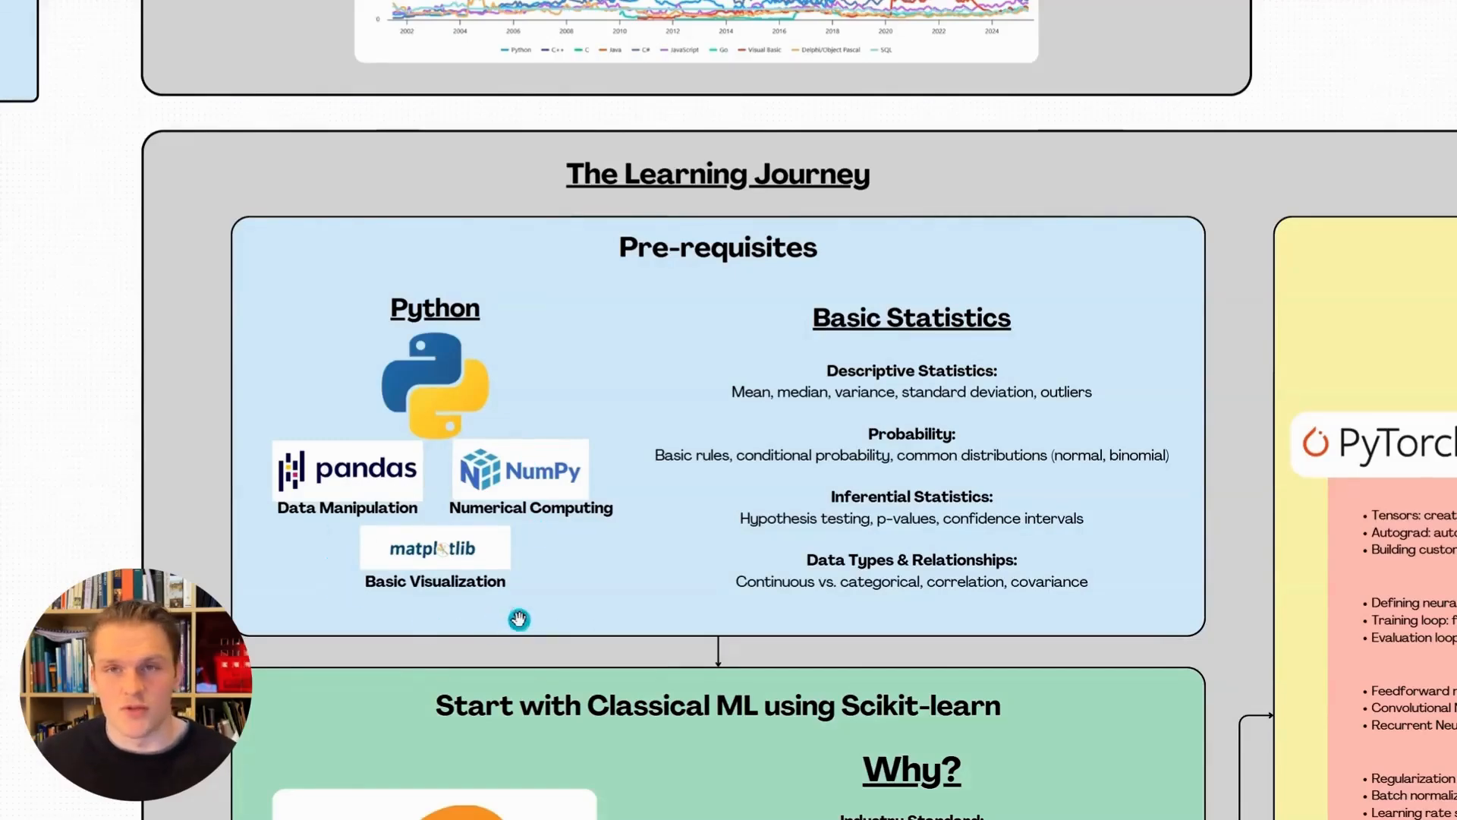
{"action": "mouse_move", "coordinate": [1049, 363]}
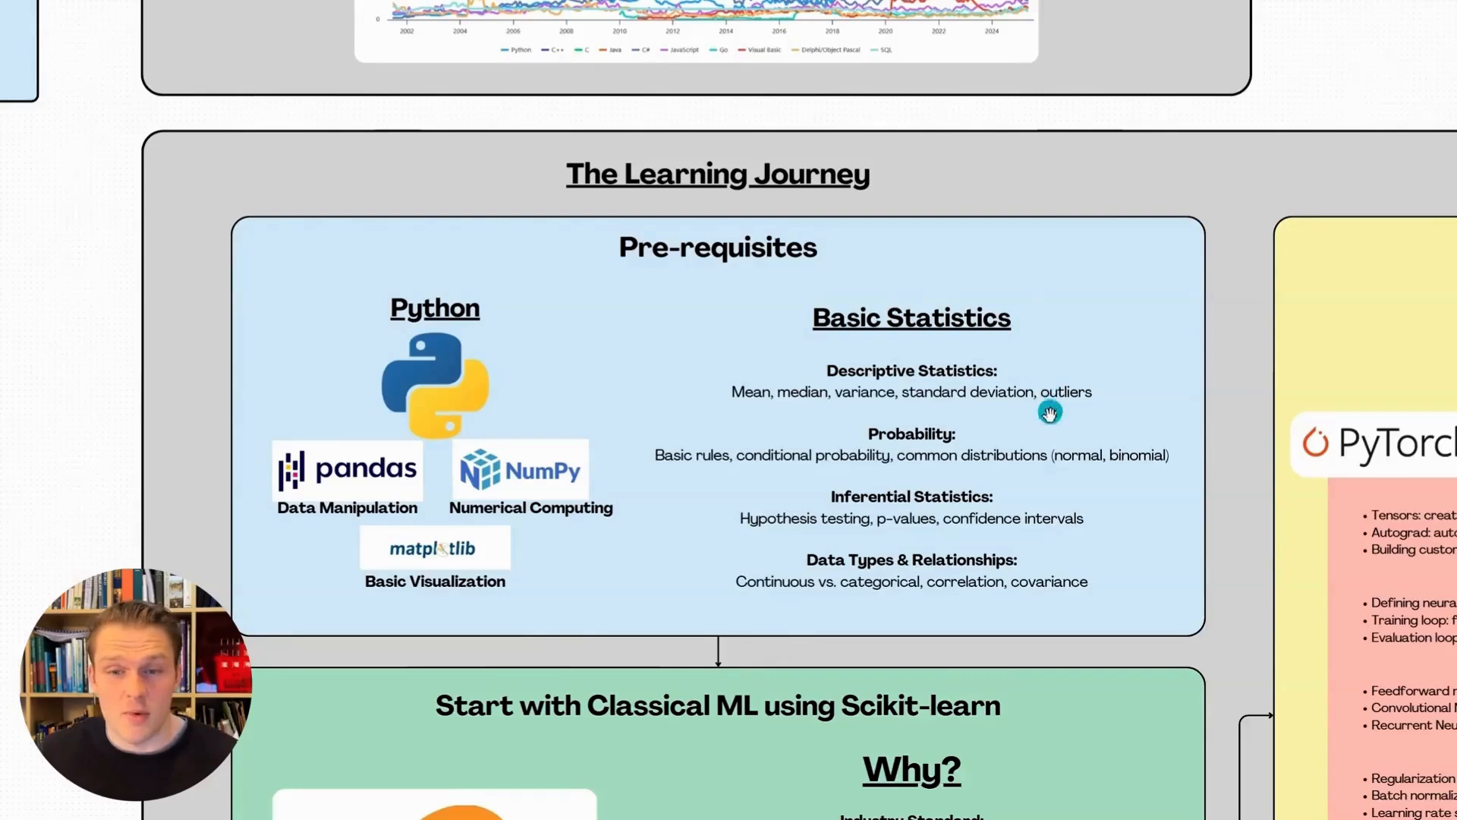
{"action": "mouse_move", "coordinate": [1048, 501]}
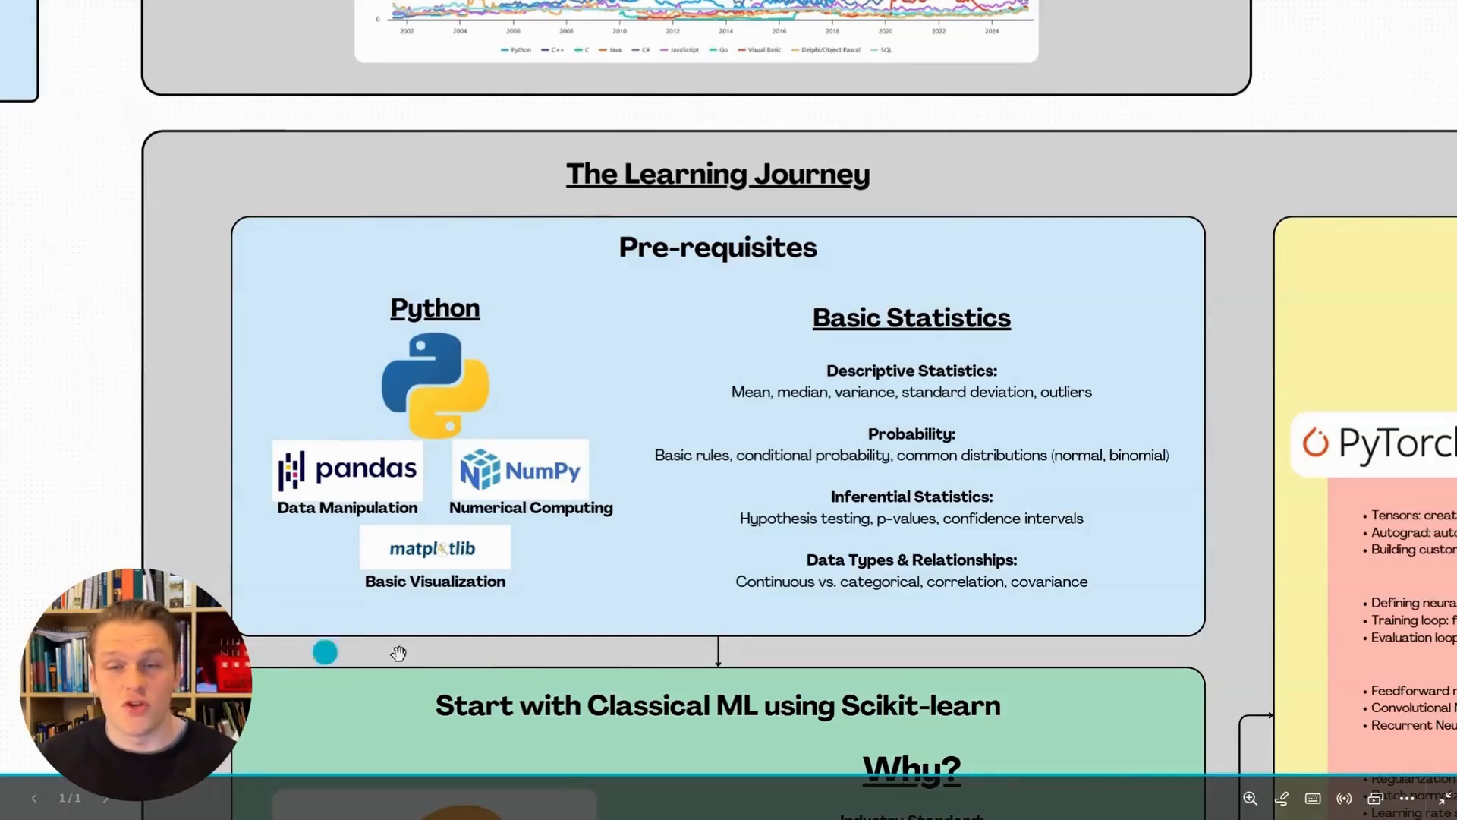
{"action": "mouse_move", "coordinate": [595, 361]}
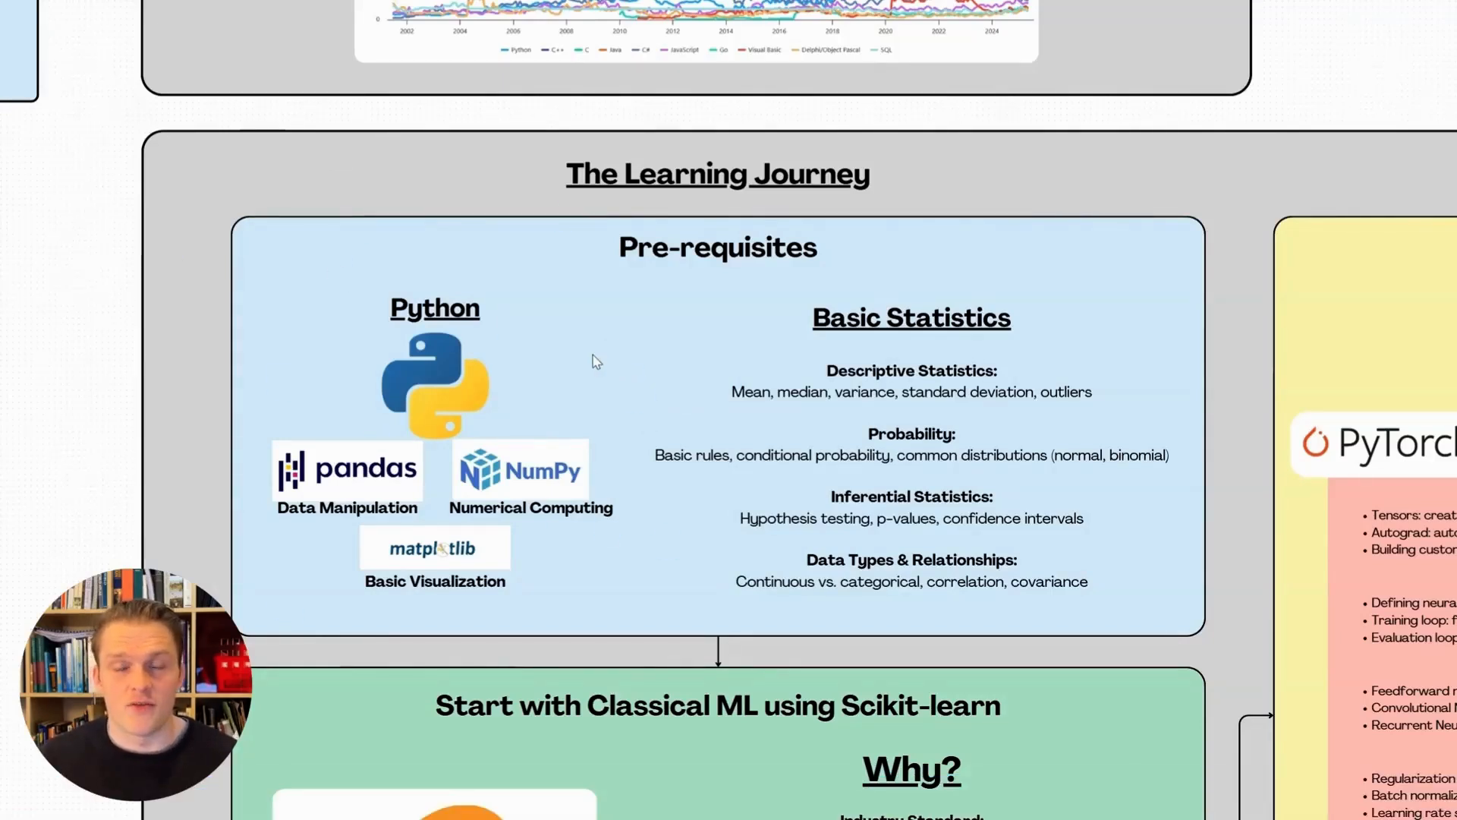
{"action": "scroll", "scroll_direction": "down", "scroll_amount": 3}
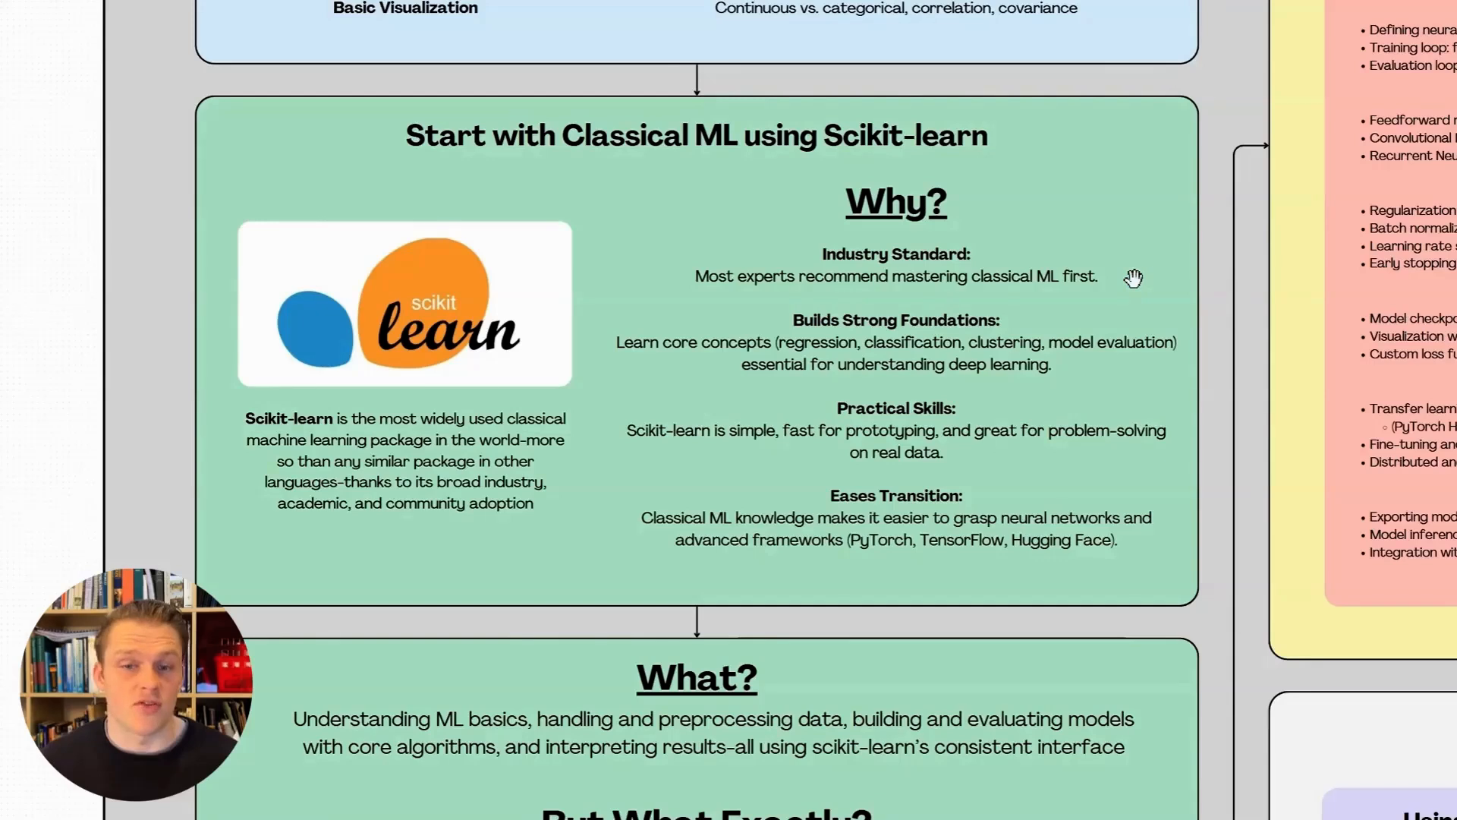
{"action": "scroll", "scroll_direction": "down", "scroll_amount": 3}
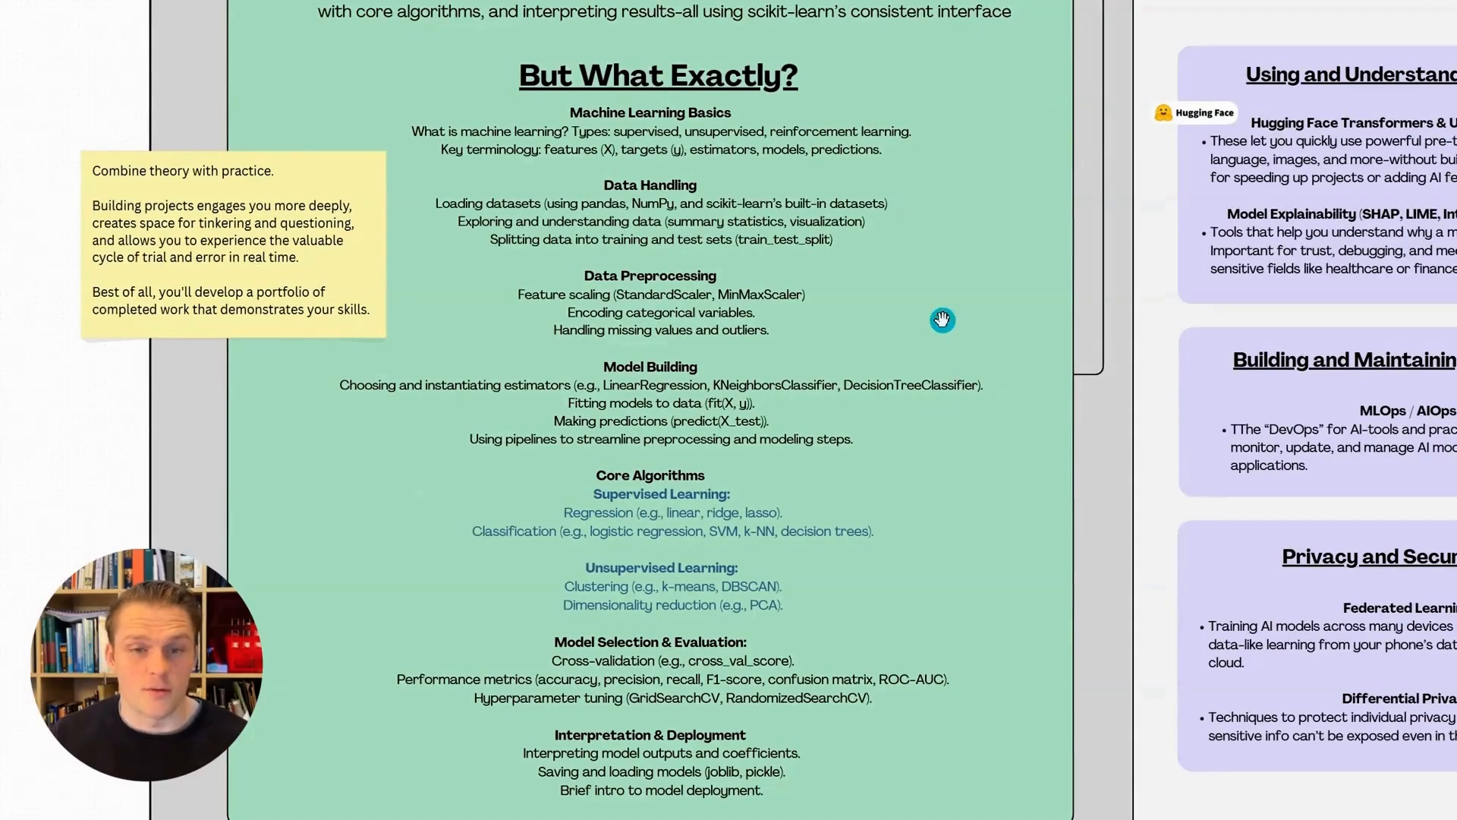
{"action": "mouse_move", "coordinate": [270, 316]}
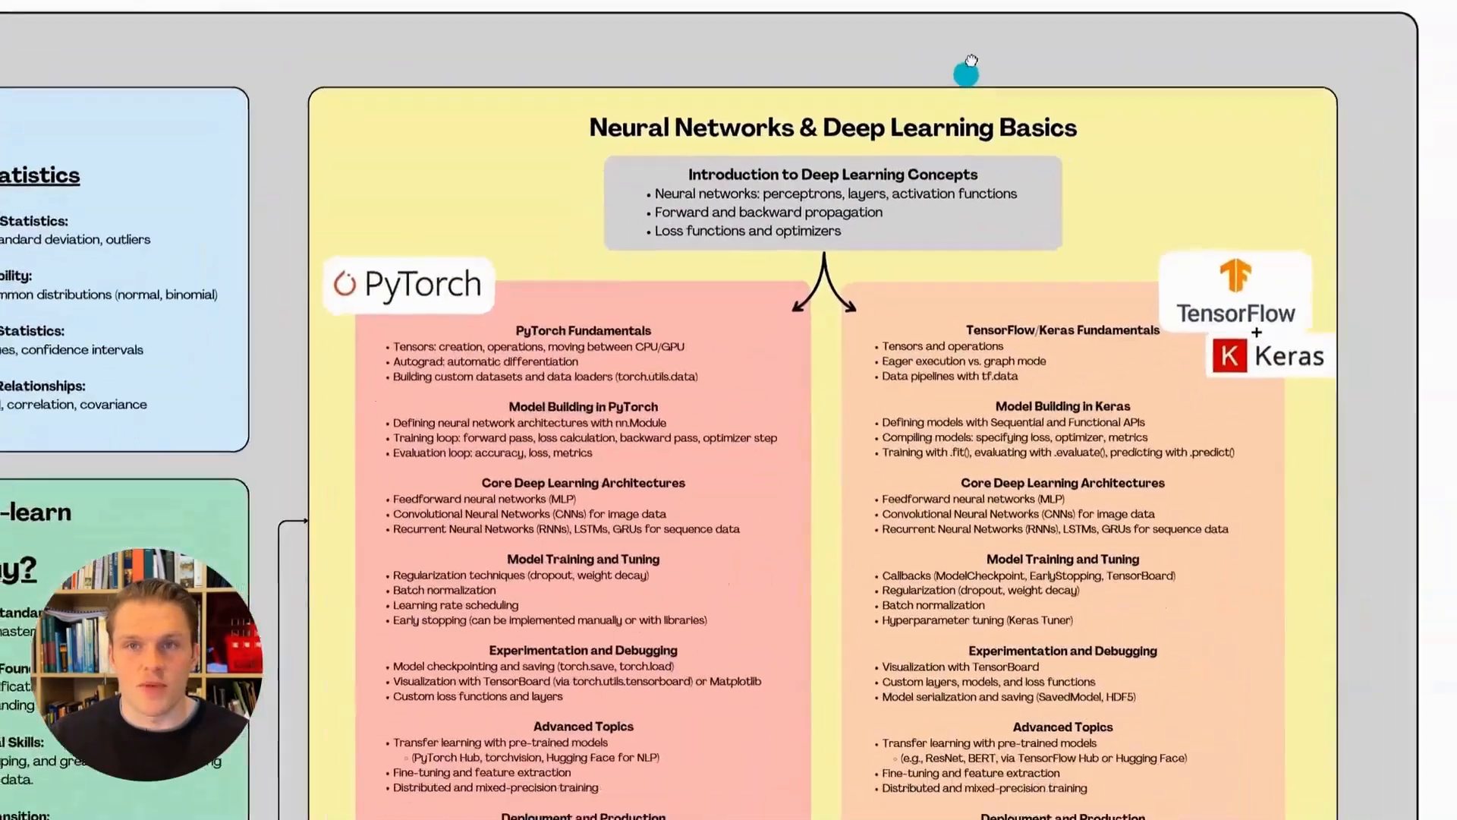
{"action": "scroll", "scroll_direction": "down", "scroll_amount": 3}
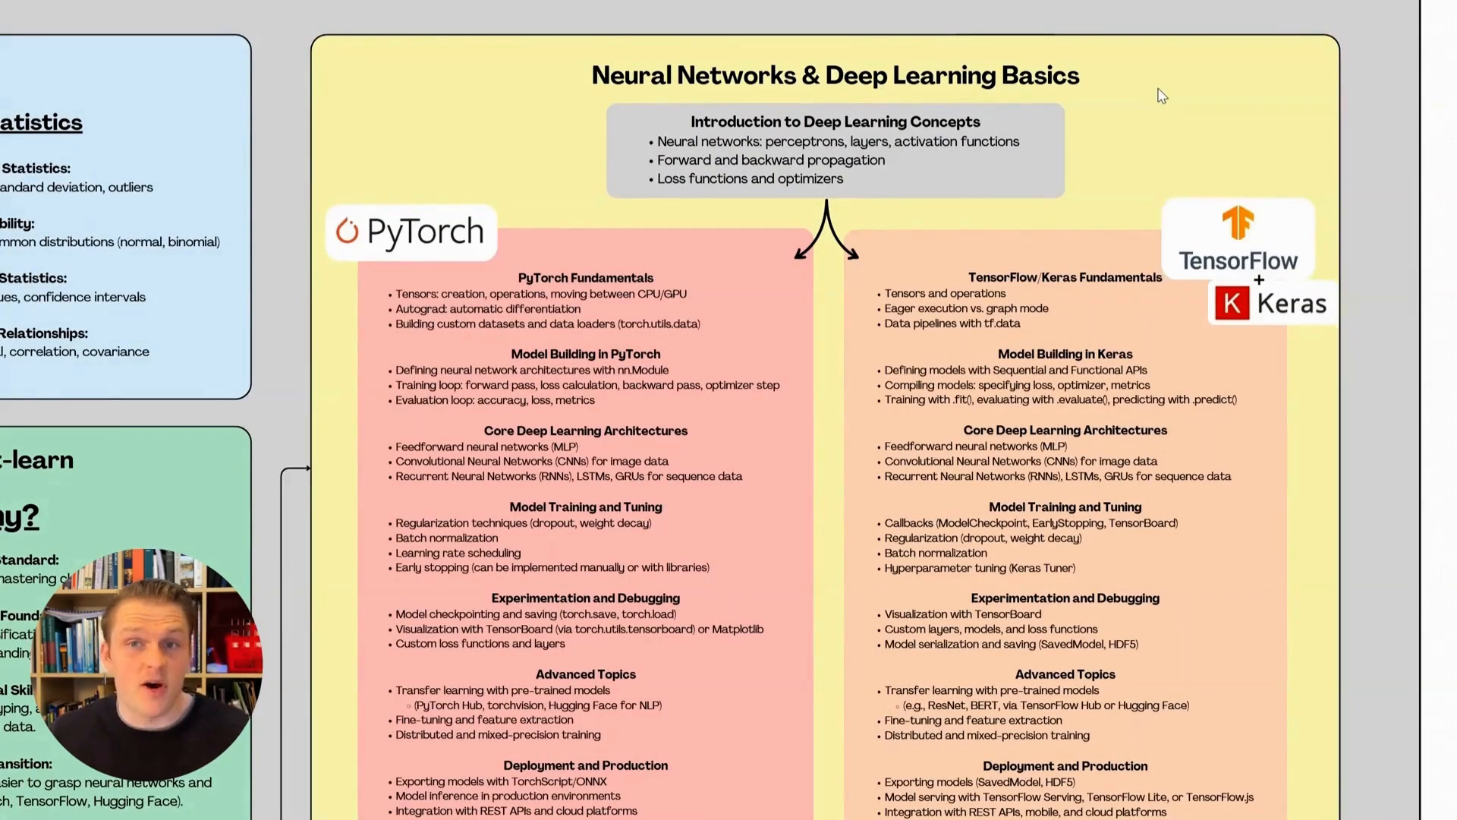
{"action": "mouse_move", "coordinate": [1200, 288]}
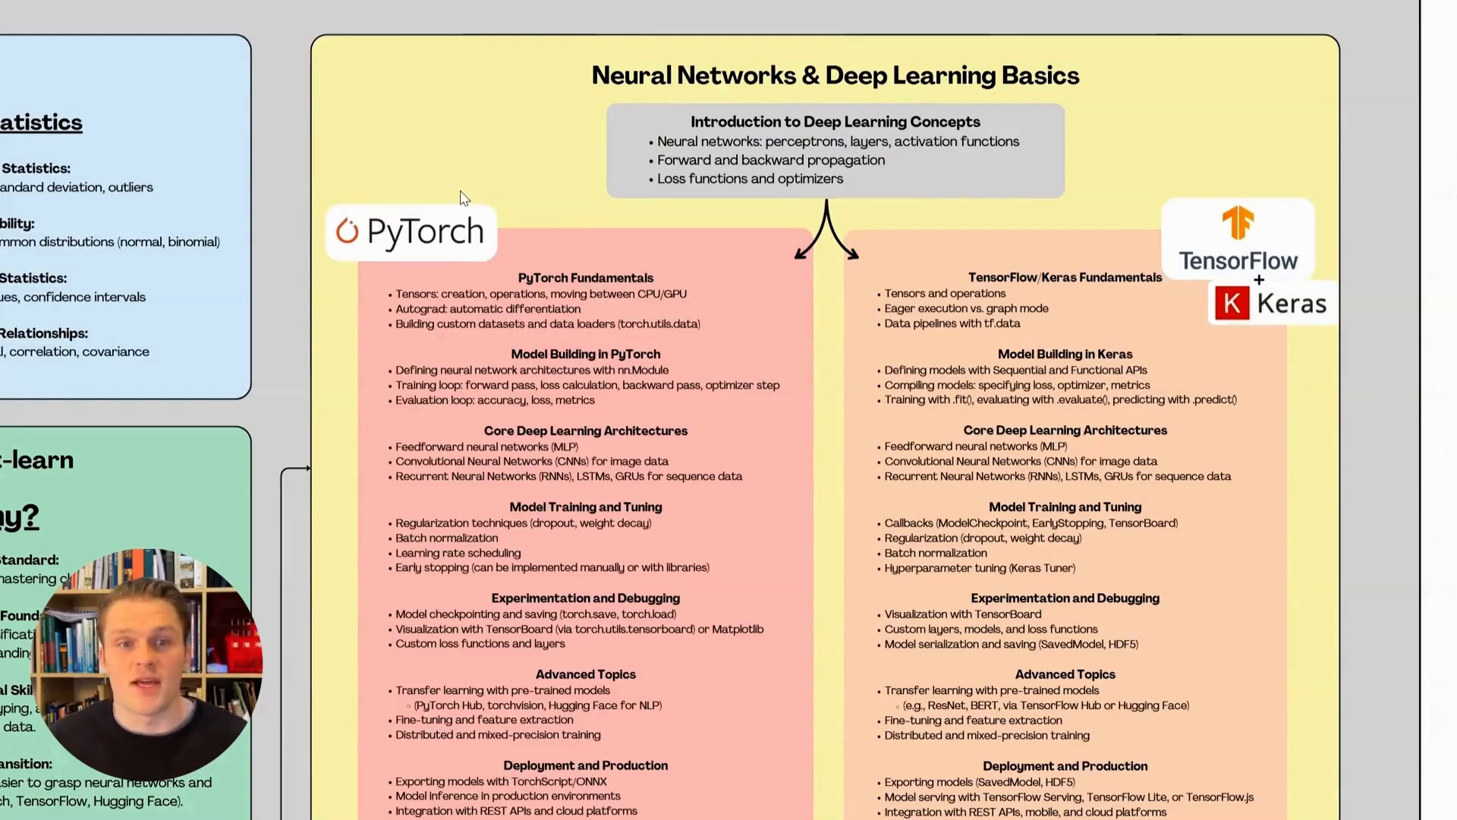
{"action": "mouse_move", "coordinate": [502, 220]}
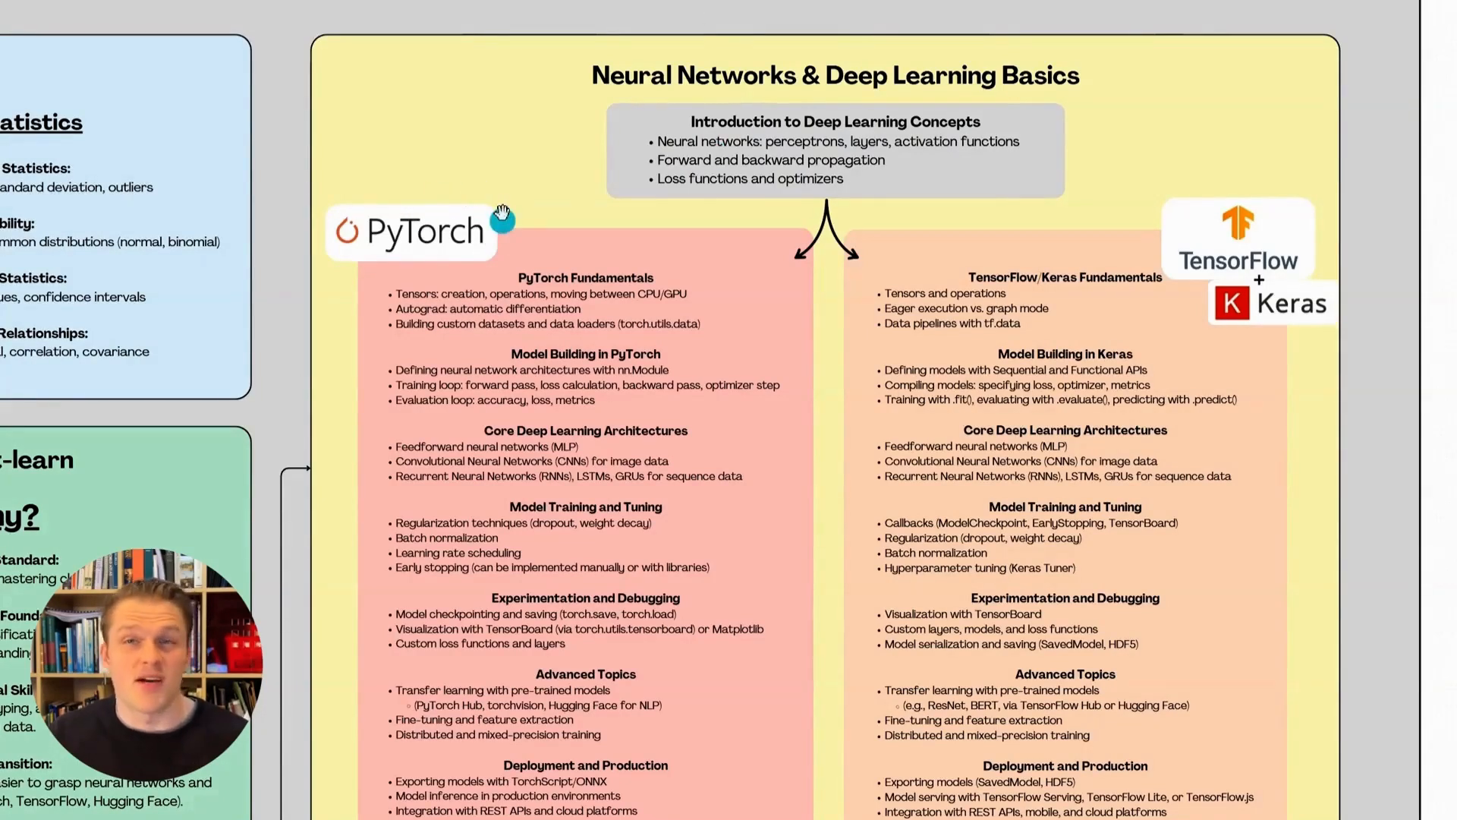
{"action": "mouse_move", "coordinate": [502, 220]}
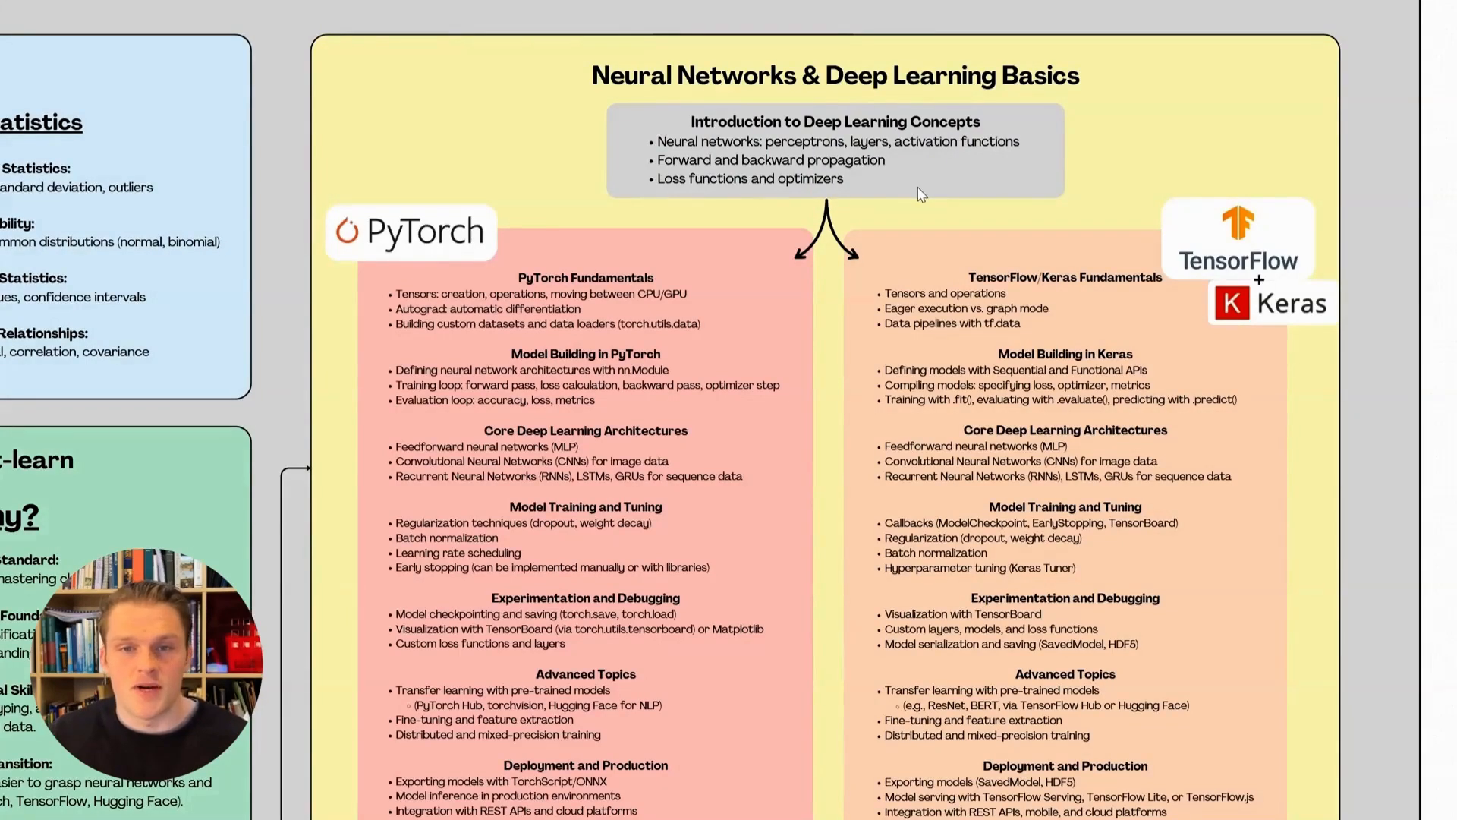
{"action": "mouse_move", "coordinate": [819, 387]}
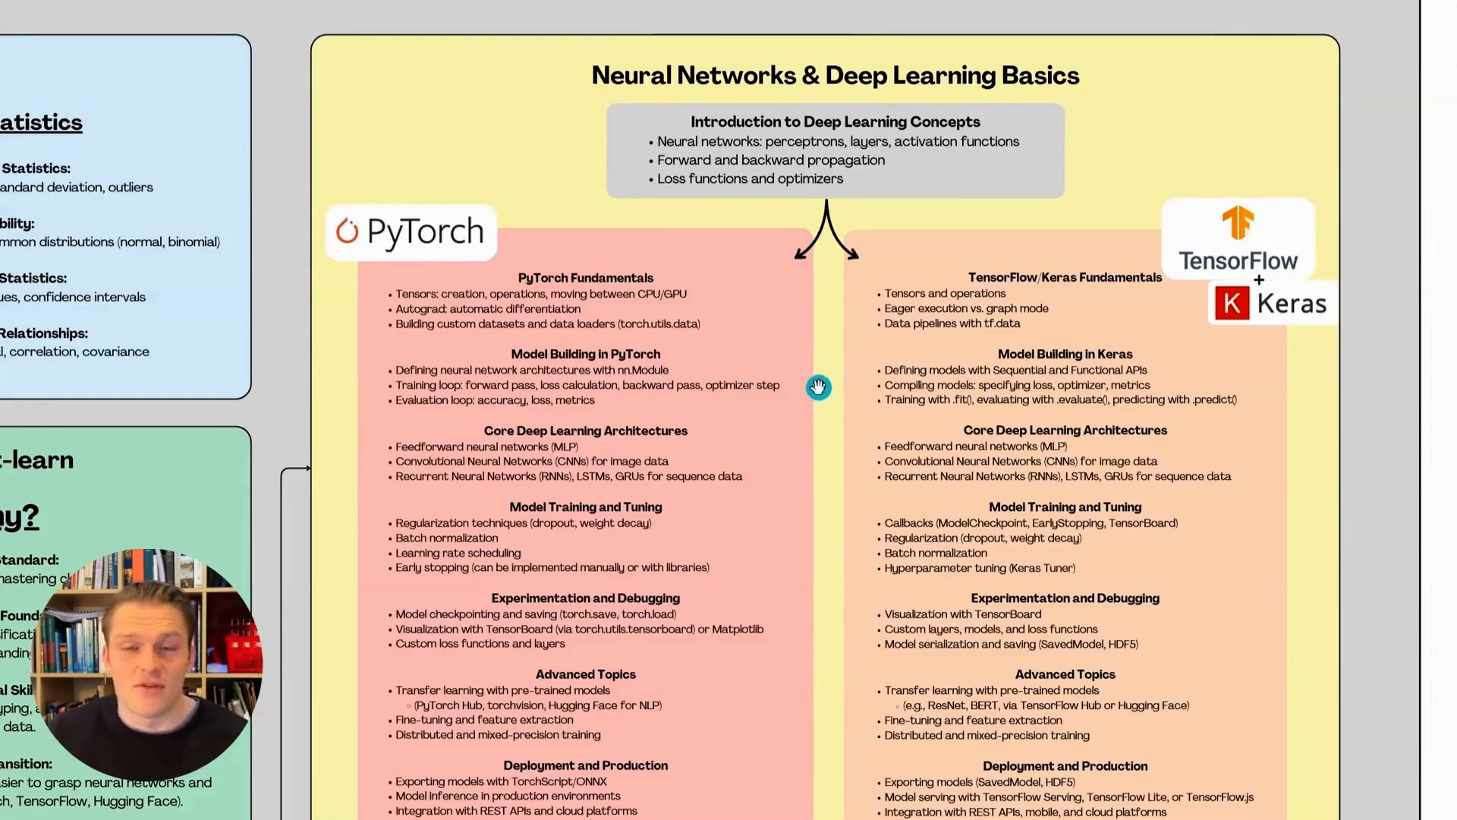
{"action": "mouse_move", "coordinate": [806, 522]}
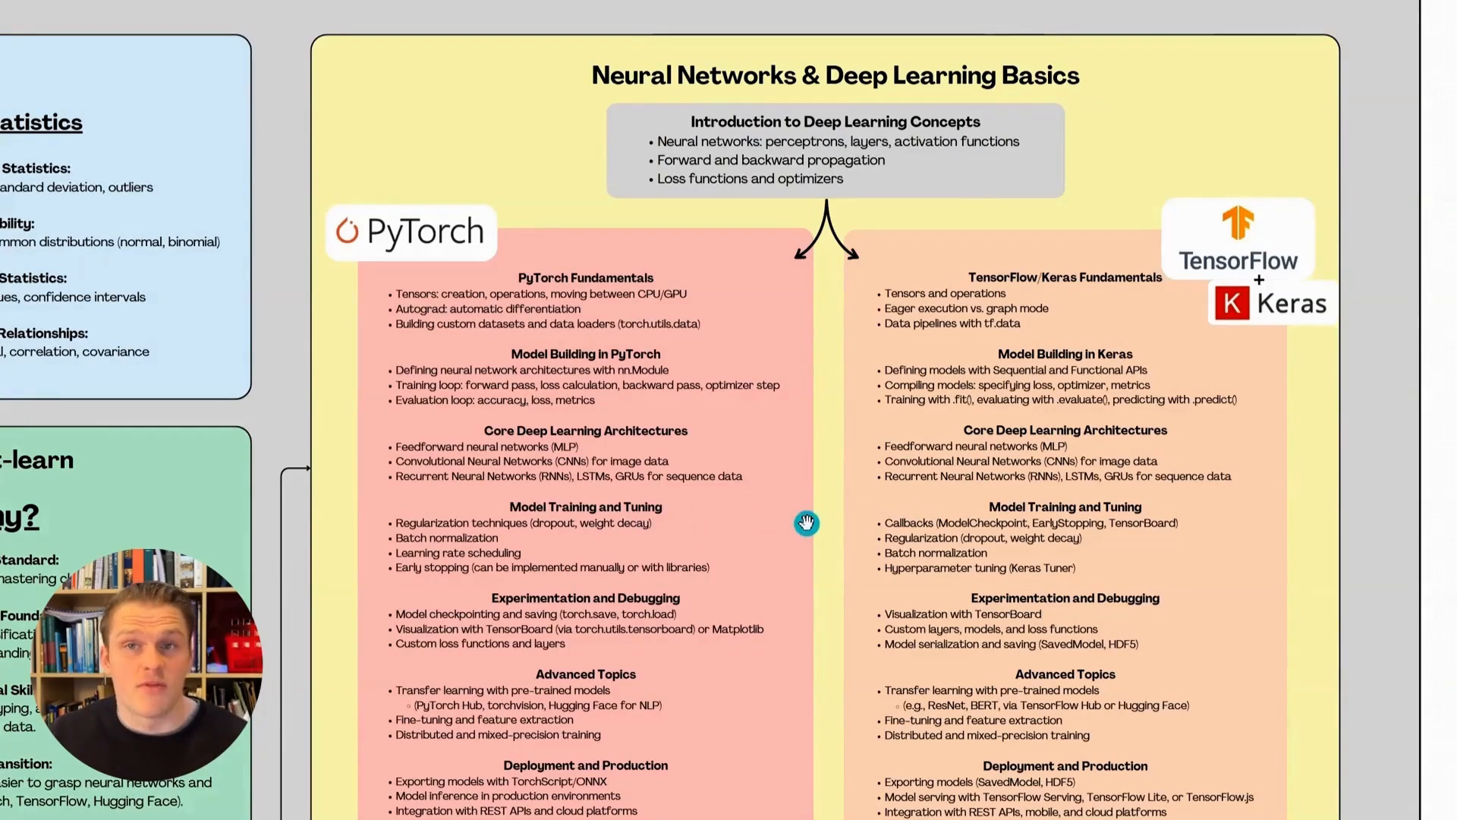
{"action": "scroll", "scroll_direction": "down", "scroll_amount": 3}
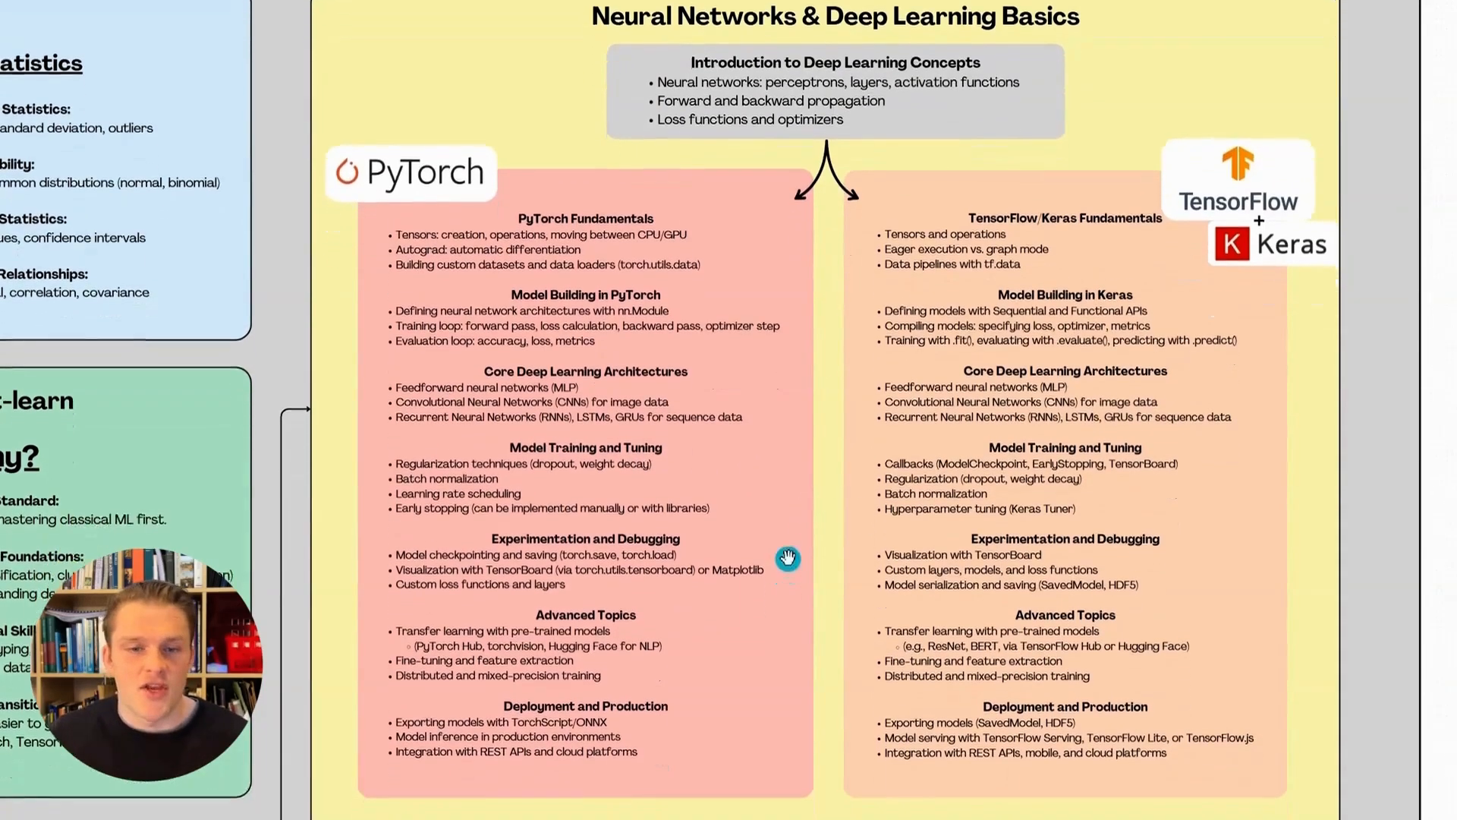
{"action": "mouse_move", "coordinate": [869, 638]}
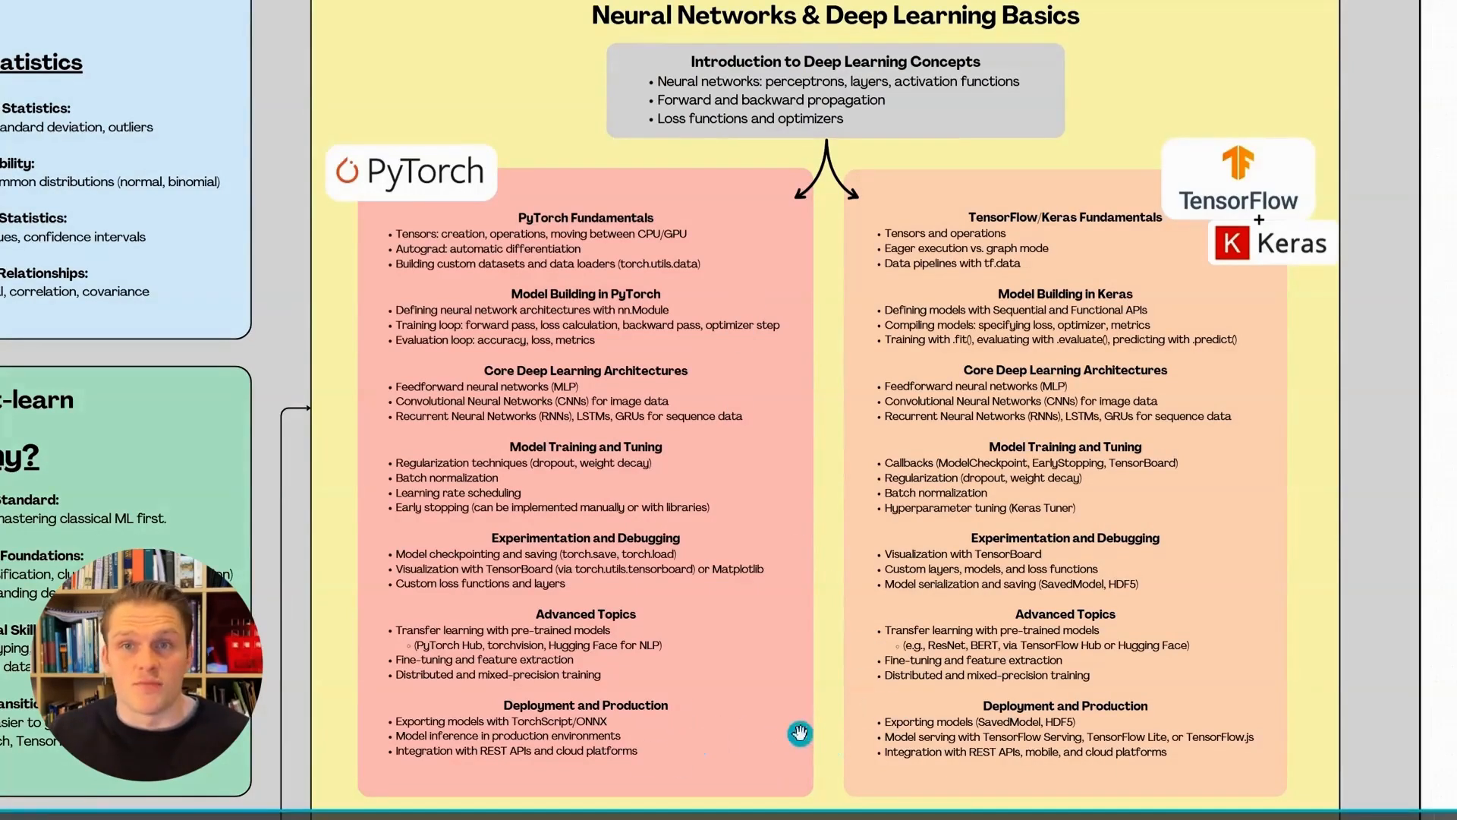
{"action": "mouse_move", "coordinate": [808, 725]}
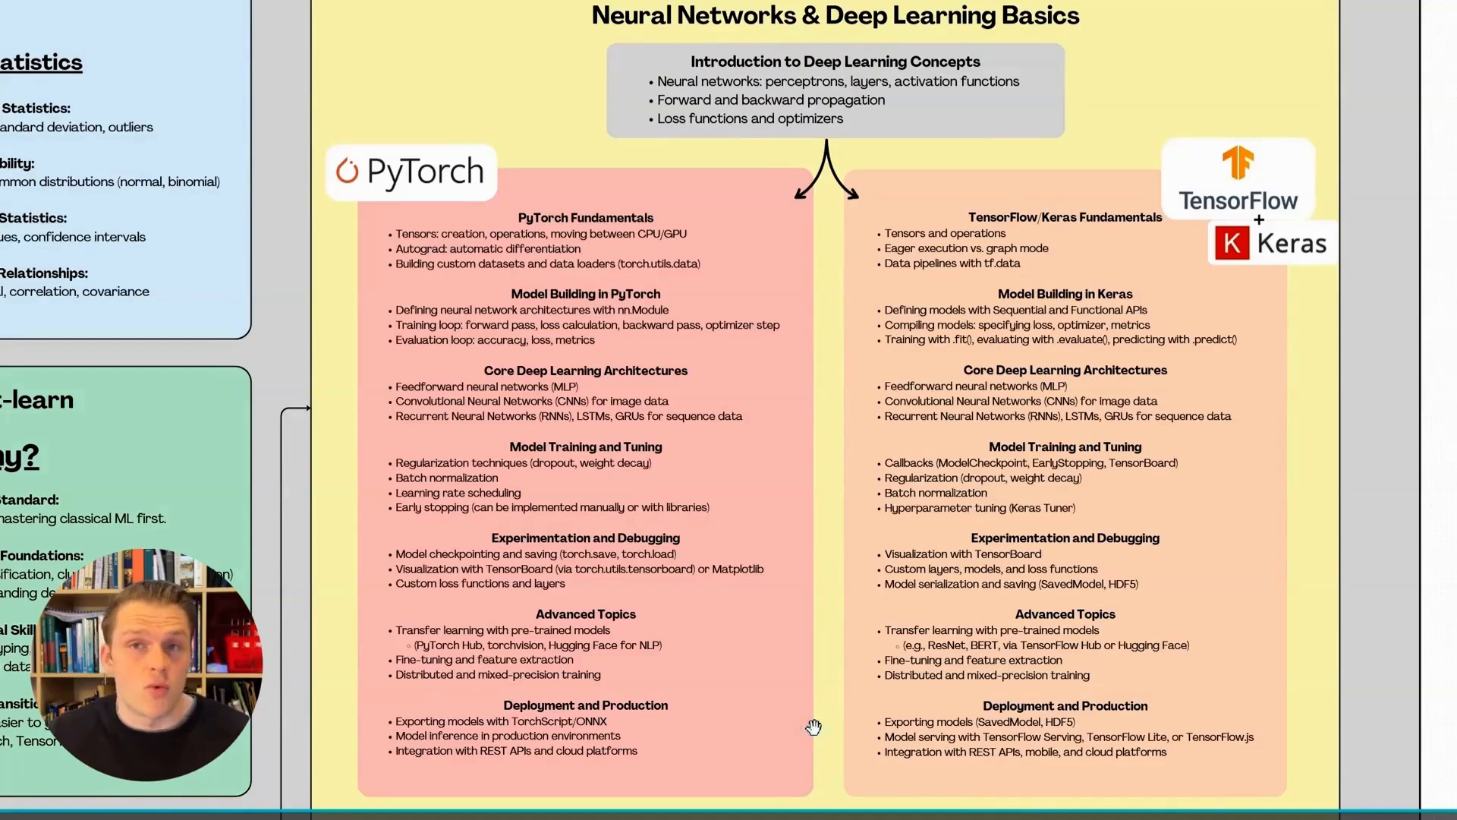
{"action": "mouse_move", "coordinate": [783, 491]}
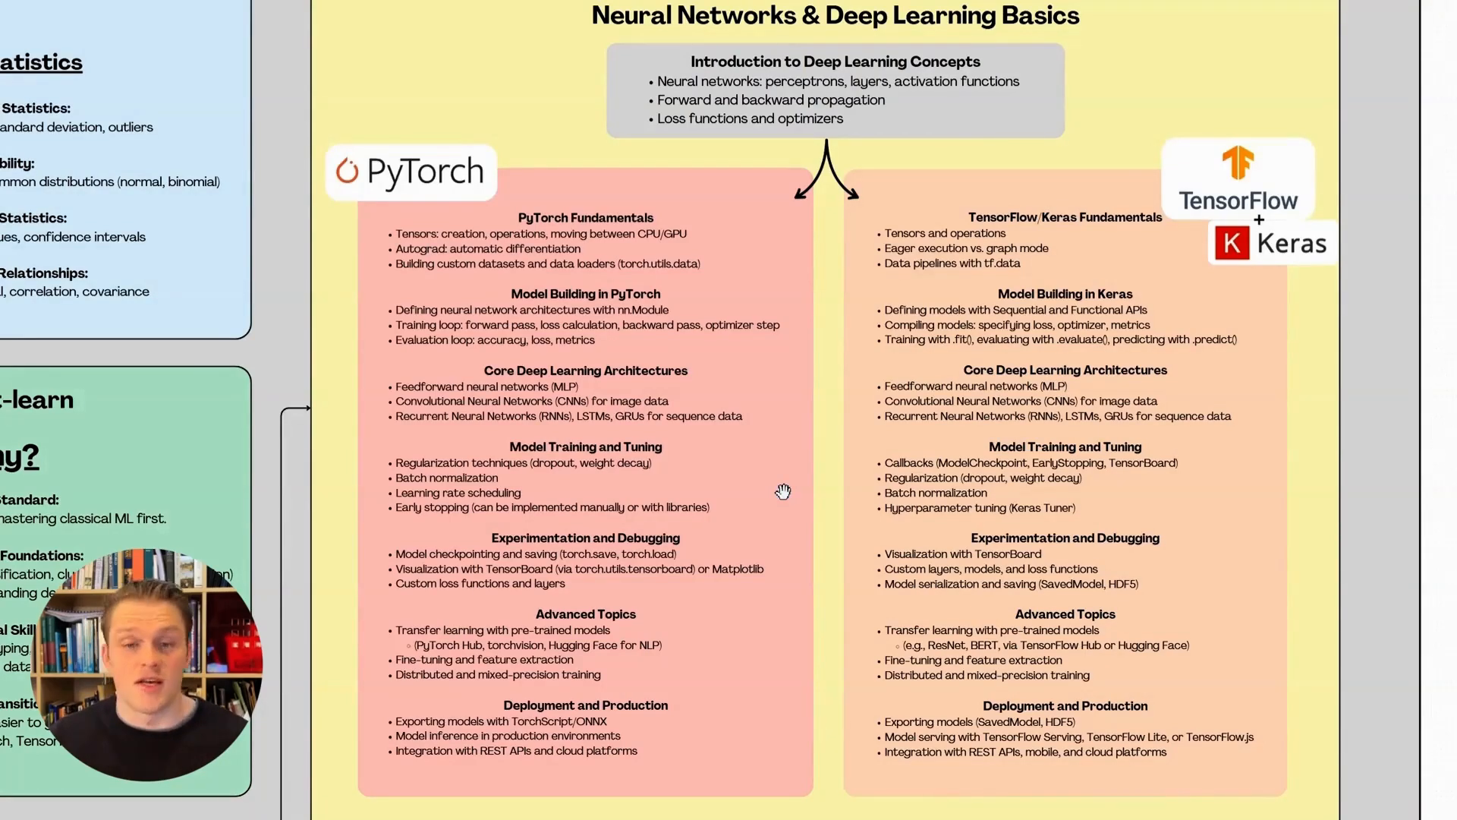
{"action": "scroll", "scroll_direction": "down", "scroll_amount": 3}
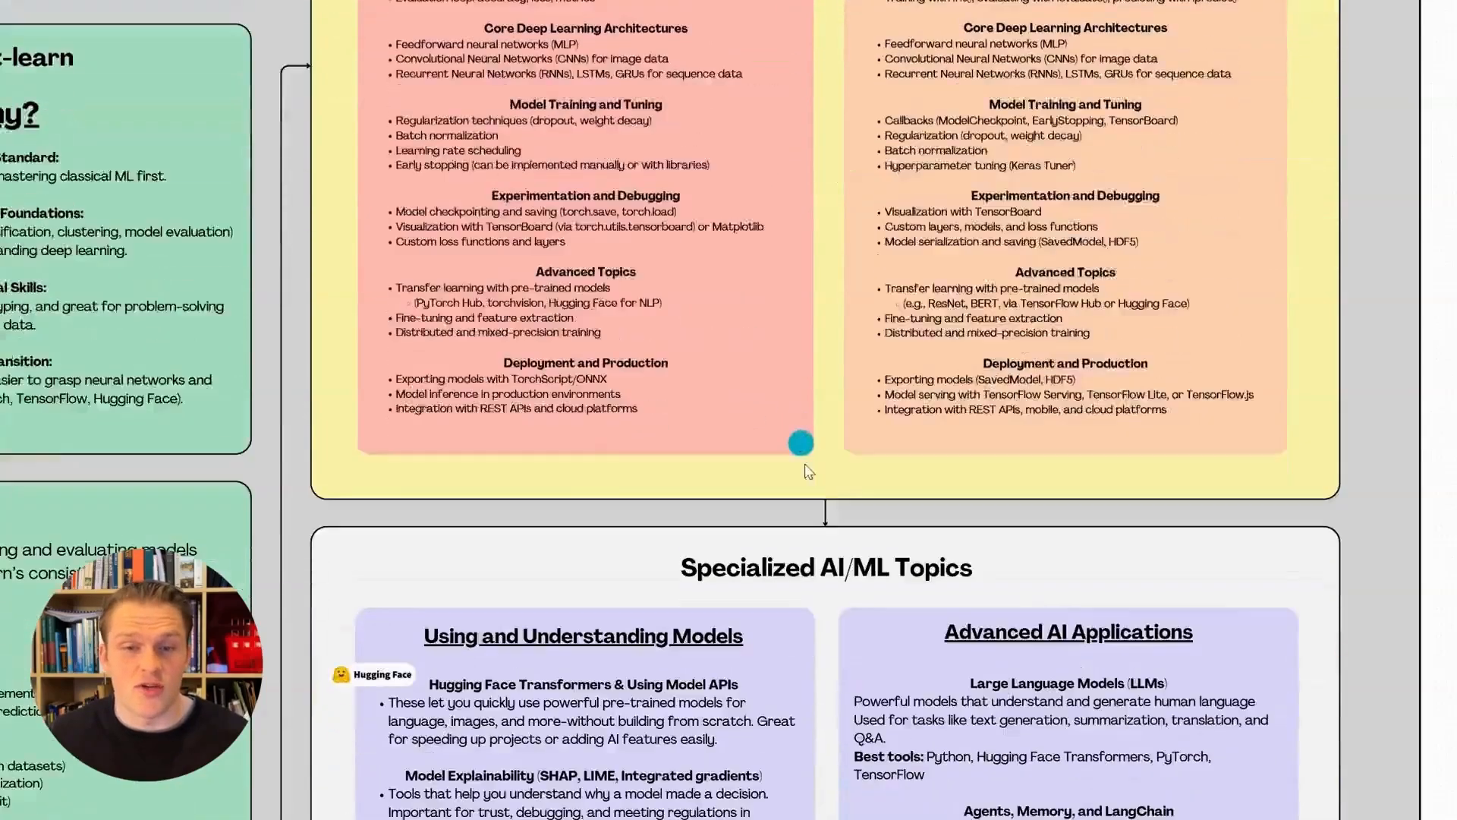
{"action": "scroll", "scroll_direction": "down", "scroll_amount": 3}
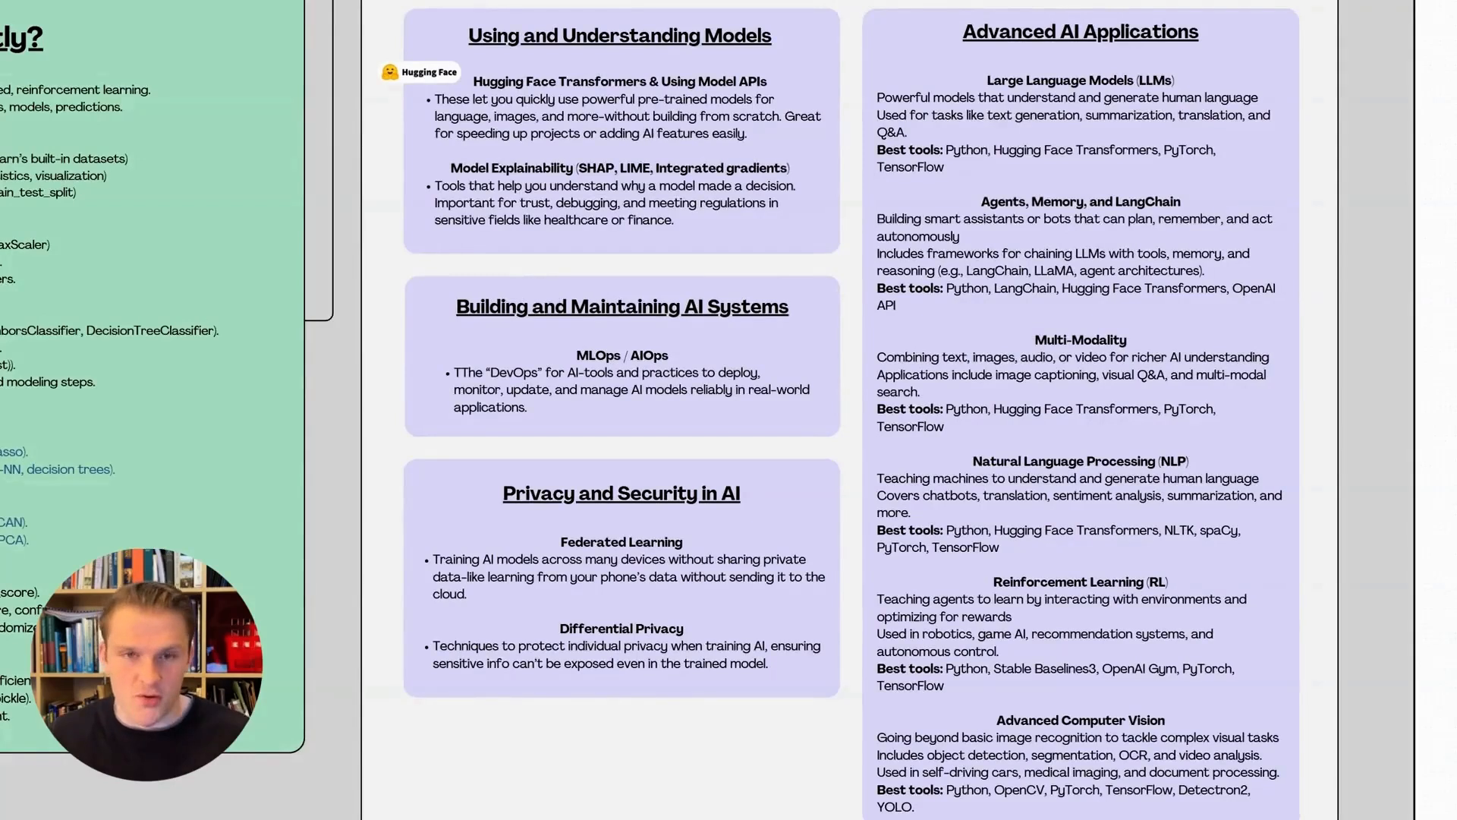
{"action": "mouse_move", "coordinate": [738, 44]}
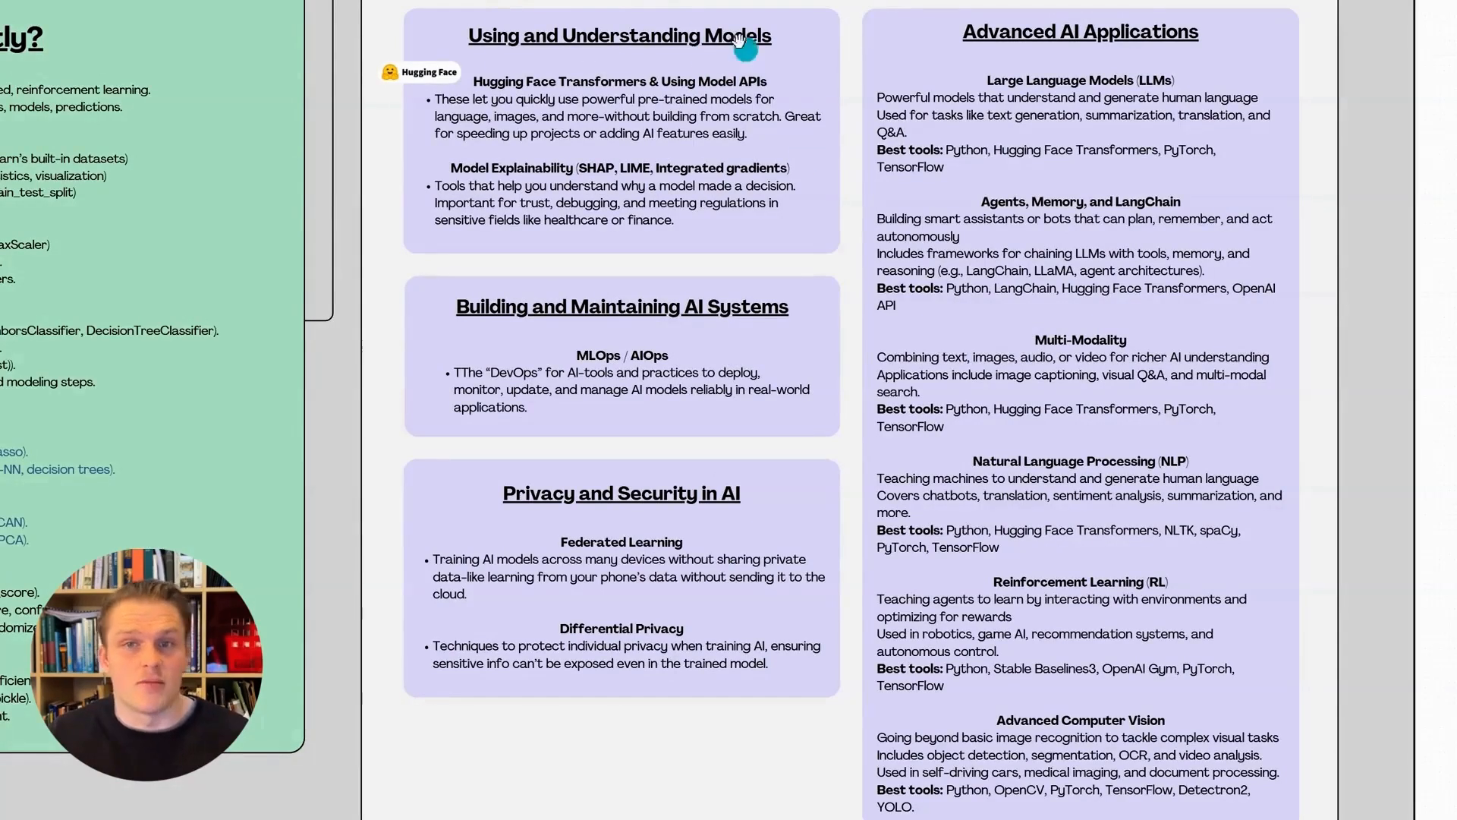
{"action": "mouse_move", "coordinate": [751, 203]}
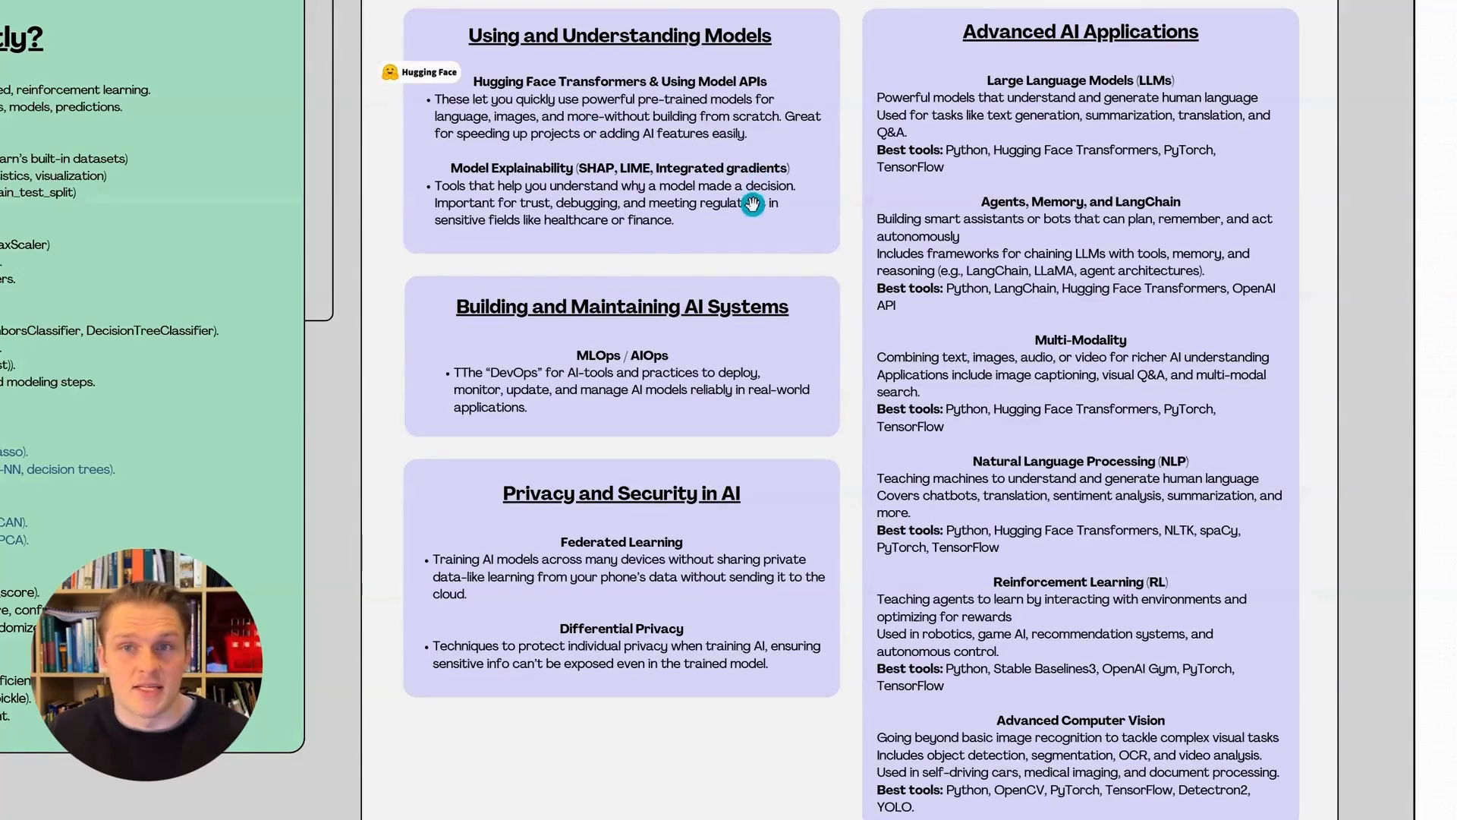
{"action": "mouse_move", "coordinate": [786, 232]}
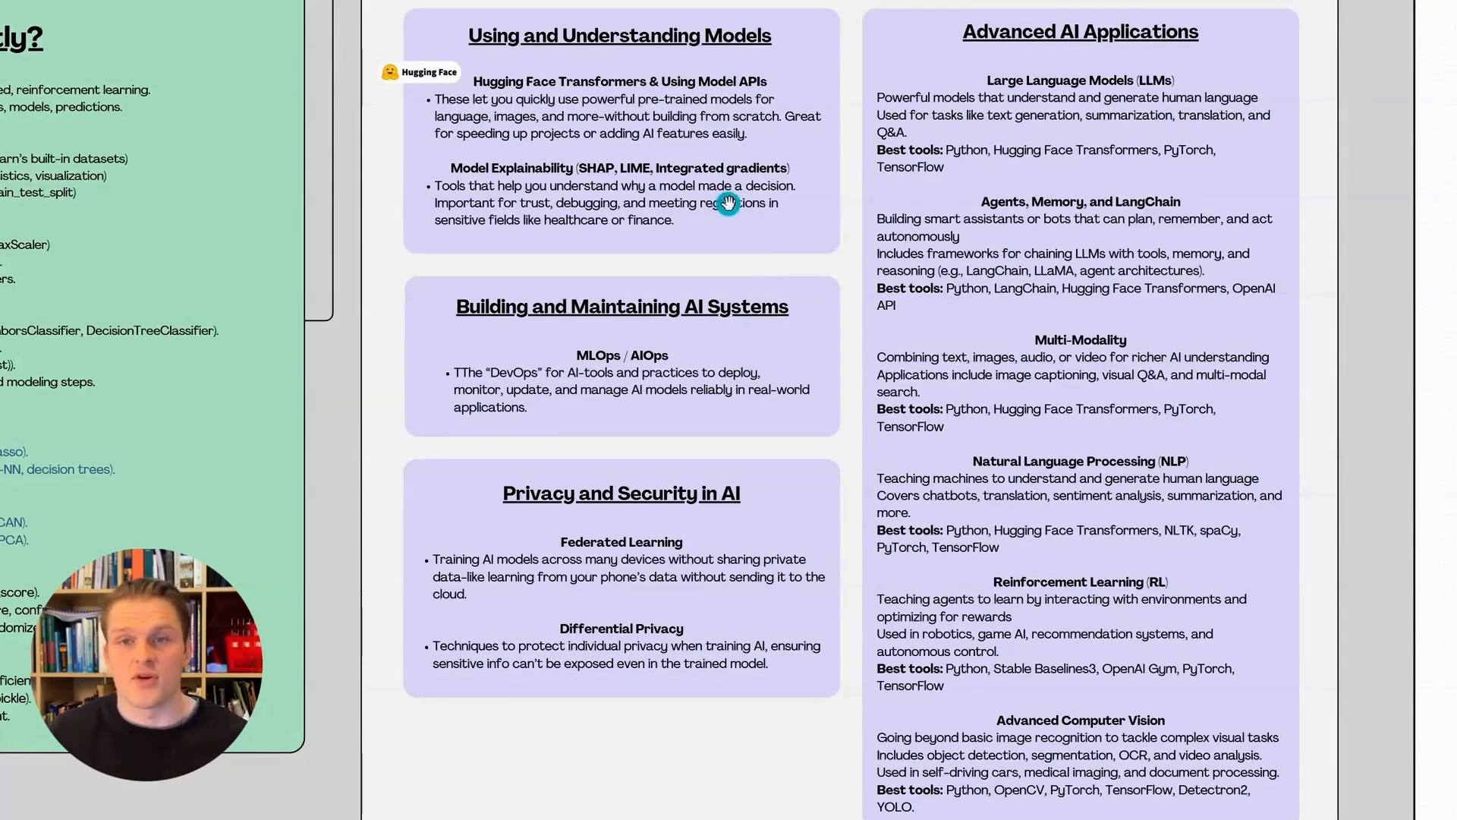
{"action": "mouse_move", "coordinate": [790, 240]}
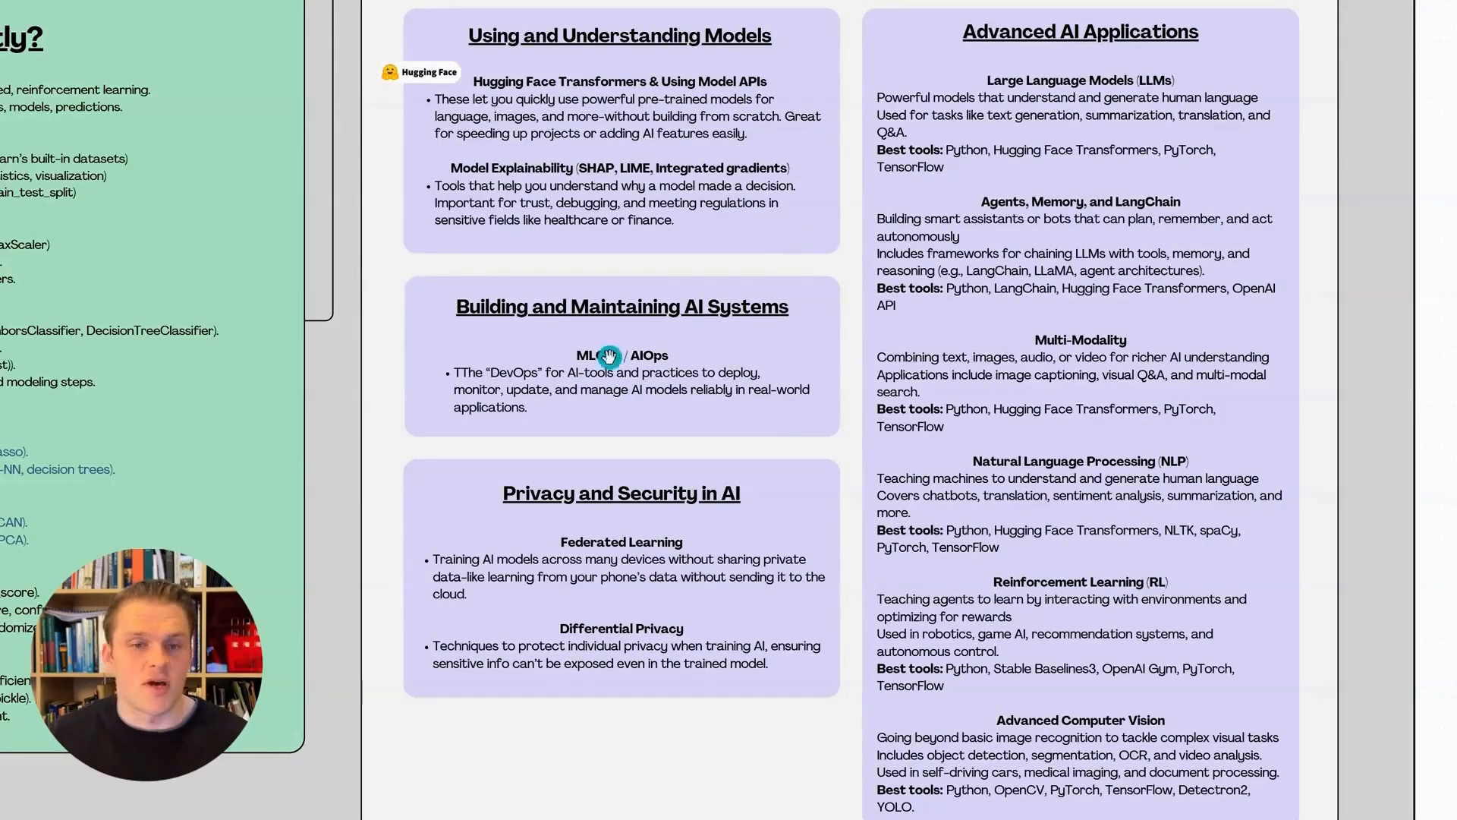
{"action": "mouse_move", "coordinate": [623, 332]}
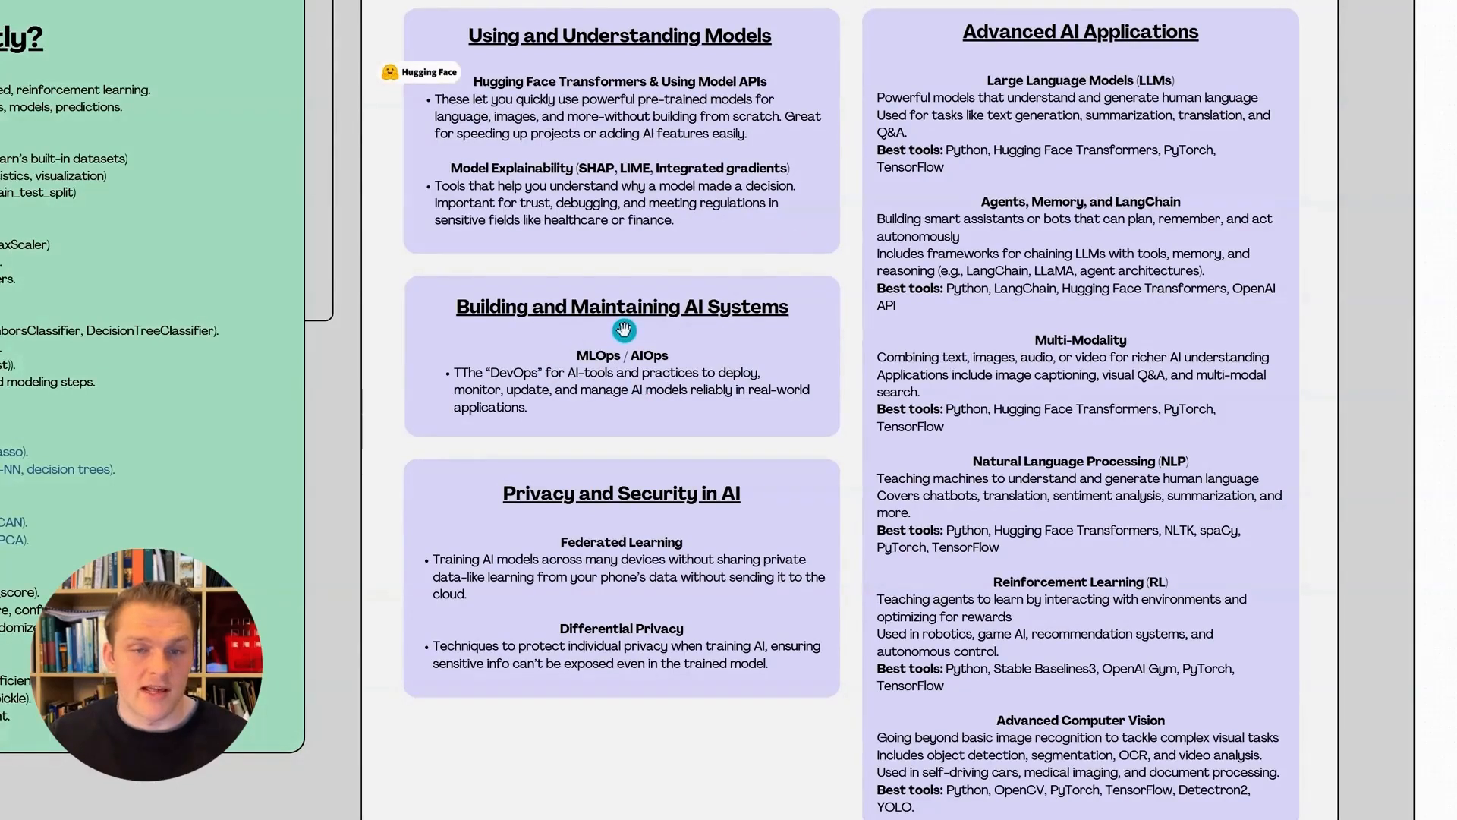
{"action": "mouse_move", "coordinate": [733, 345]}
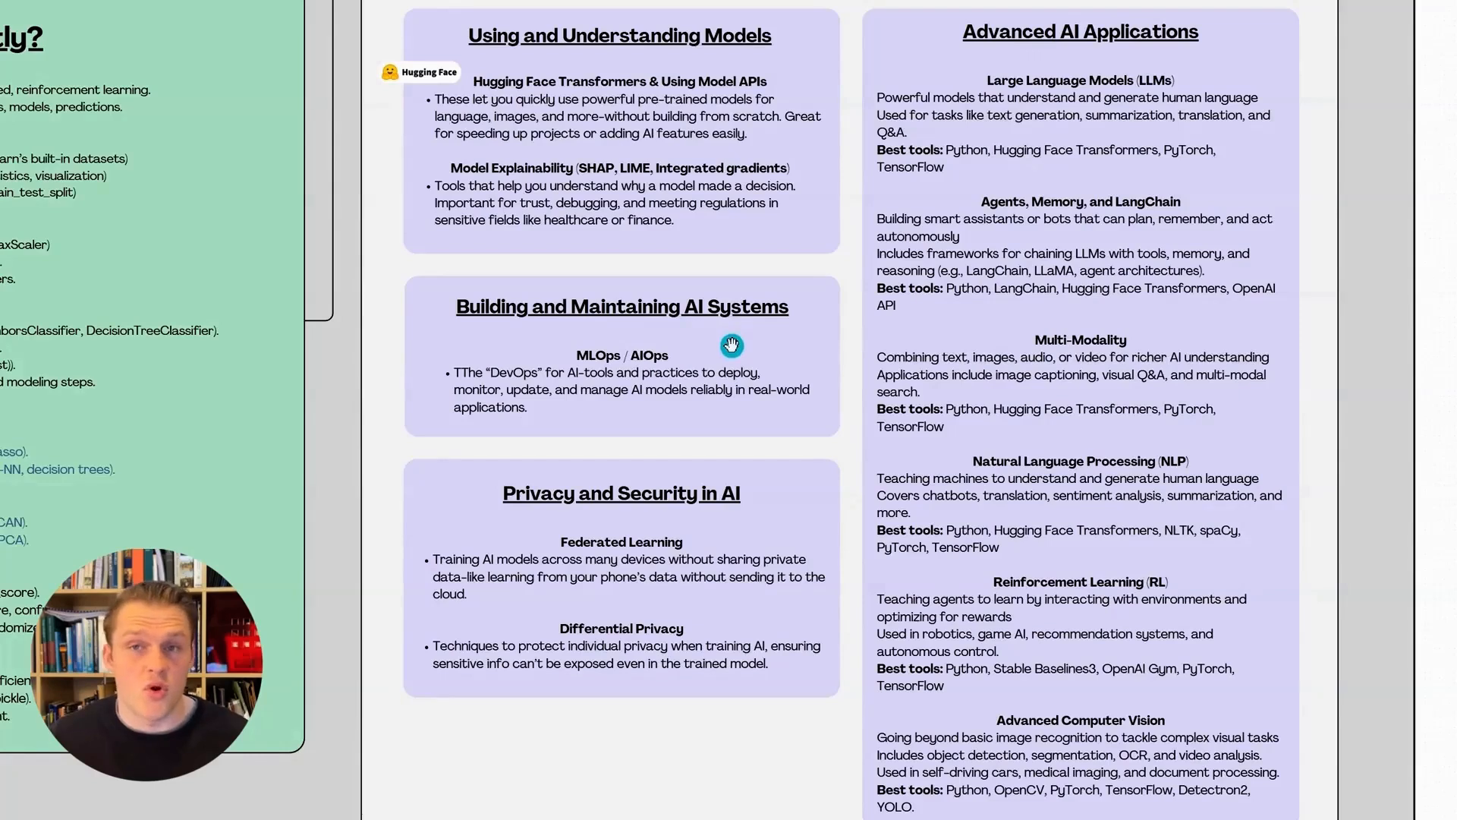
{"action": "mouse_move", "coordinate": [734, 353]}
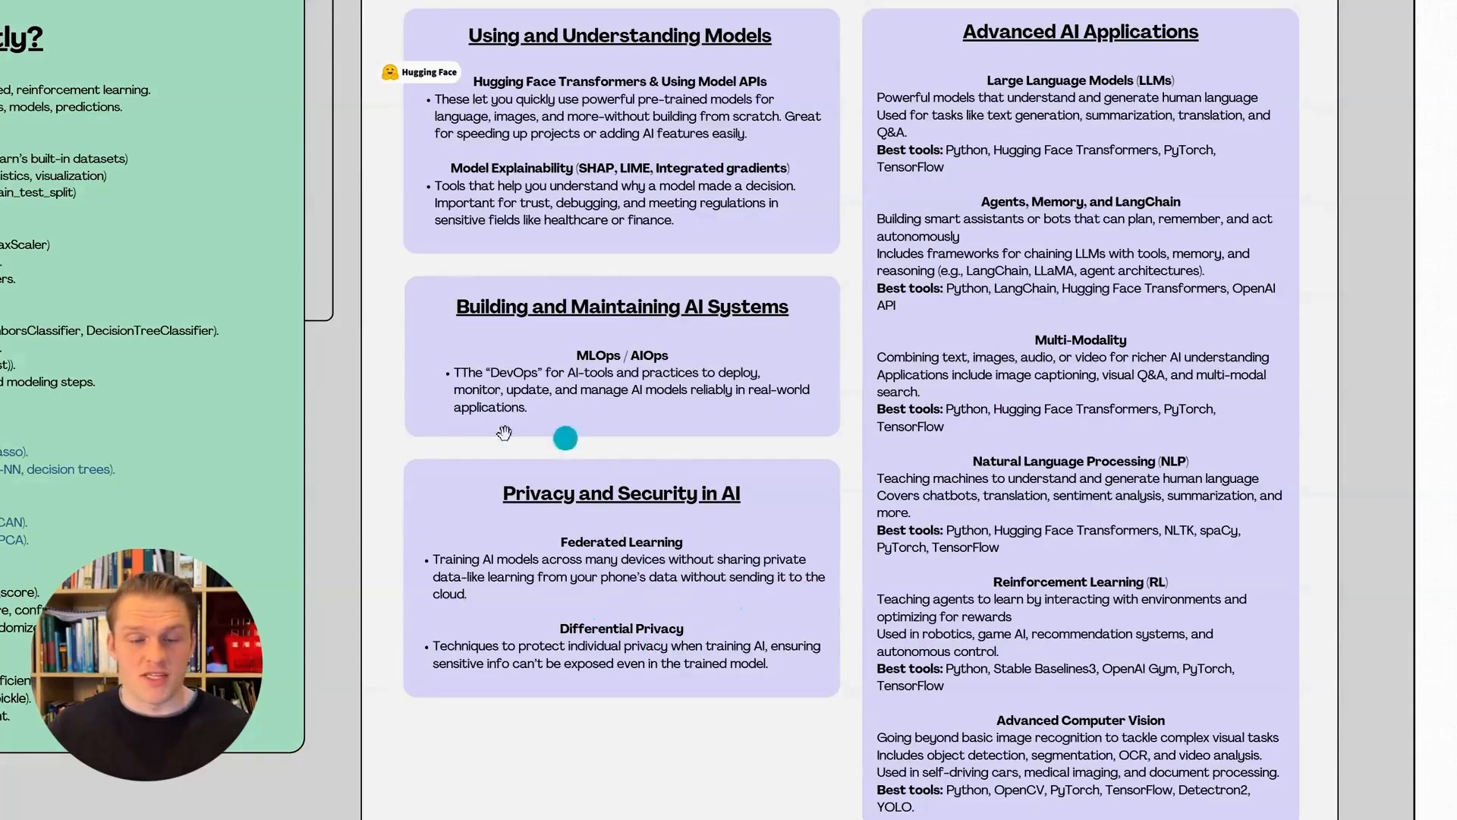
{"action": "mouse_move", "coordinate": [746, 617]}
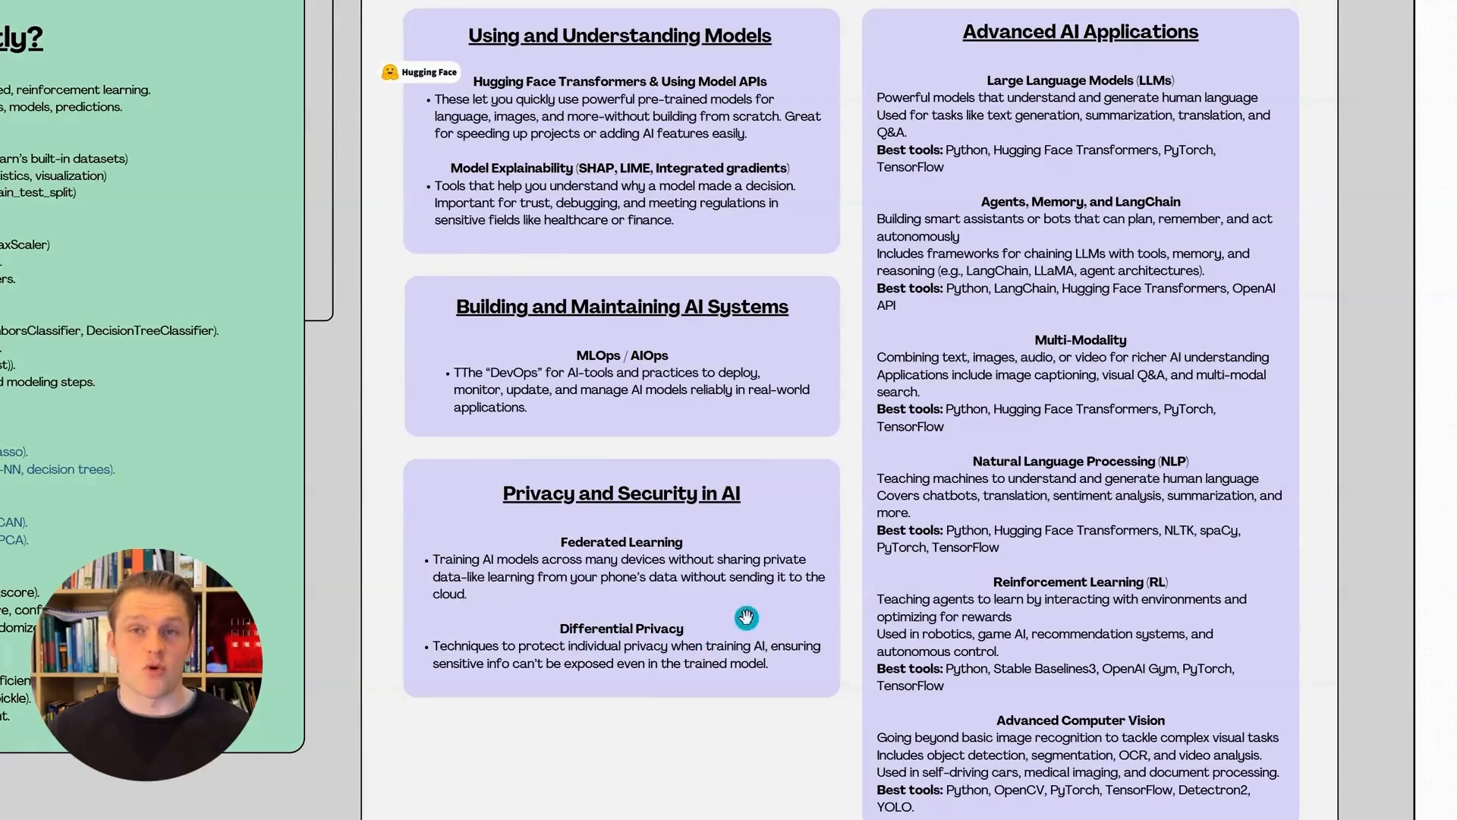
{"action": "mouse_move", "coordinate": [750, 625]}
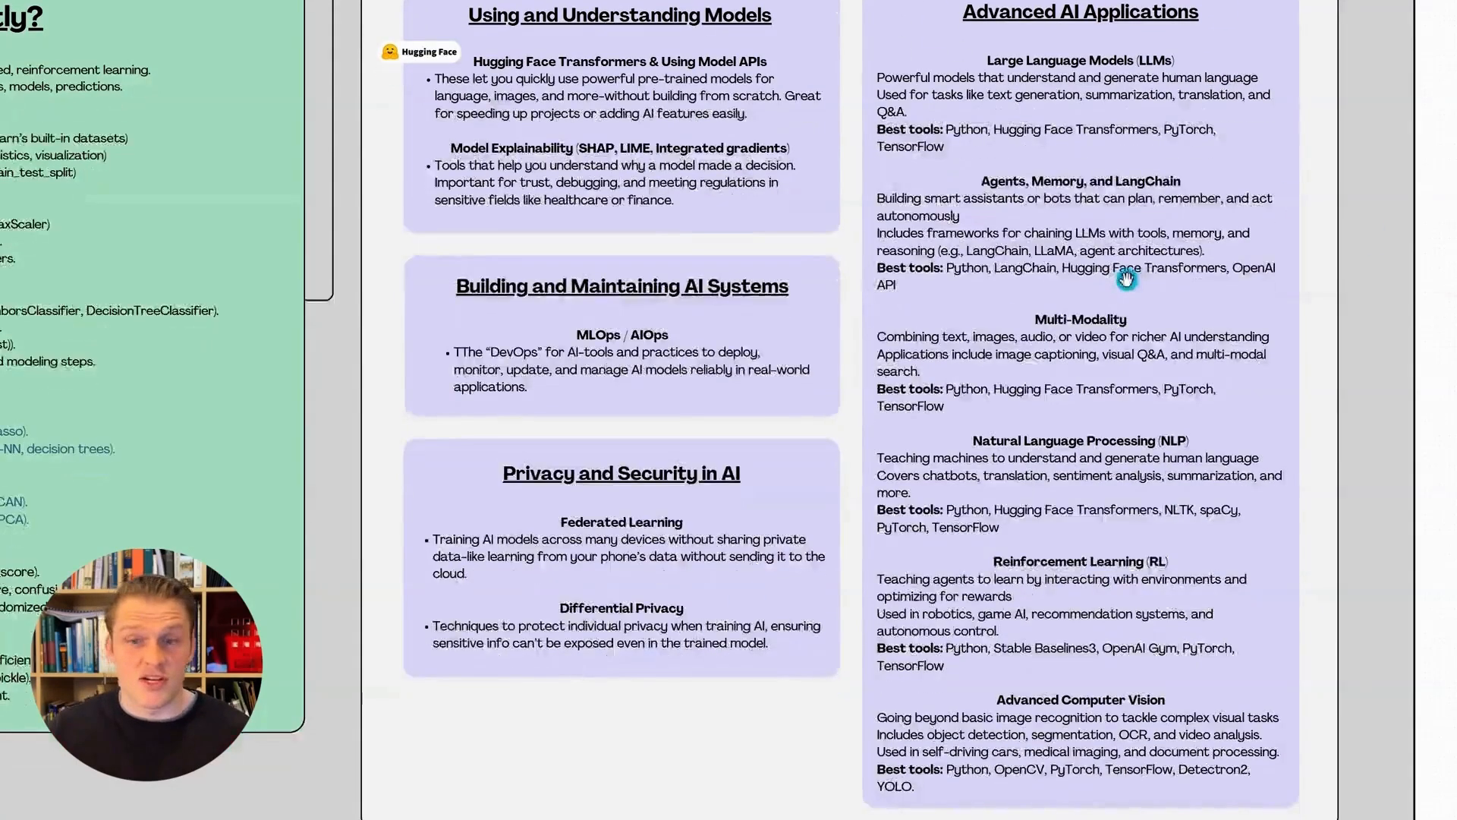
{"action": "mouse_move", "coordinate": [1208, 290]}
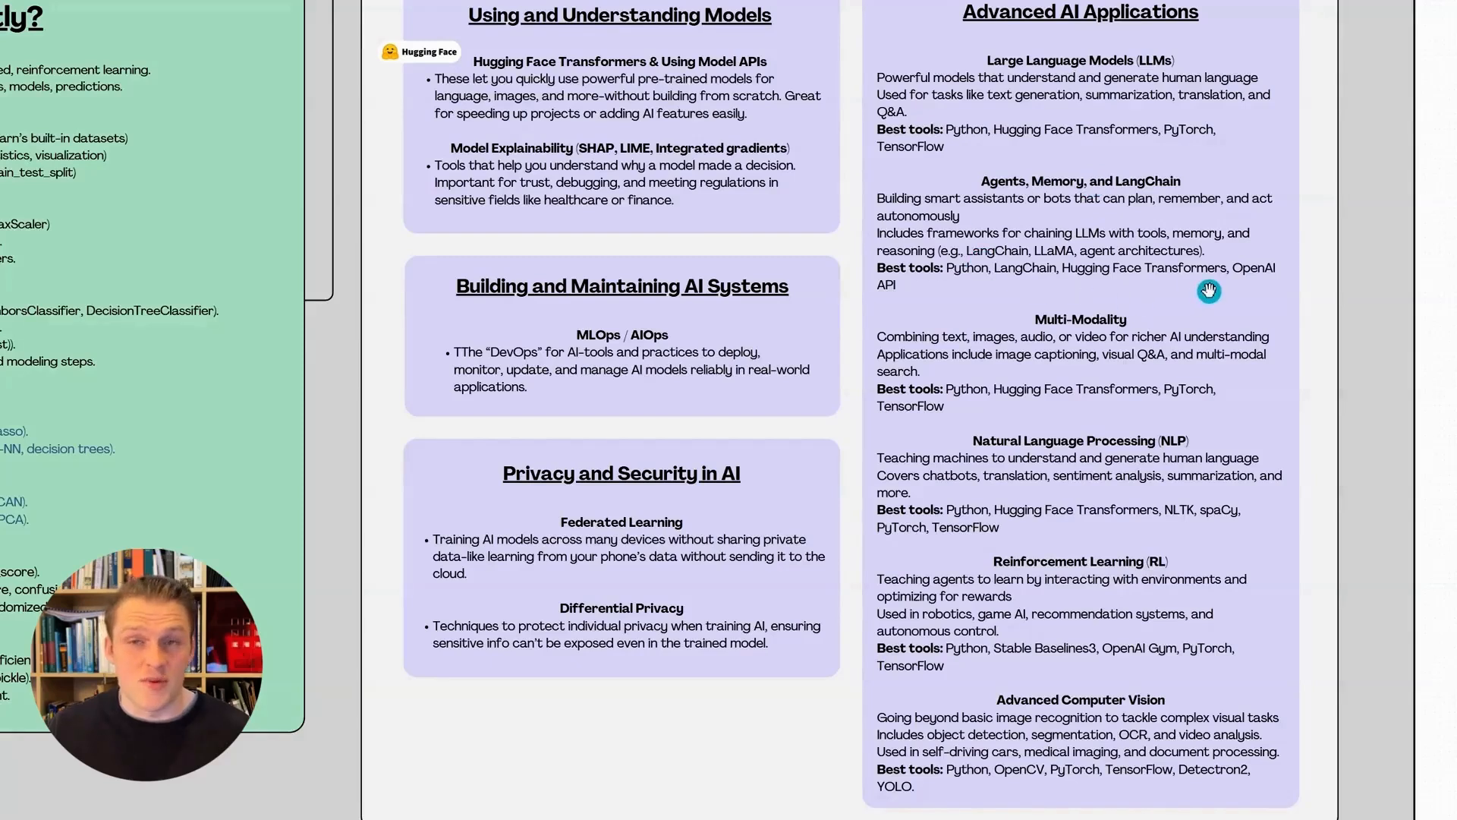
{"action": "mouse_move", "coordinate": [1168, 285]}
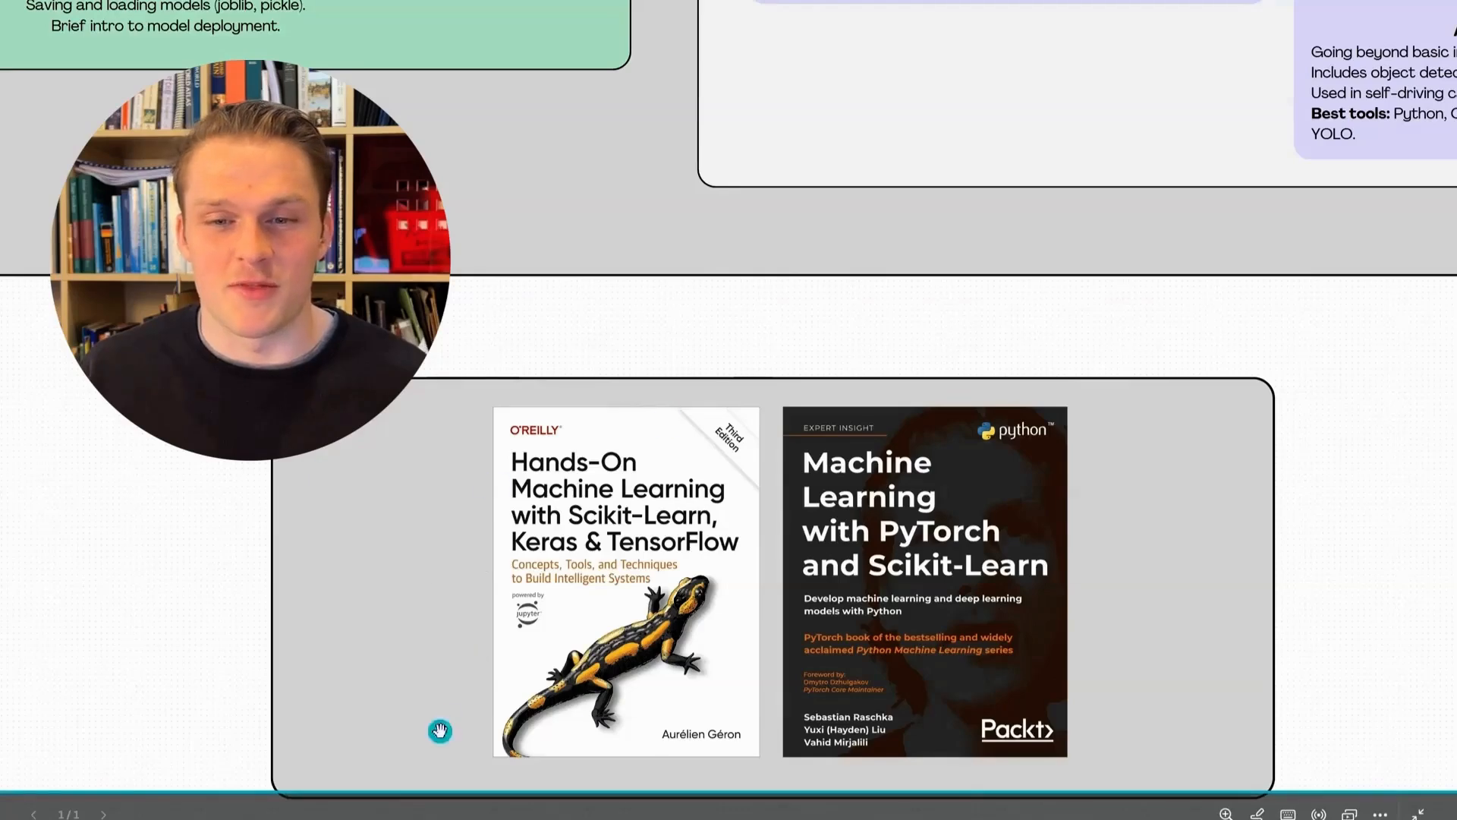
{"action": "mouse_move", "coordinate": [1133, 583]}
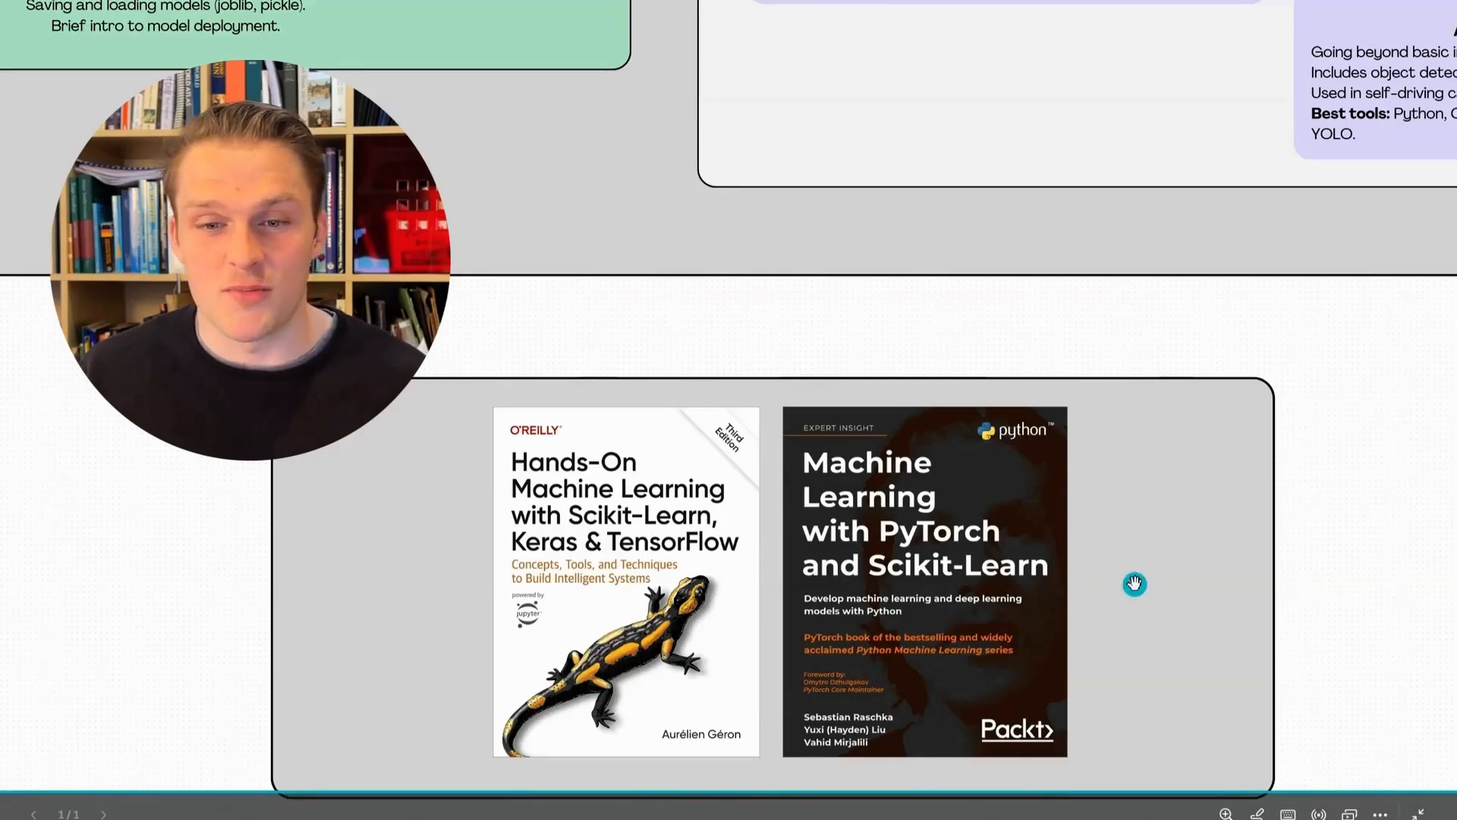
{"action": "mouse_move", "coordinate": [922, 390]}
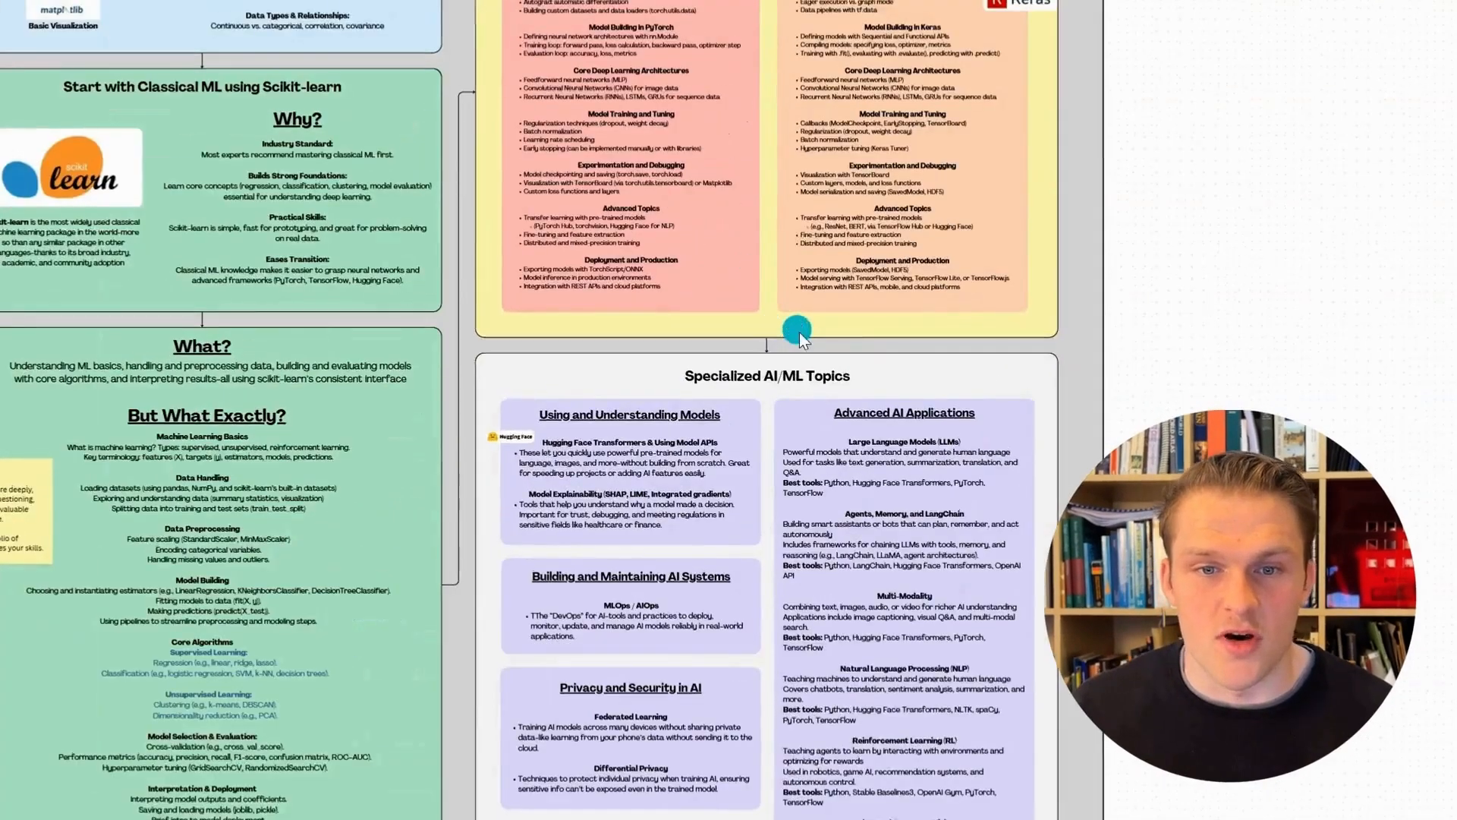
{"action": "scroll", "scroll_direction": "down", "scroll_amount": 3}
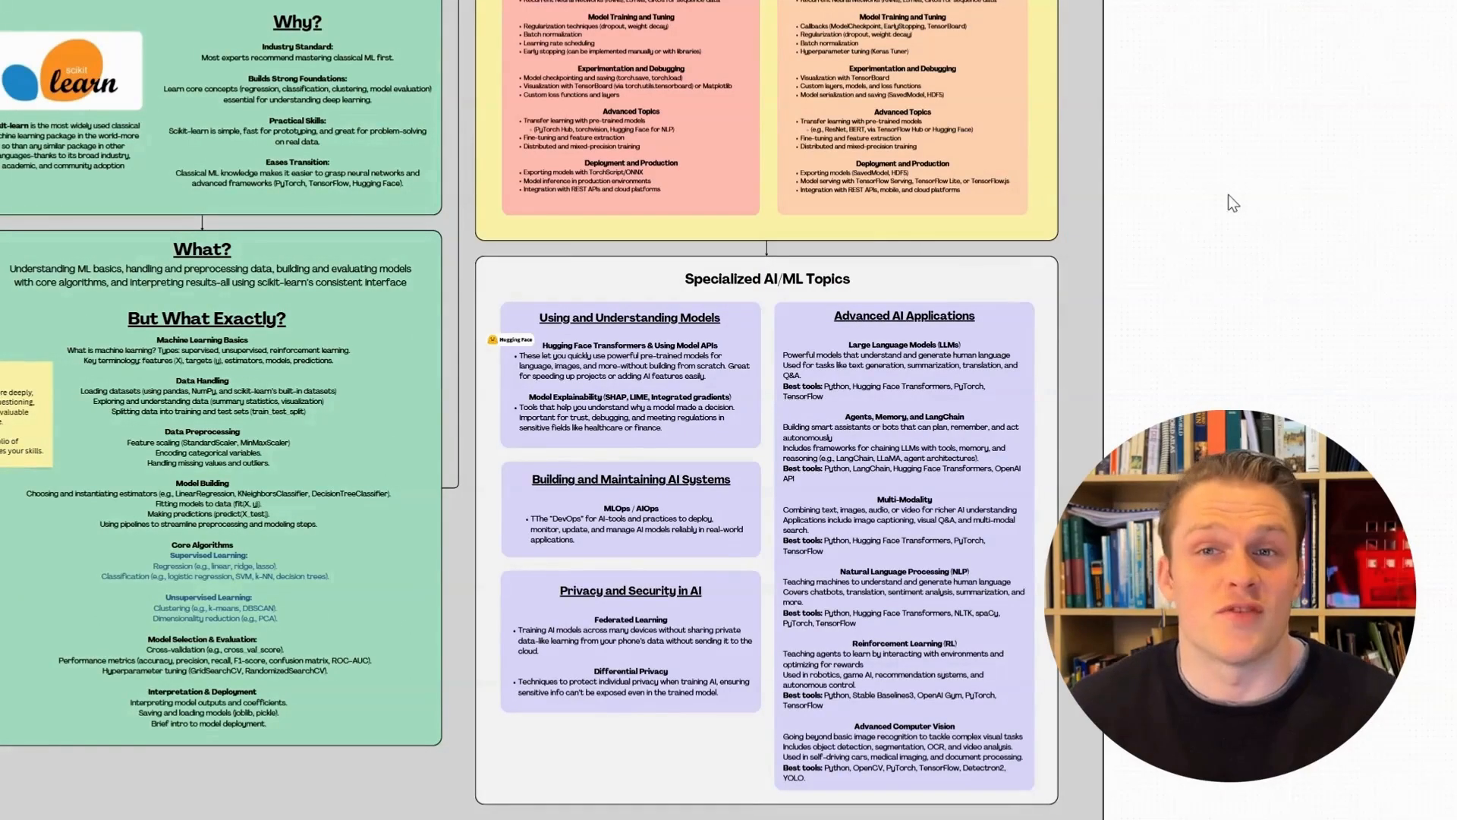